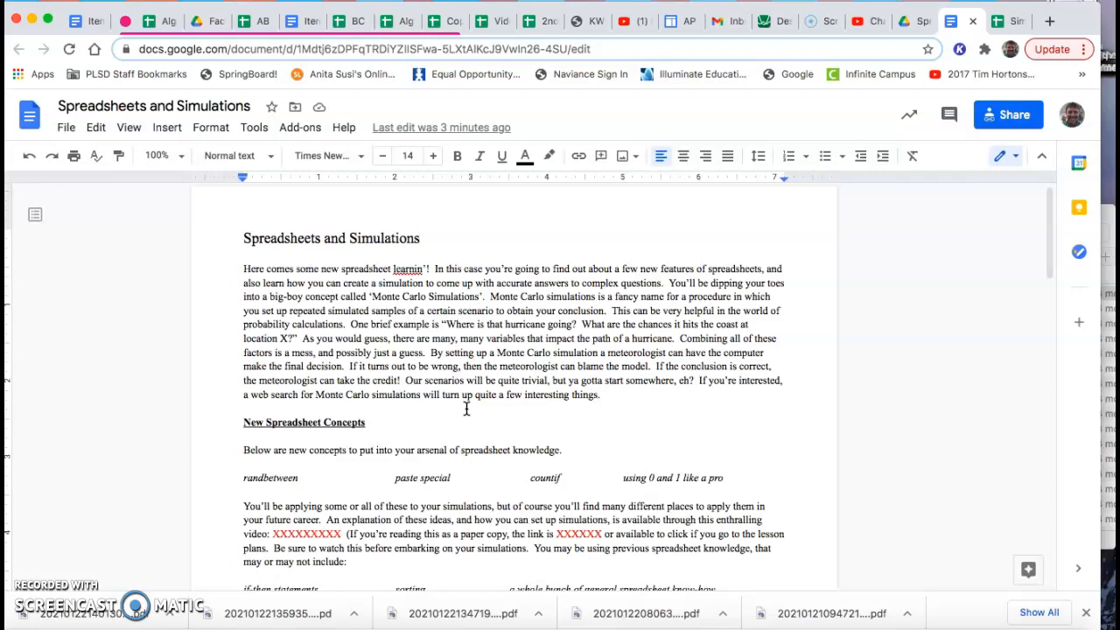
pyautogui.moveTo(452, 417)
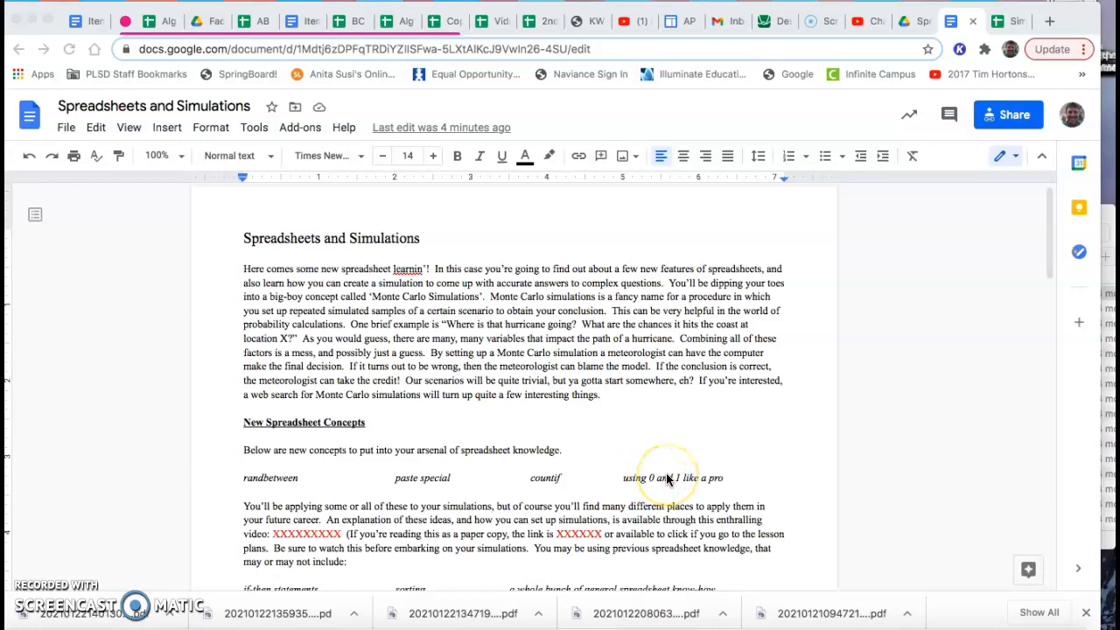
# Copy the DIE #1 RANDBETWEEN formula from B8 down to row 14
pyautogui.scroll(-3)
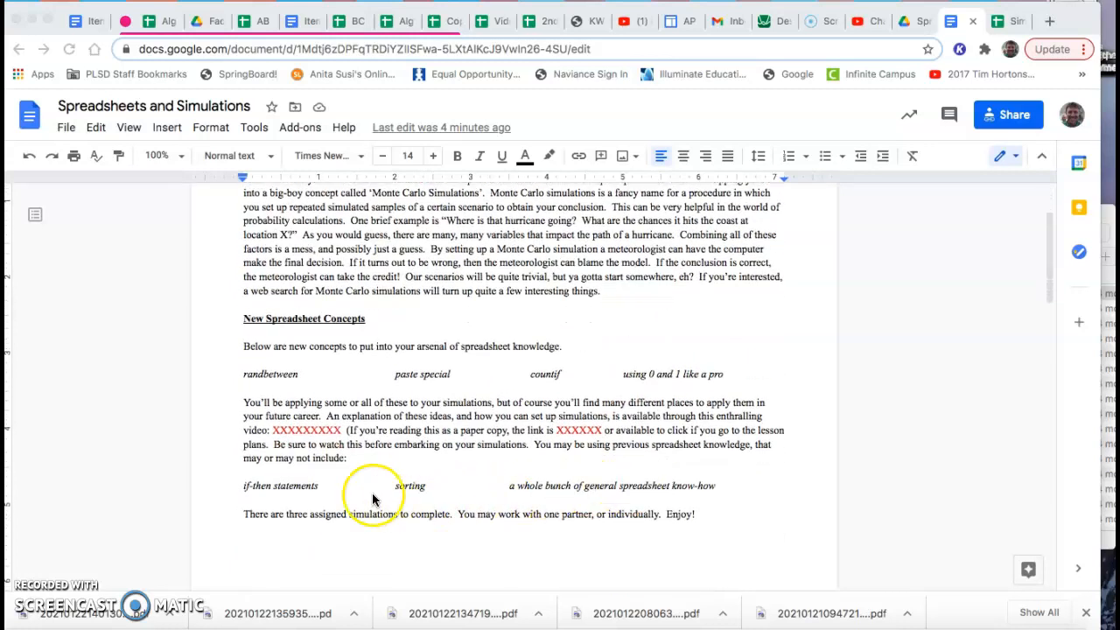
pyautogui.scroll(-3)
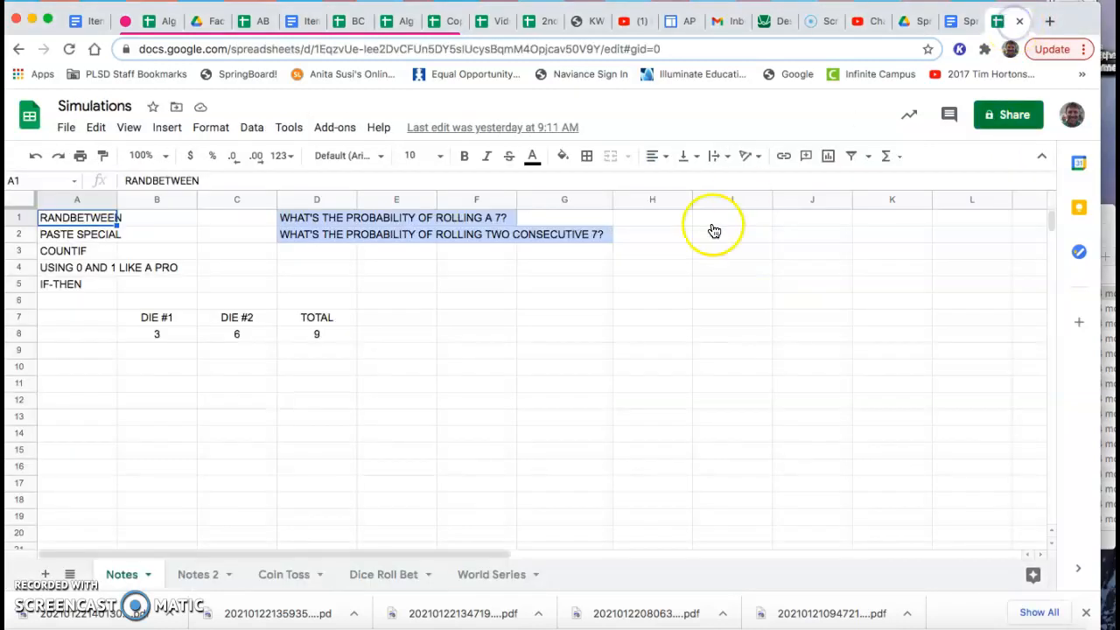
pyautogui.moveTo(689, 259)
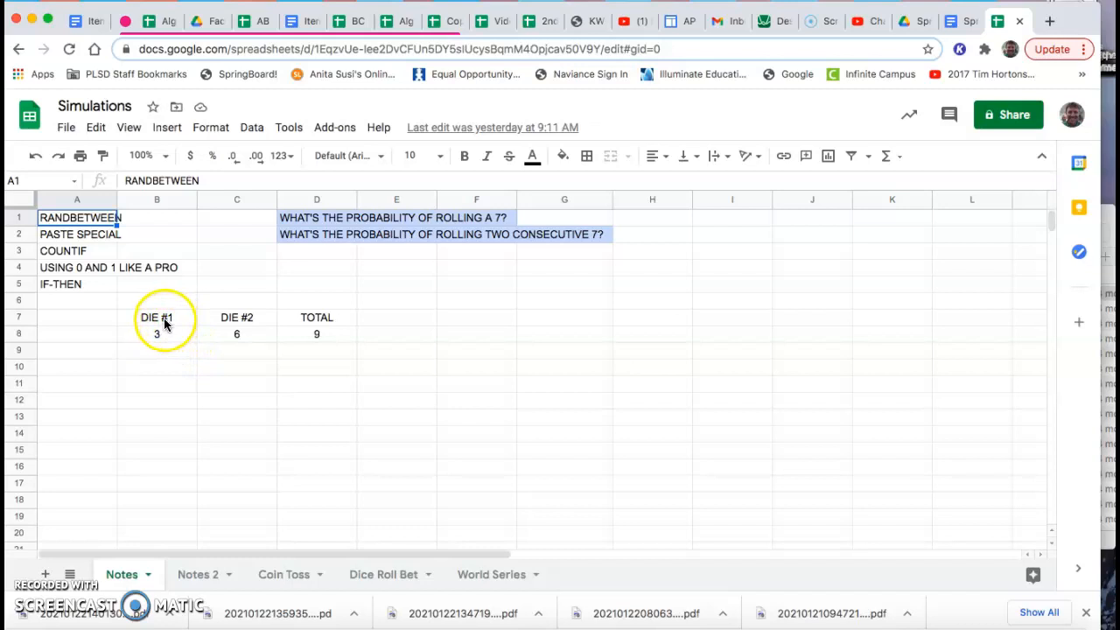
pyautogui.moveTo(315, 326)
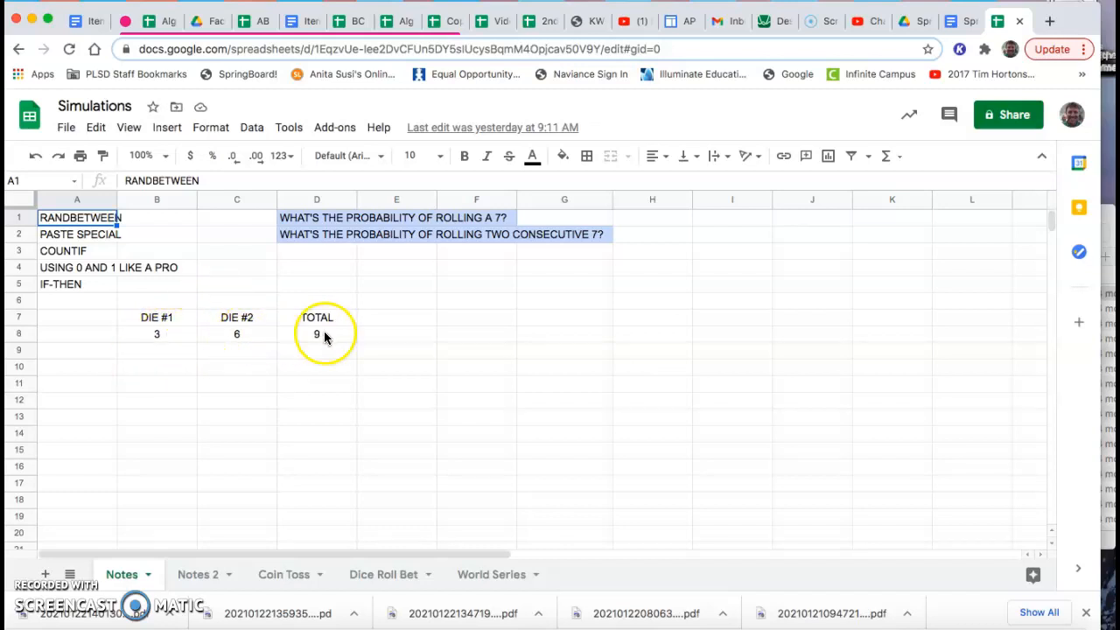
pyautogui.moveTo(175, 340)
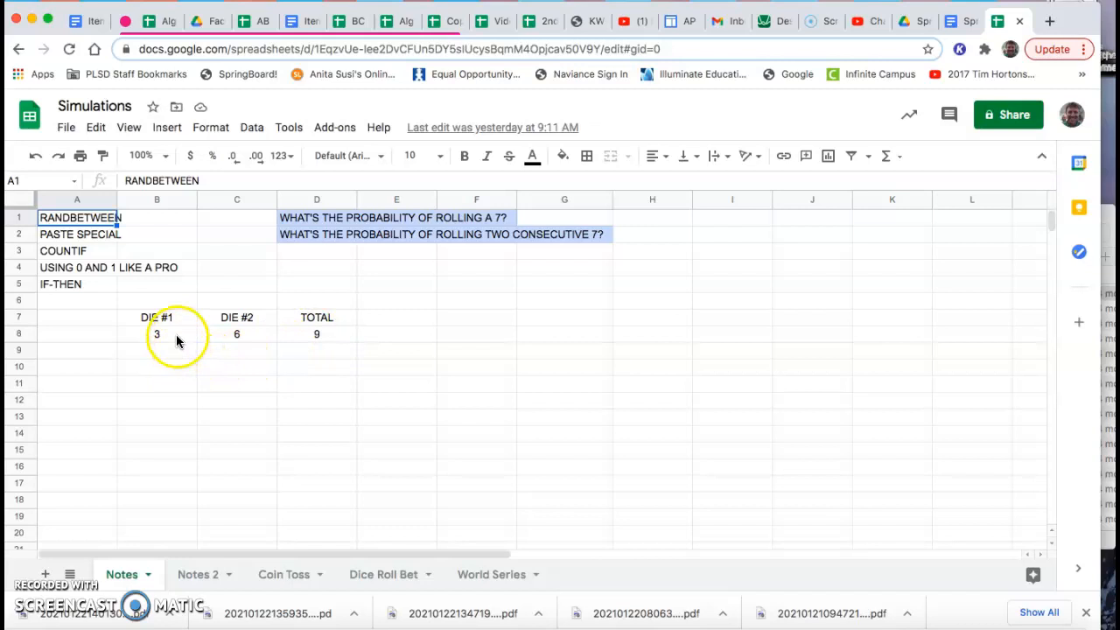
pyautogui.click(157, 334)
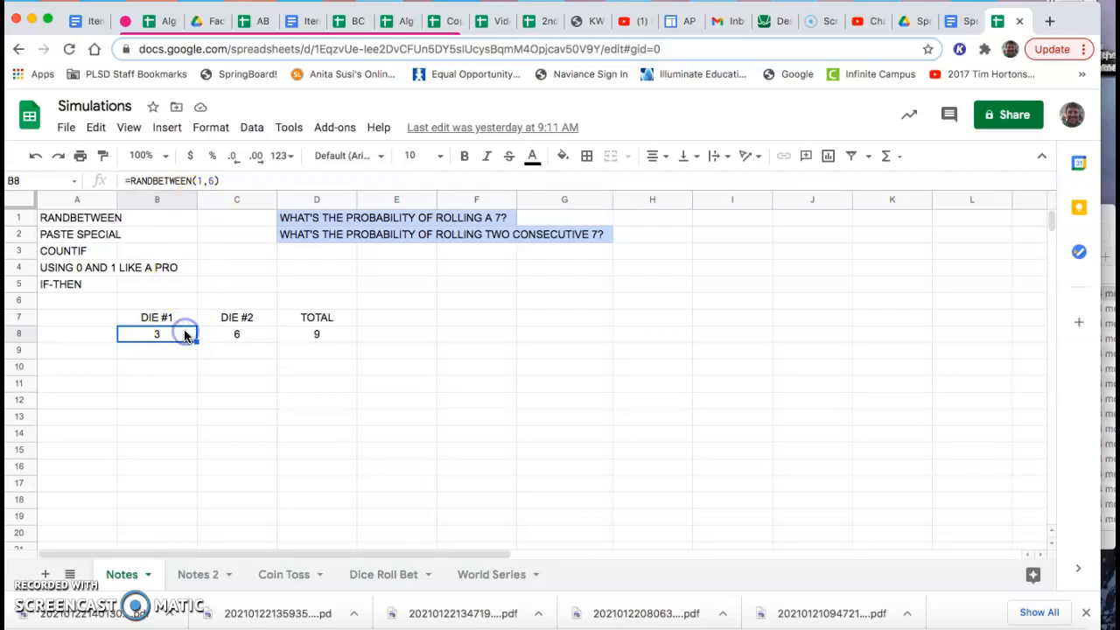
pyautogui.moveTo(158, 333); pyautogui.dragTo(192, 432)
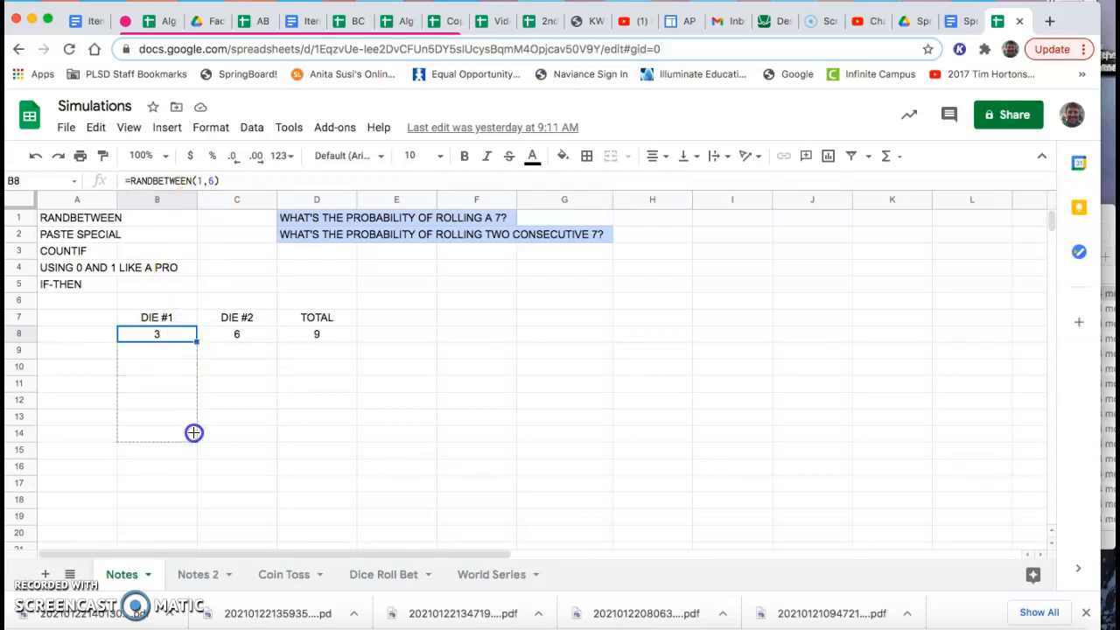
pyautogui.moveTo(194, 336); pyautogui.dragTo(195, 432)
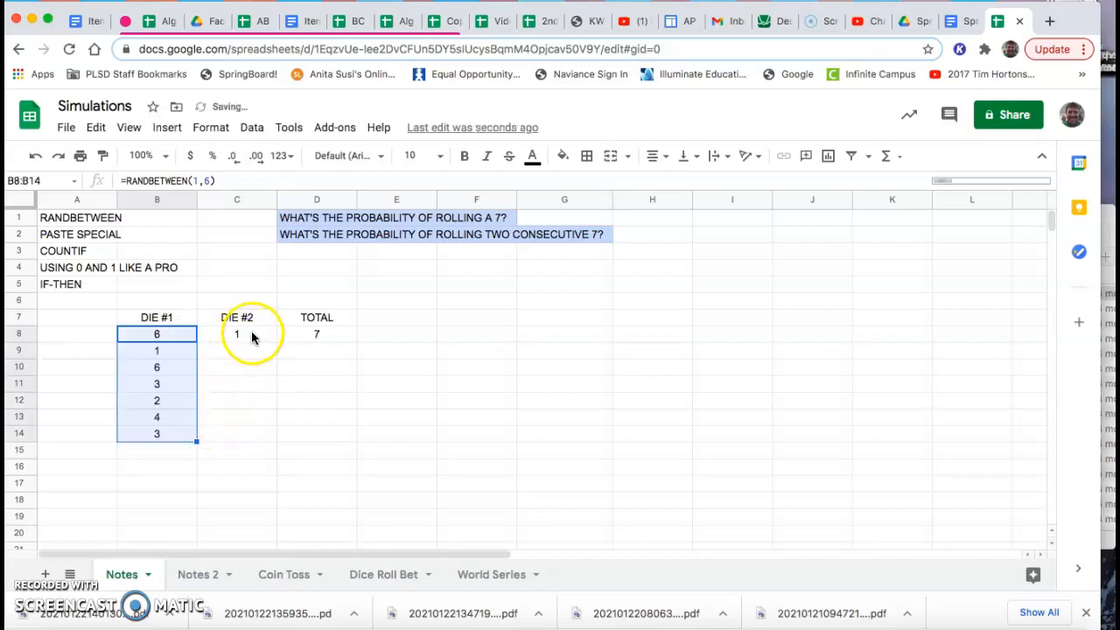
# Copy the DIE #2 formula down to row 14 and select the TOTAL formula in D8
pyautogui.click(236, 334)
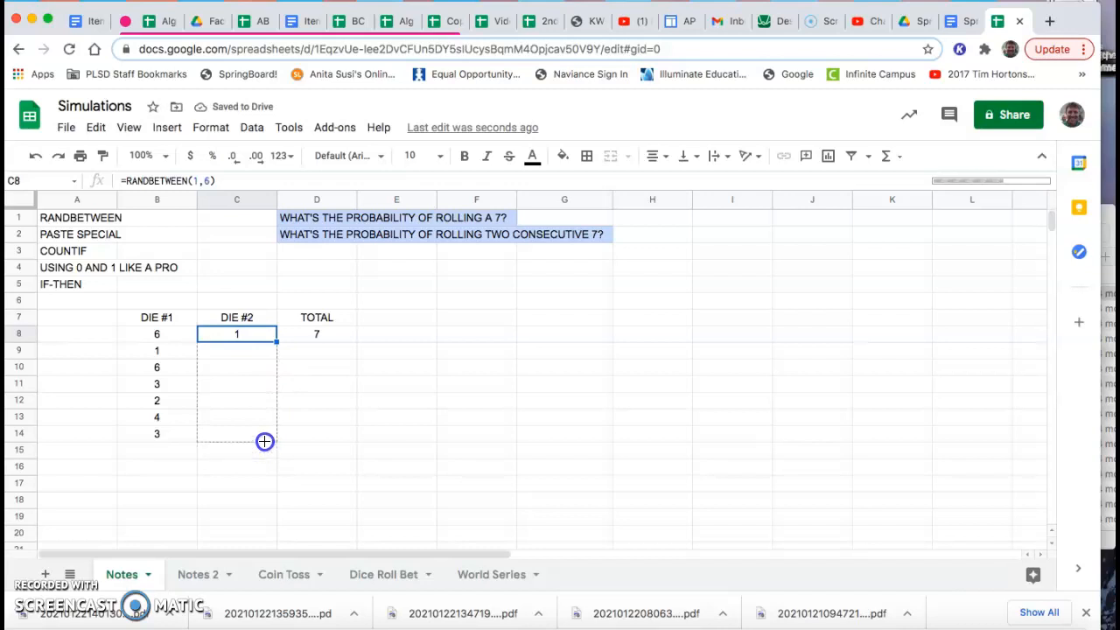
pyautogui.moveTo(236, 333); pyautogui.dragTo(236, 432)
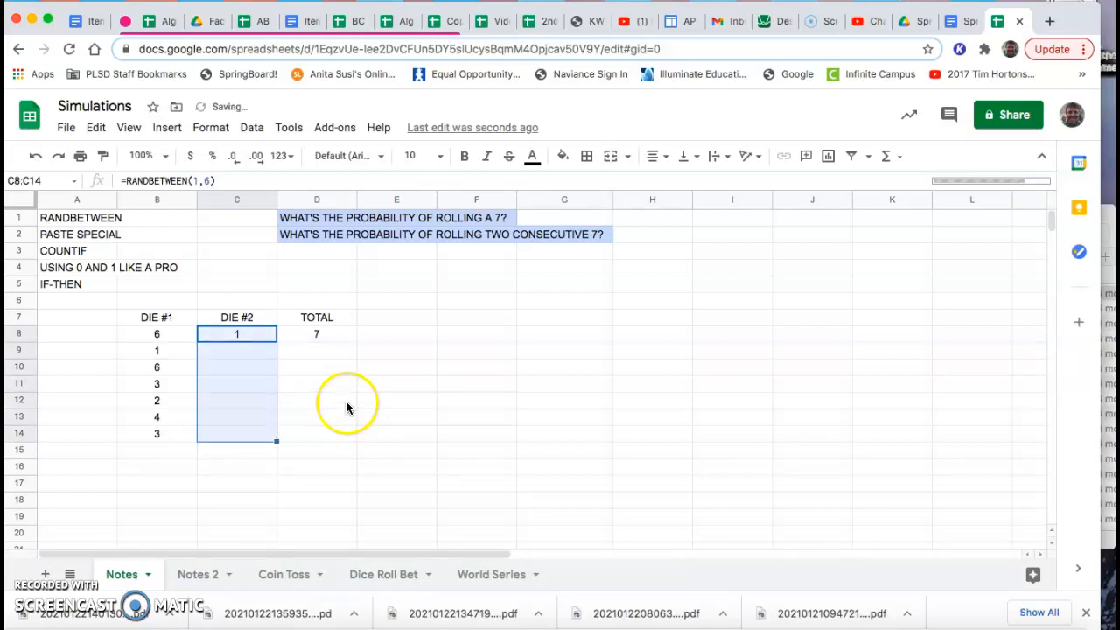
pyautogui.moveTo(257, 366)
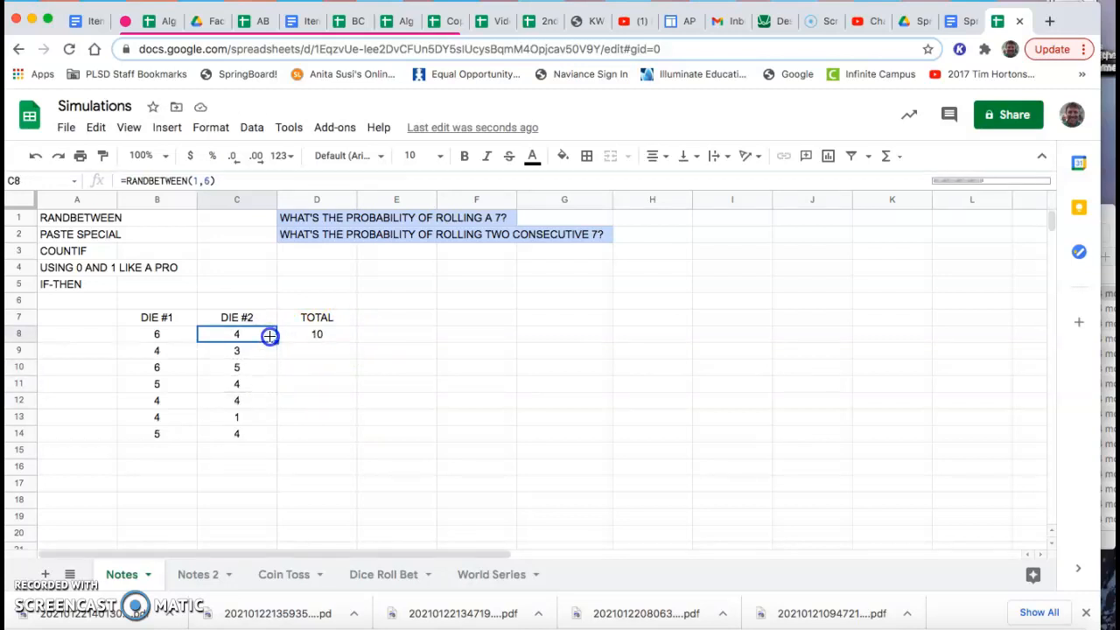
pyautogui.click(316, 333)
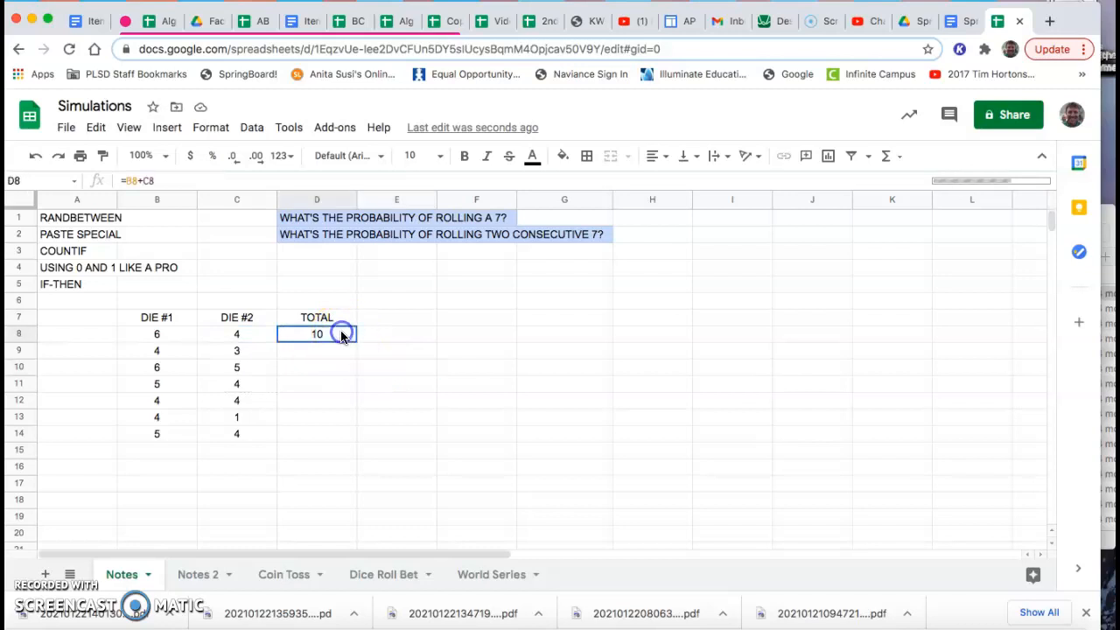
pyautogui.moveTo(172, 217)
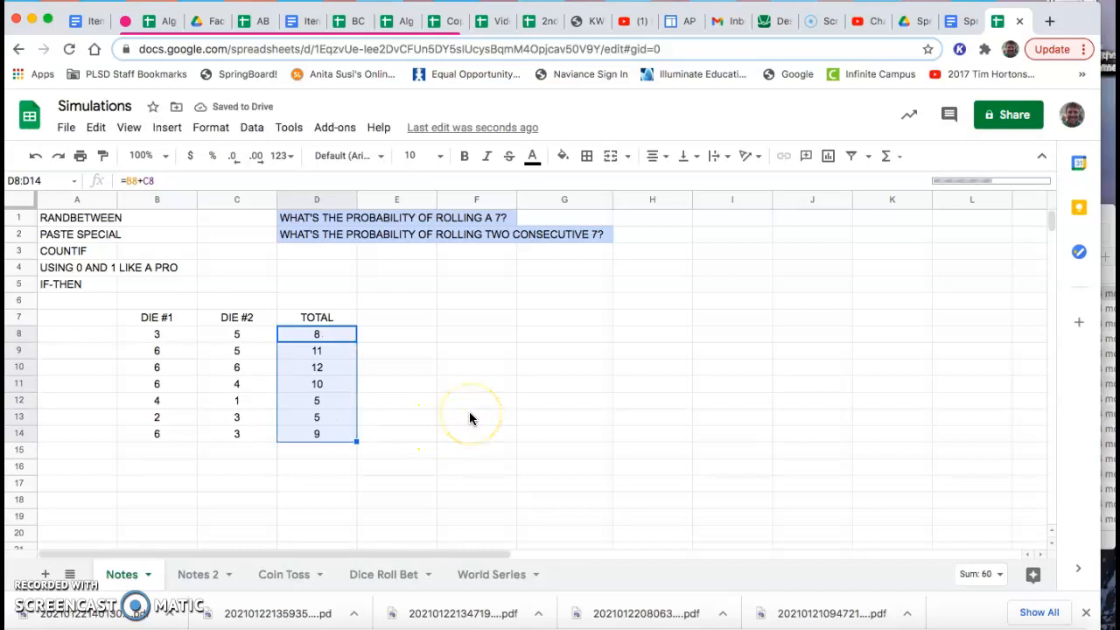
pyautogui.moveTo(178, 386)
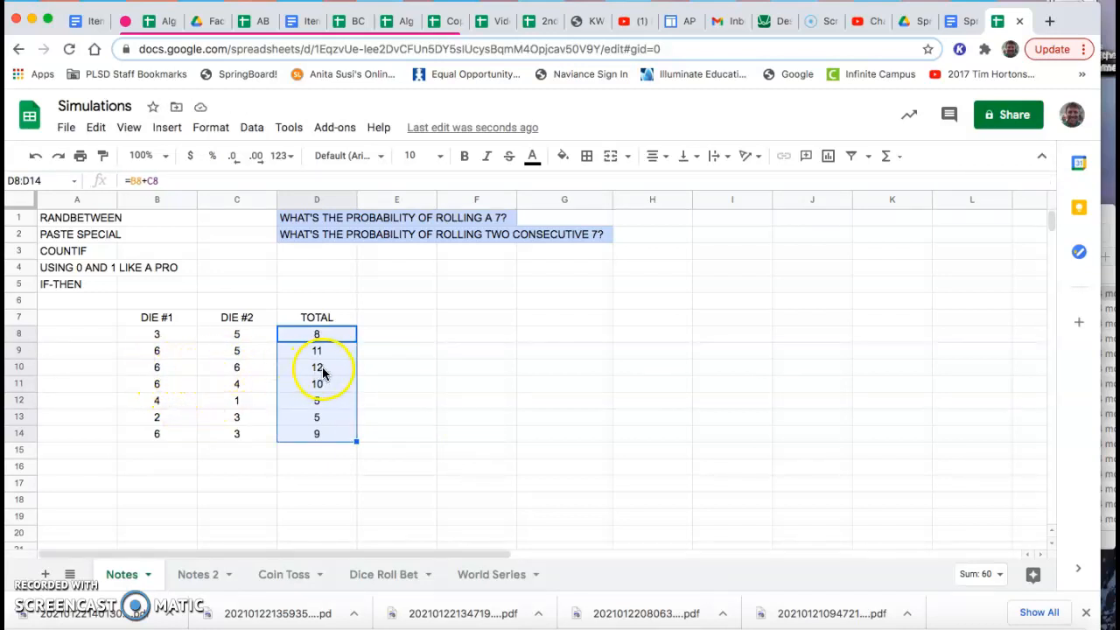
pyautogui.moveTo(336, 350)
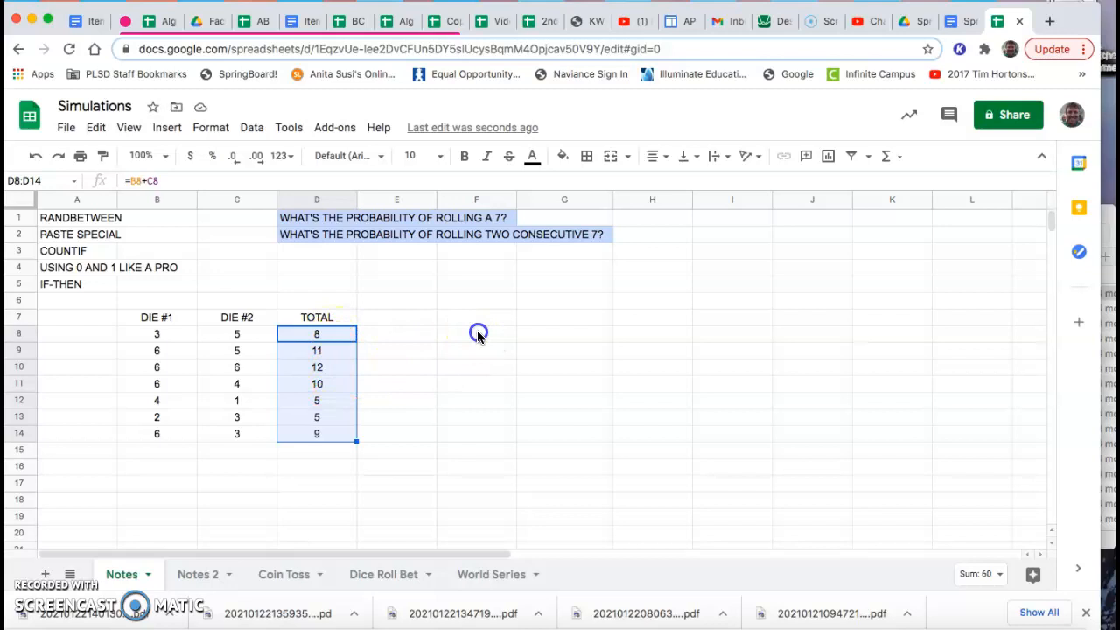
# Select row 14's two rolls and total, B14:D14
pyautogui.click(476, 332)
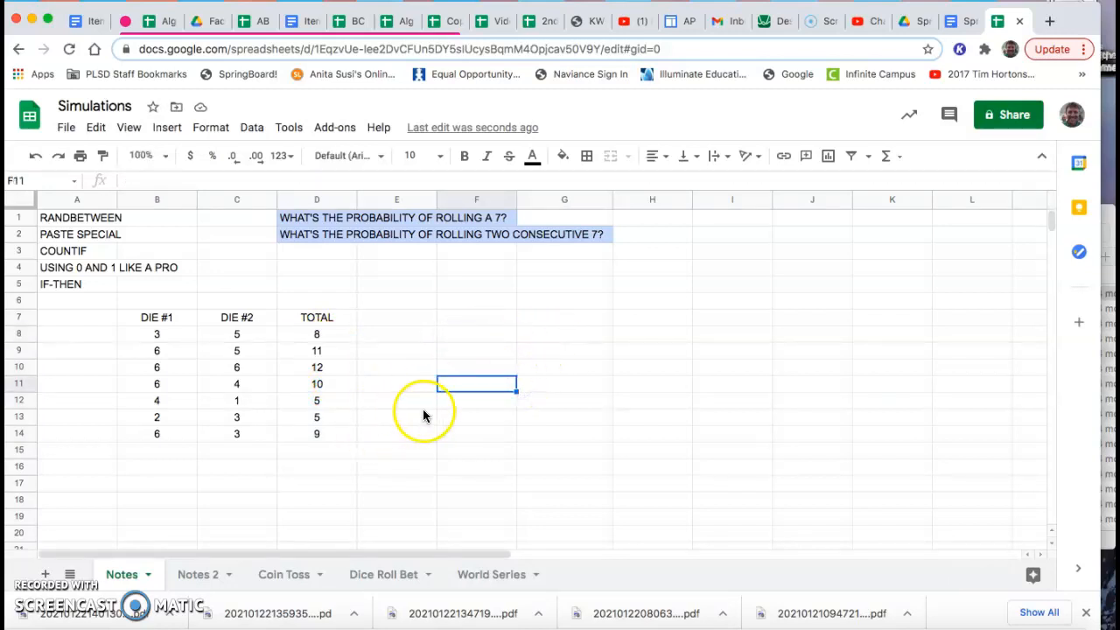
pyautogui.moveTo(207, 542)
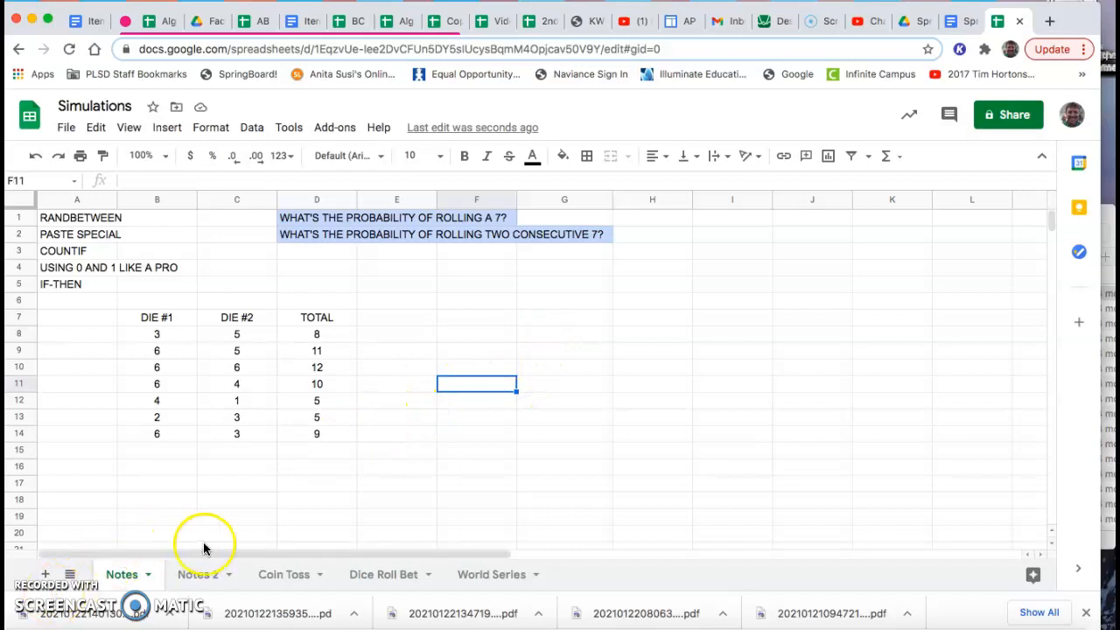
pyautogui.moveTo(157, 437)
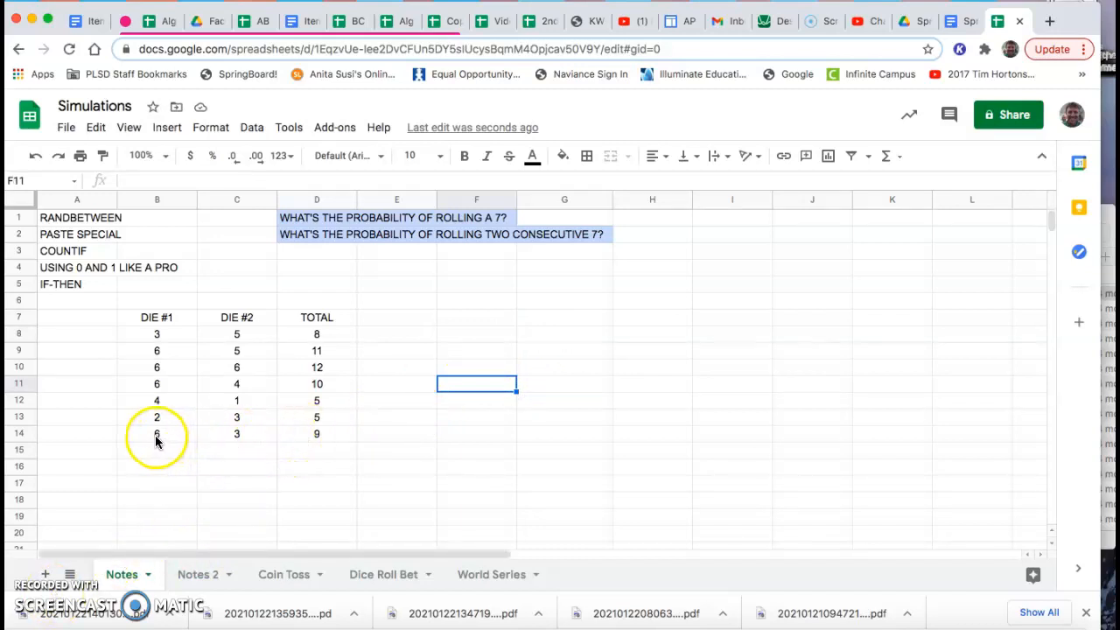
pyautogui.click(157, 434)
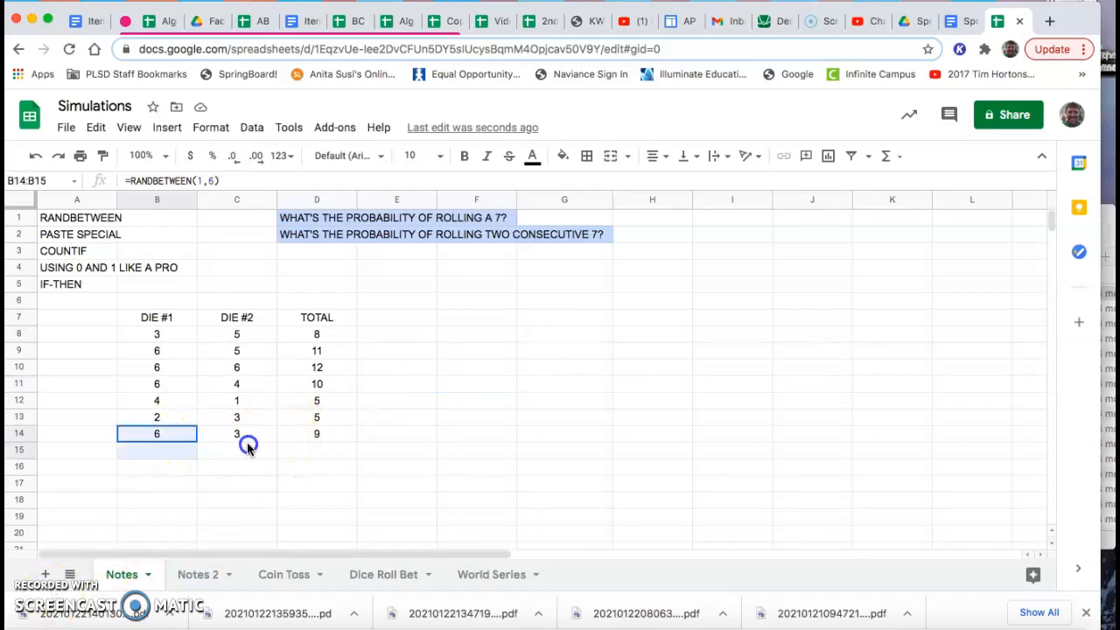
pyautogui.moveTo(157, 434); pyautogui.dragTo(315, 434)
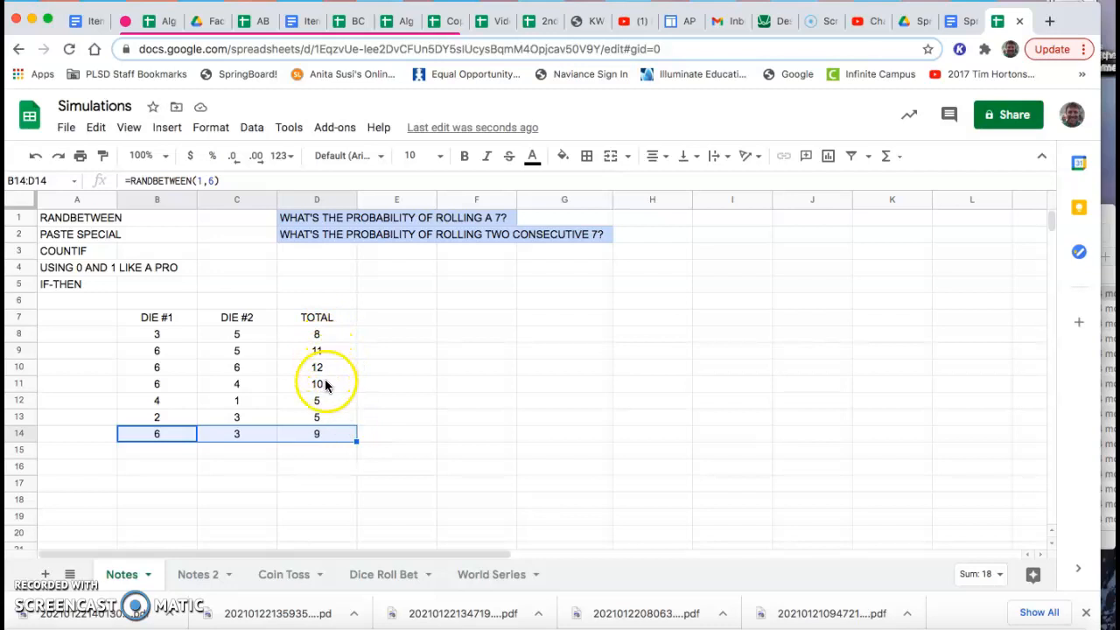
pyautogui.moveTo(356, 451)
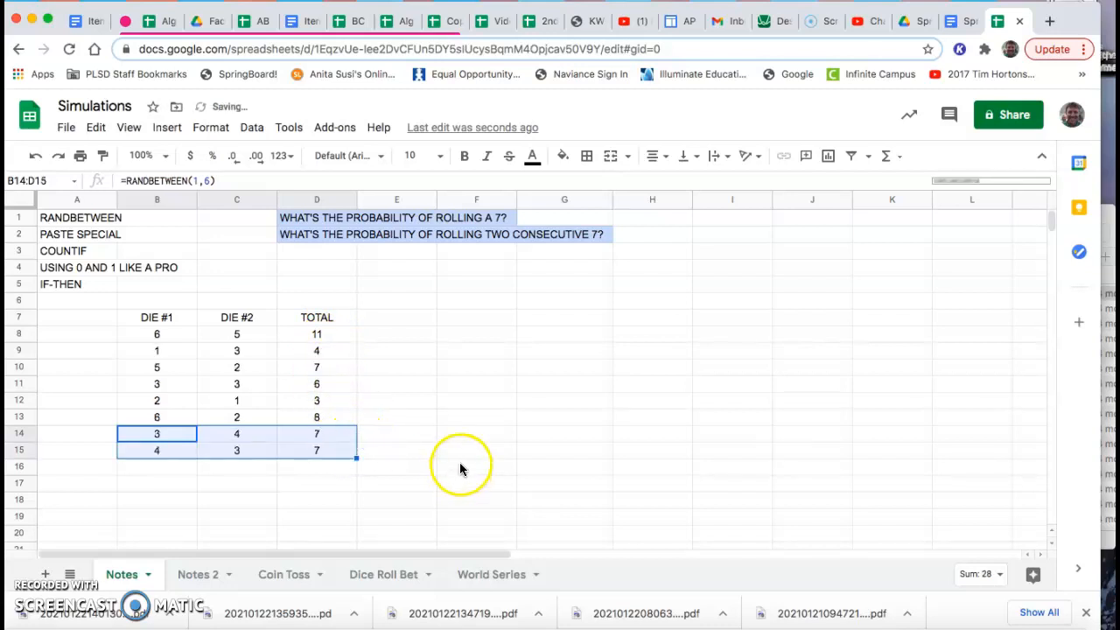
# Fill the dice and total formulas down so the table runs to row 18
pyautogui.click(476, 465)
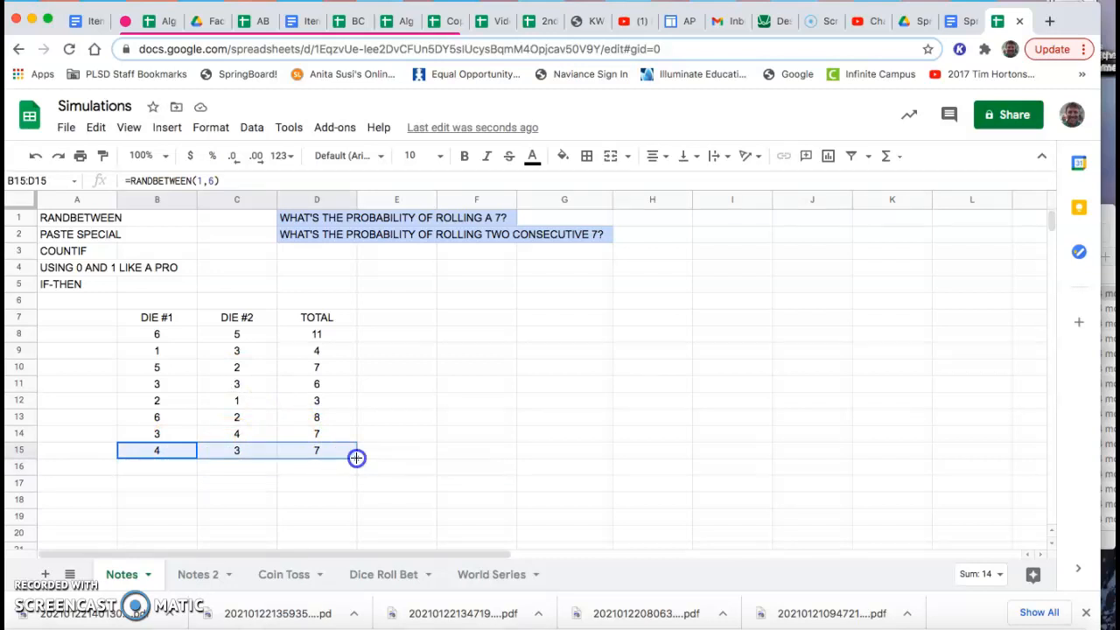
pyautogui.moveTo(357, 457); pyautogui.dragTo(354, 500)
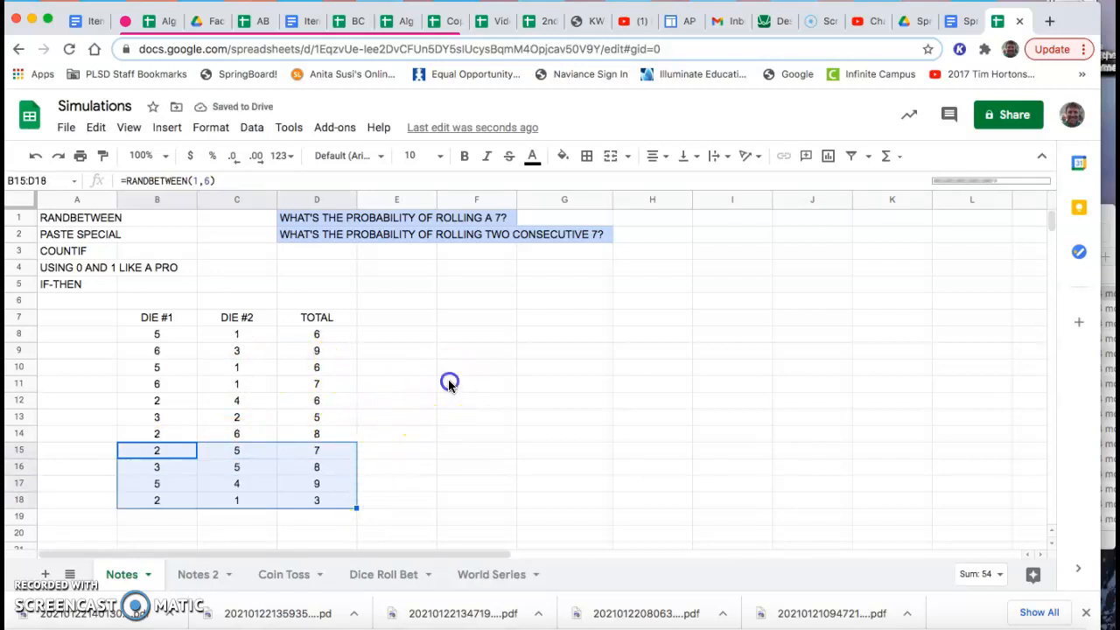
pyautogui.click(476, 383)
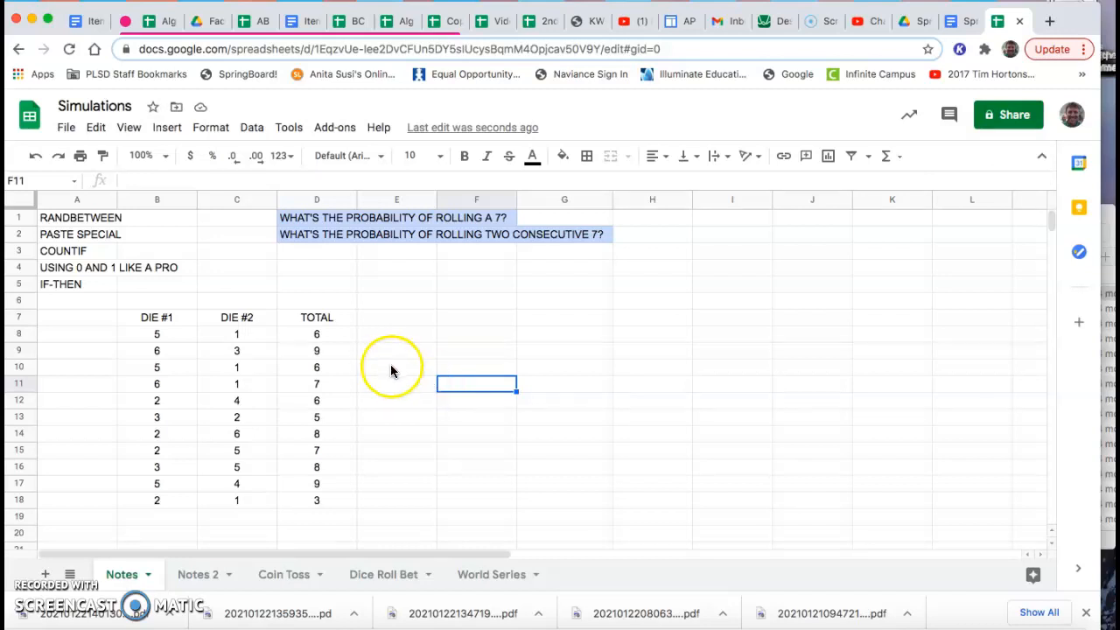
pyautogui.moveTo(168, 336)
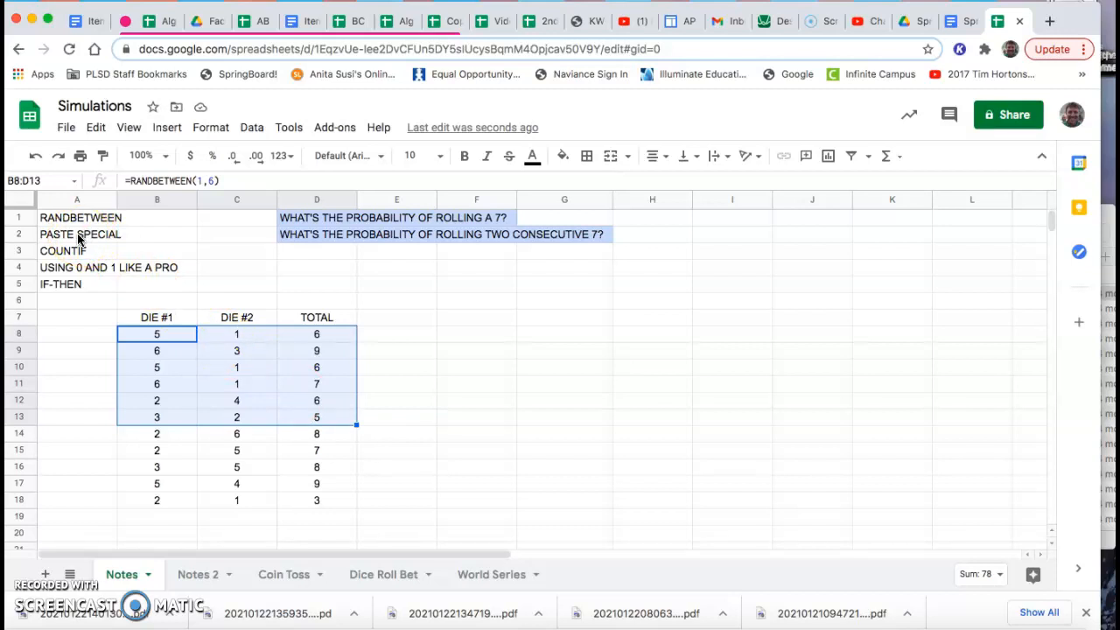
# Copy B8:D13 and paste it back as values only, fixing the first six rolls
pyautogui.click(94, 126)
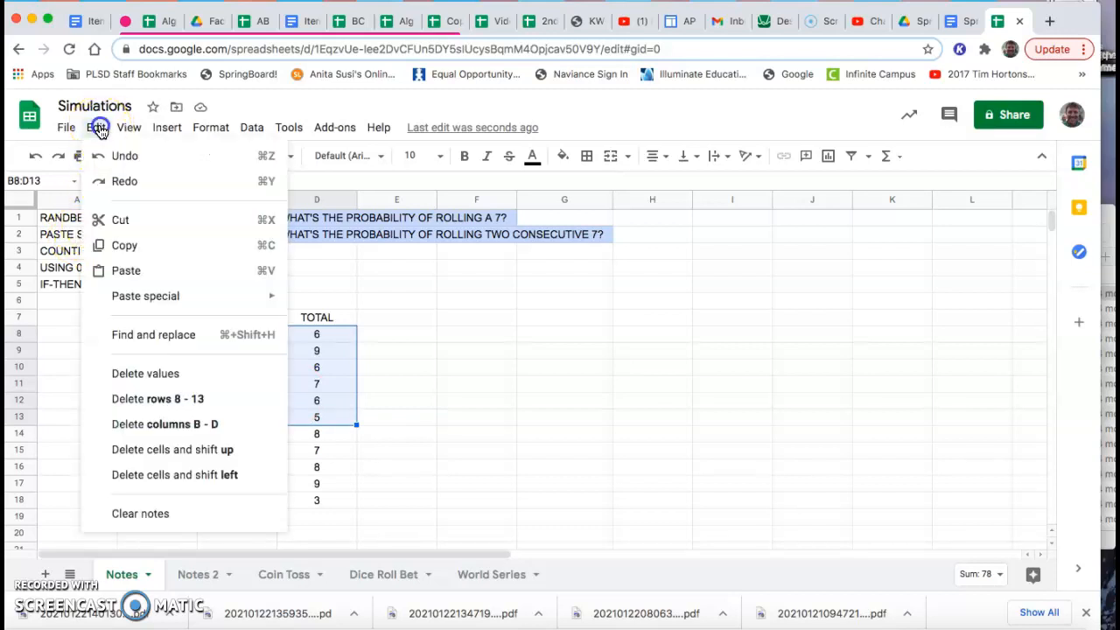
pyautogui.moveTo(124, 245)
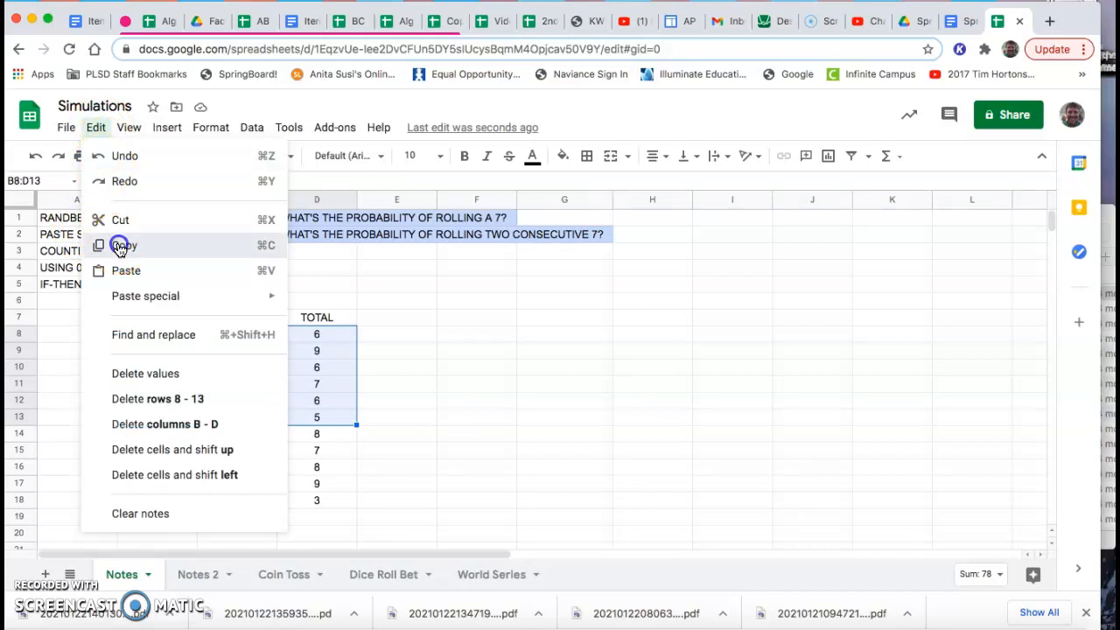
pyautogui.click(119, 245)
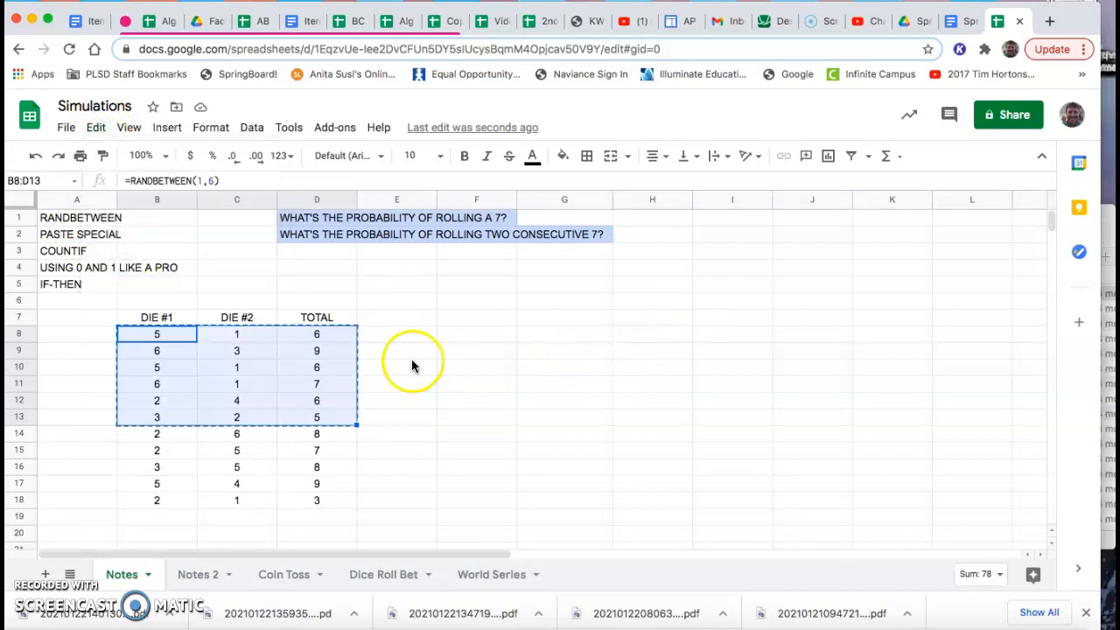
pyautogui.moveTo(96, 131)
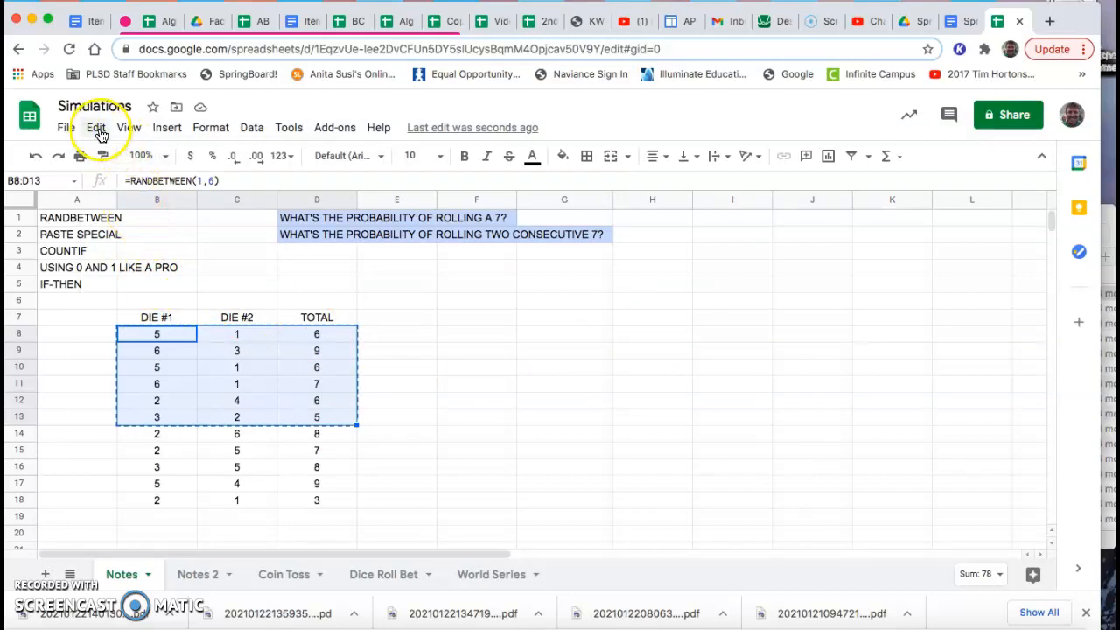
pyautogui.click(96, 126)
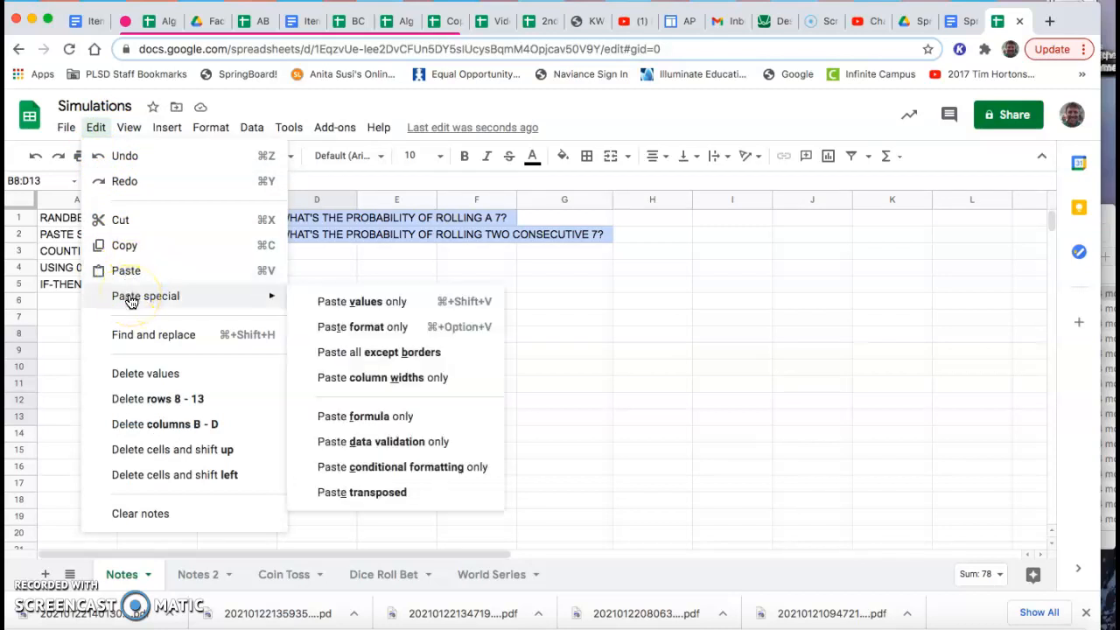
pyautogui.moveTo(332, 306)
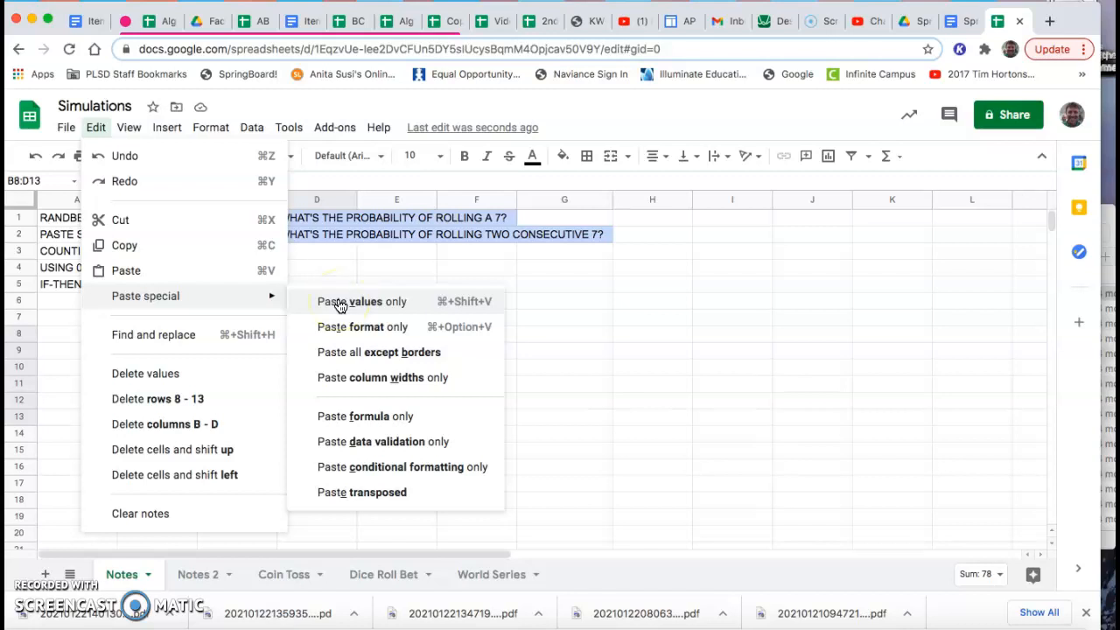
pyautogui.click(362, 301)
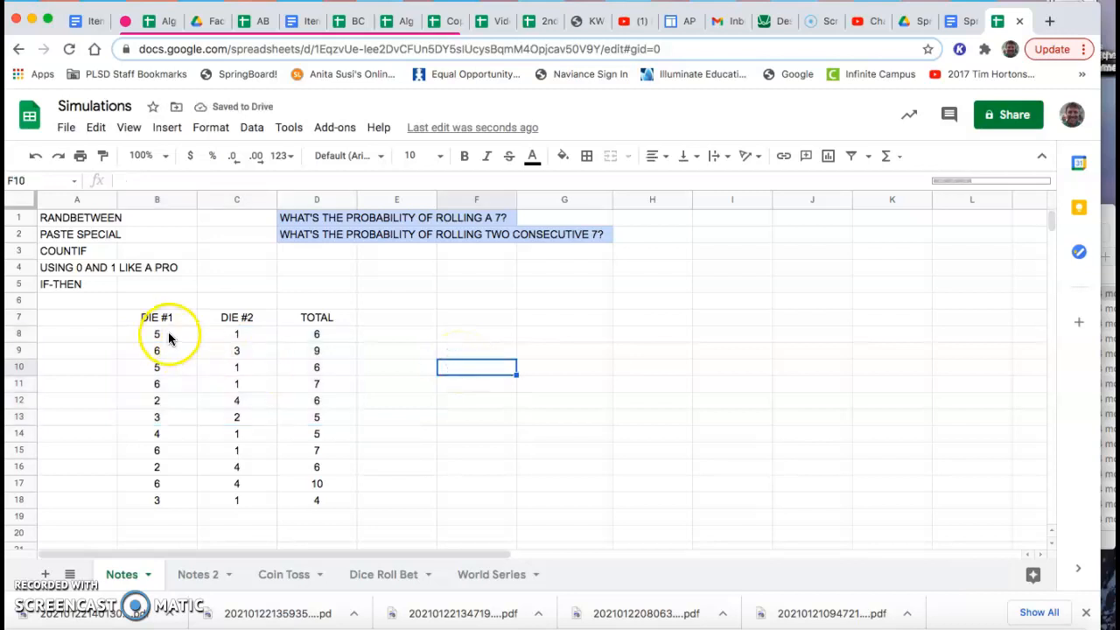
pyautogui.click(157, 333)
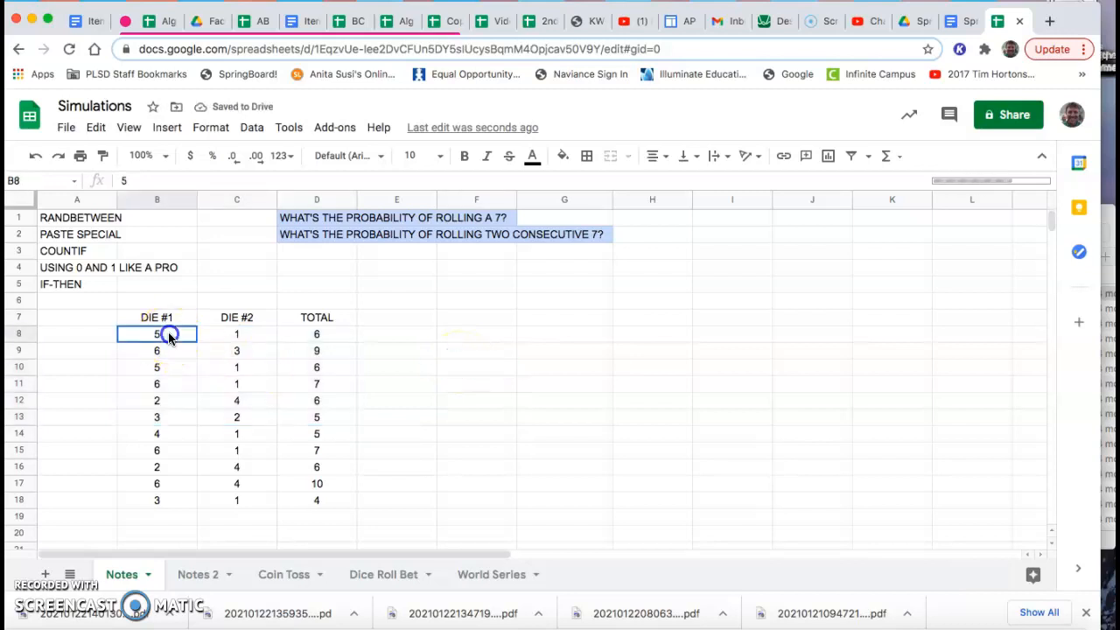
pyautogui.click(236, 367)
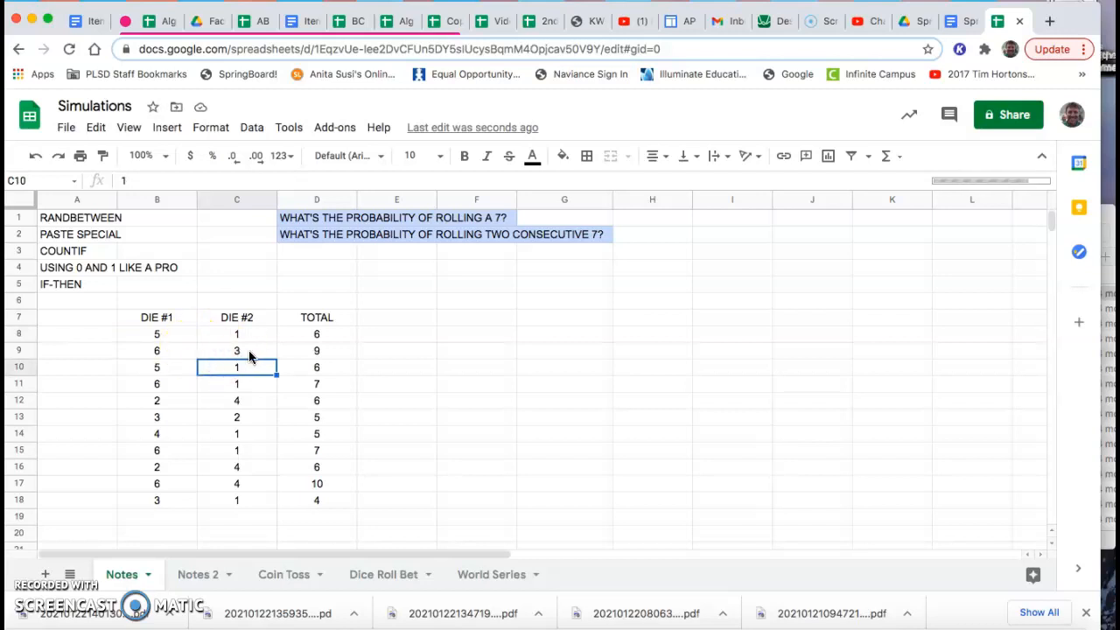
pyautogui.click(237, 350)
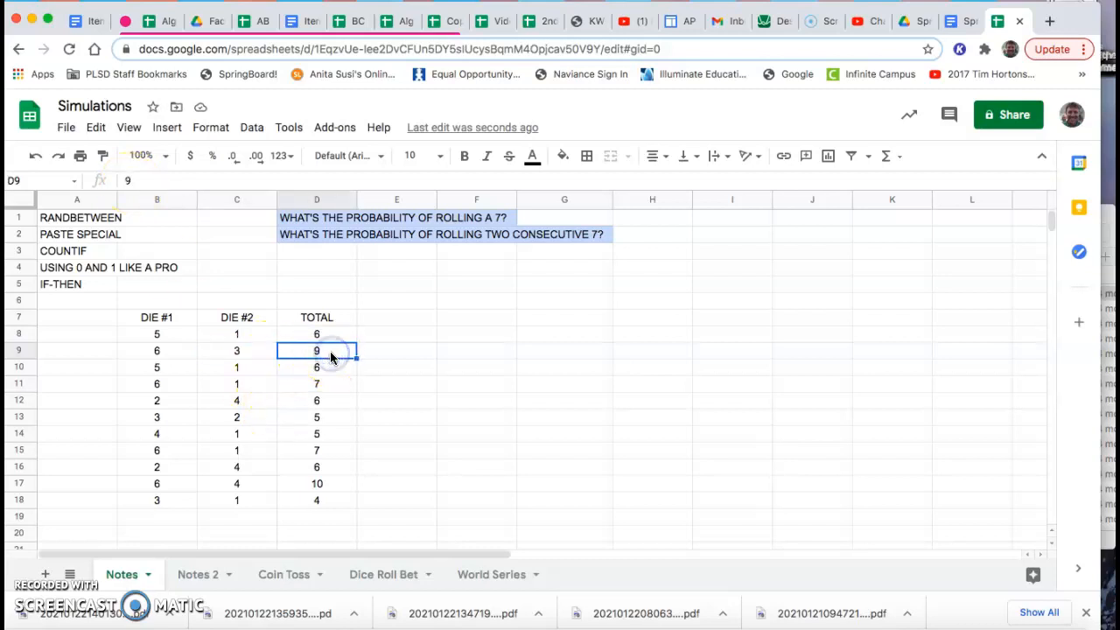
pyautogui.moveTo(185, 263)
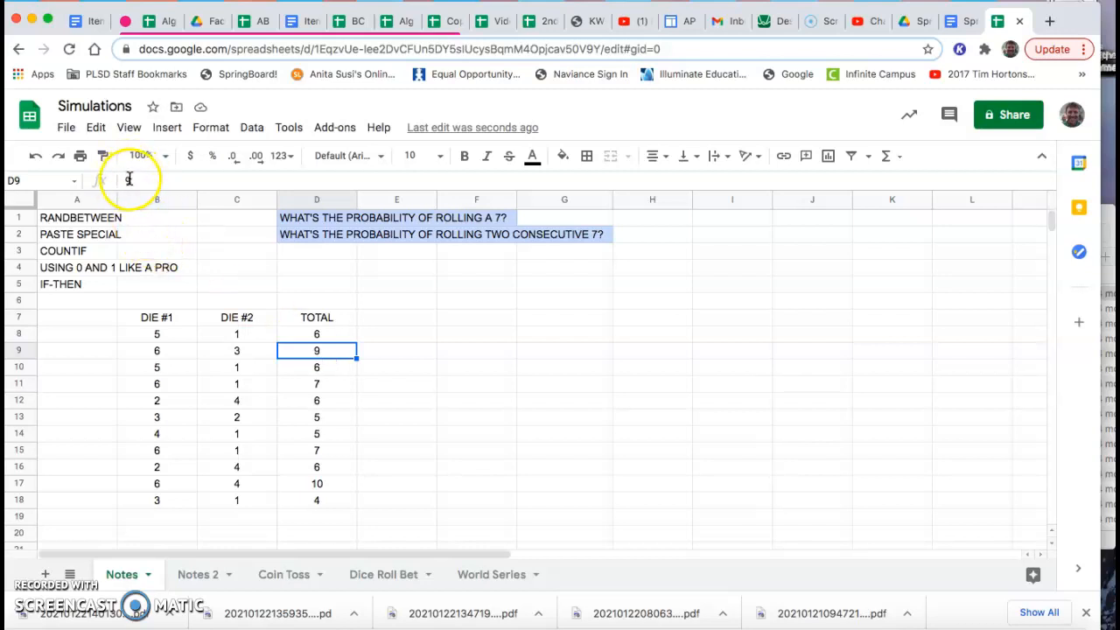
pyautogui.click(158, 449)
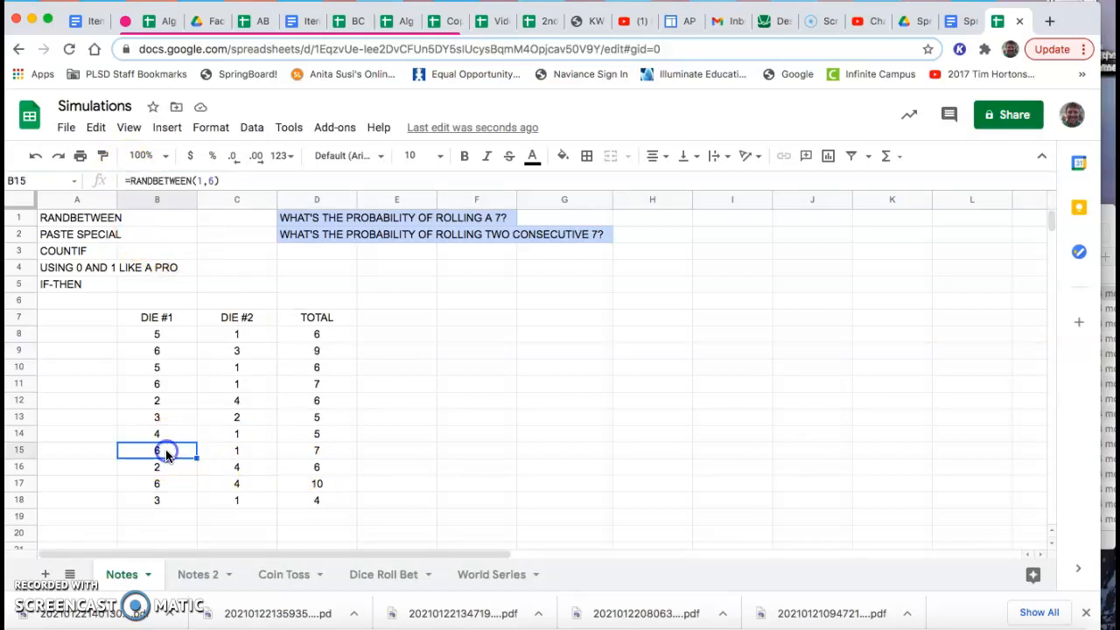
pyautogui.click(236, 465)
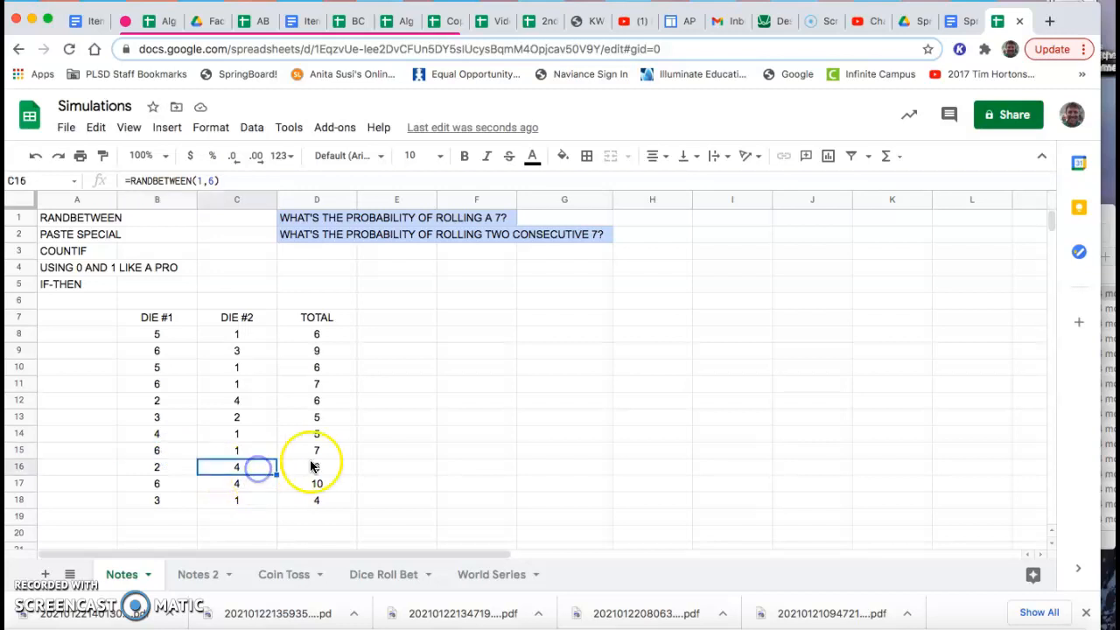
pyautogui.click(237, 483)
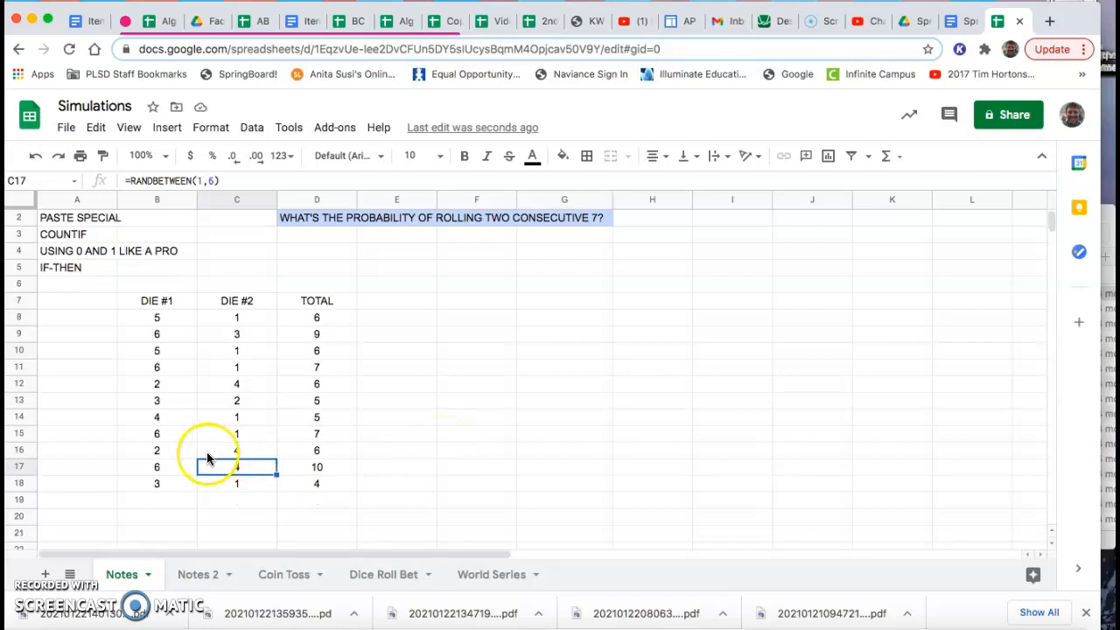
# Fill row 18's dice and total formulas down through row 20
pyautogui.click(157, 483)
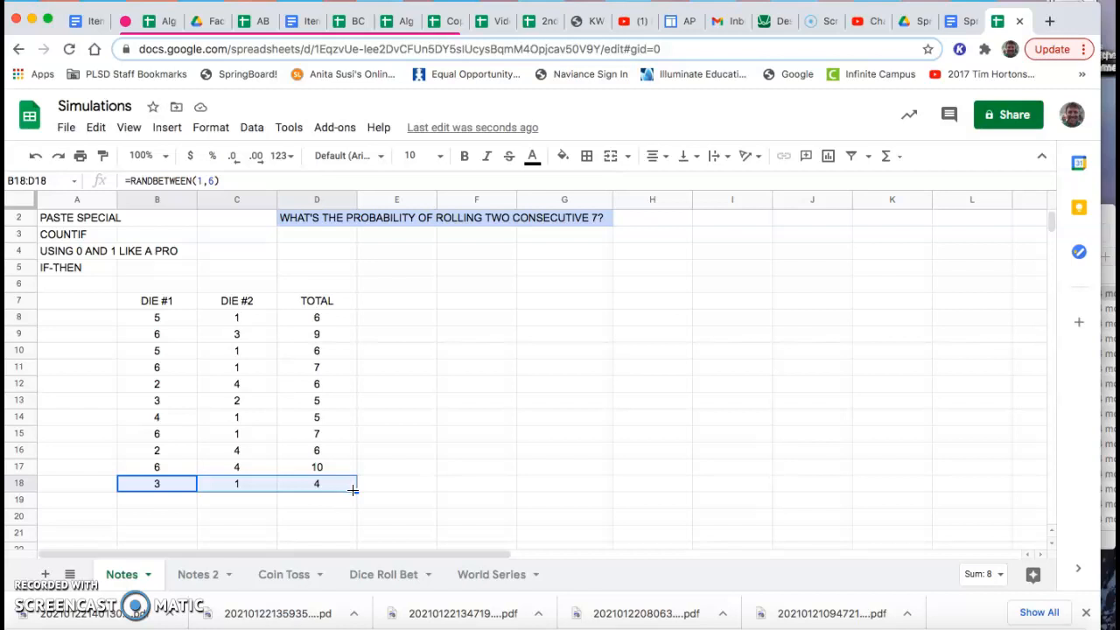
pyautogui.moveTo(355, 490)
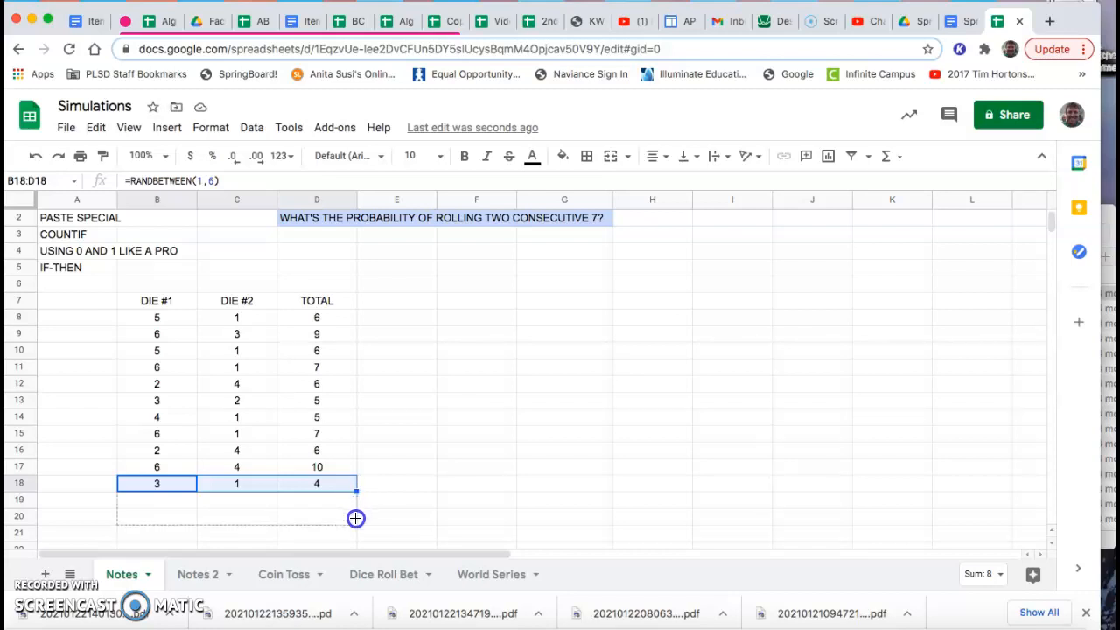
pyautogui.moveTo(355, 483); pyautogui.dragTo(355, 518)
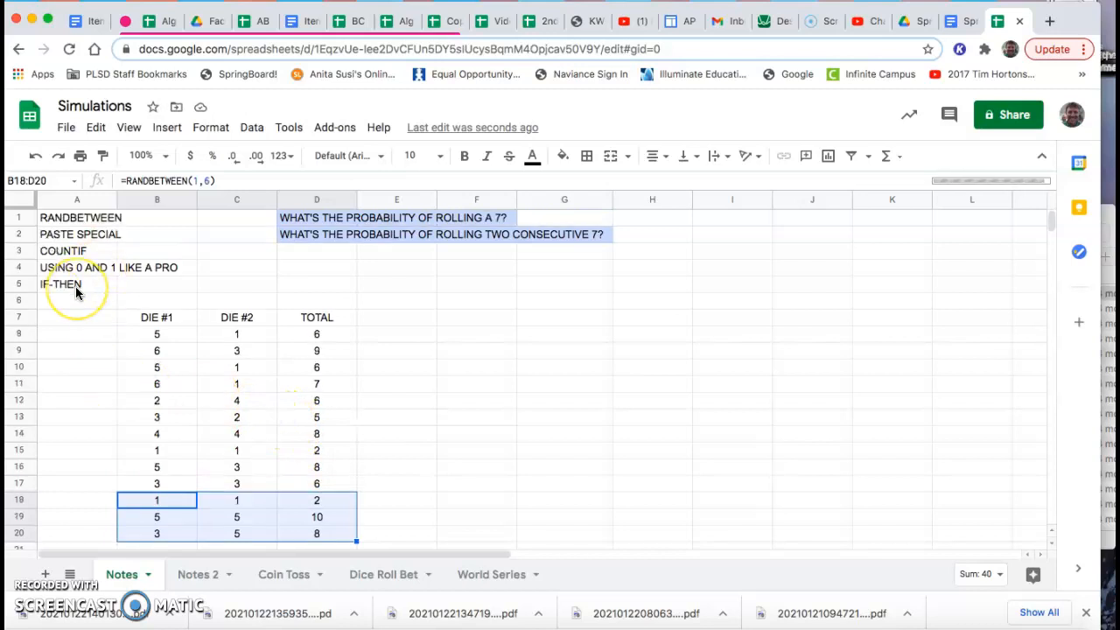
pyautogui.click(77, 234)
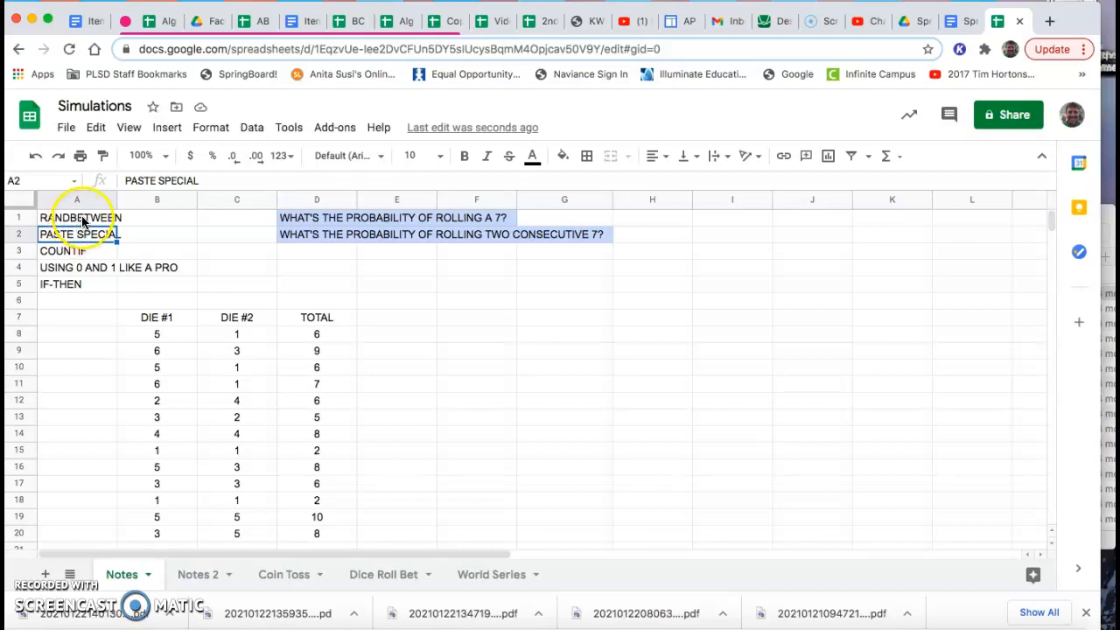
pyautogui.click(77, 217)
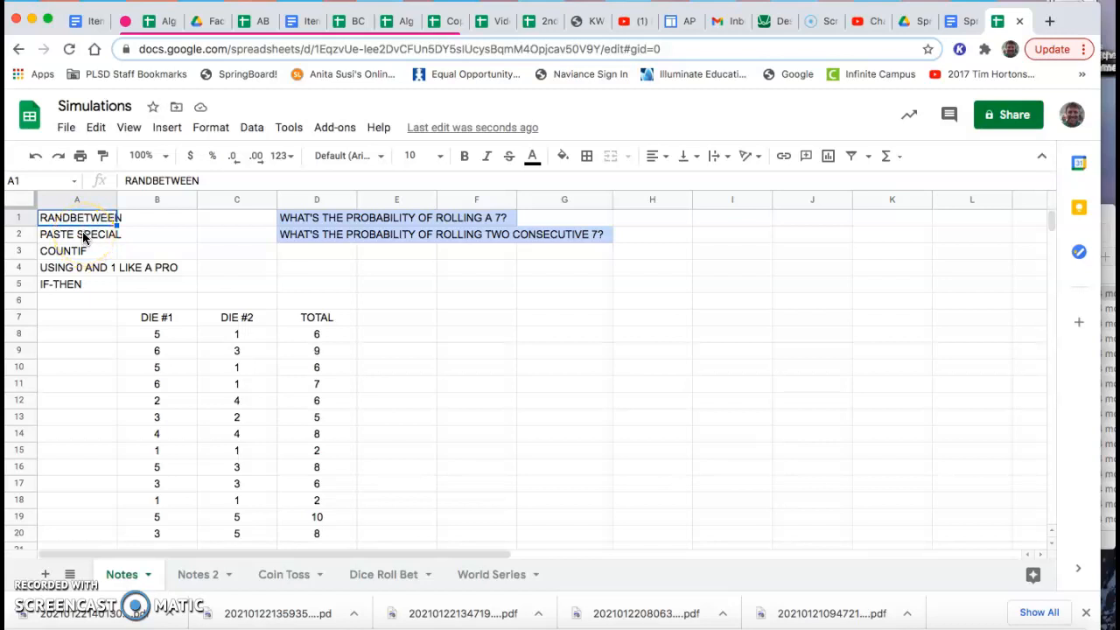
pyautogui.moveTo(84, 252)
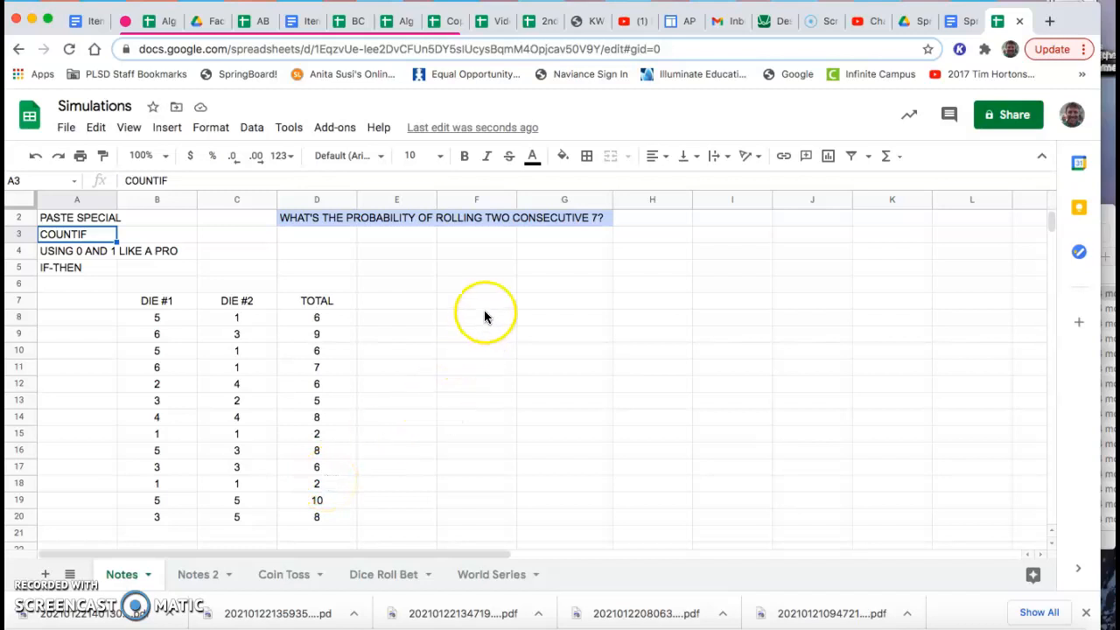
# Enter =countif(D8:D20,7) in F8 to count dice totals equal to 7
pyautogui.click(476, 317)
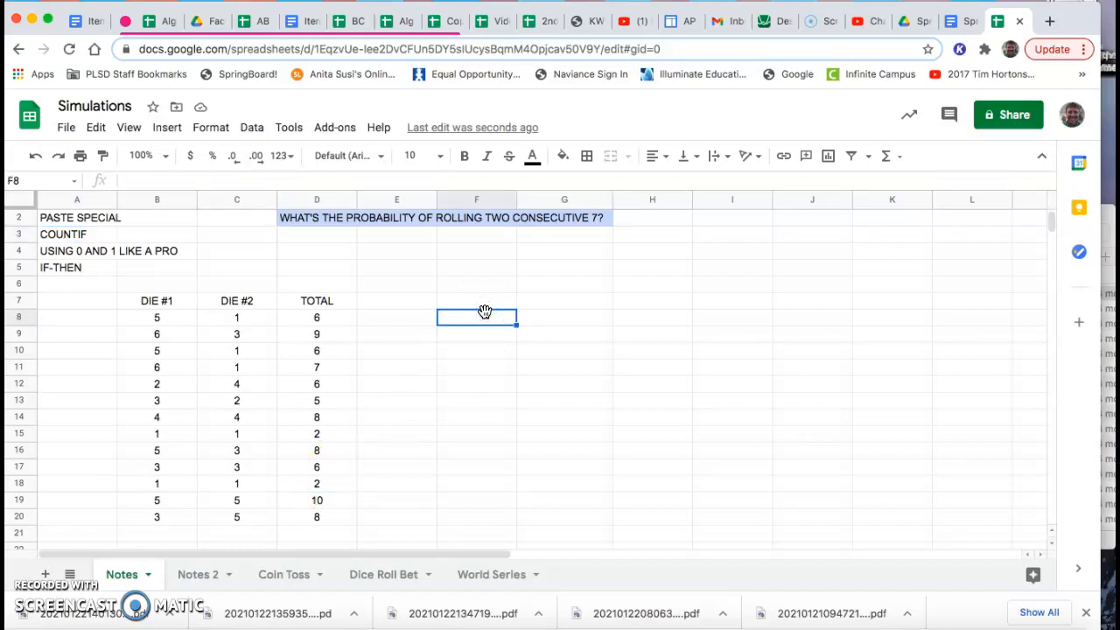
pyautogui.write('=')
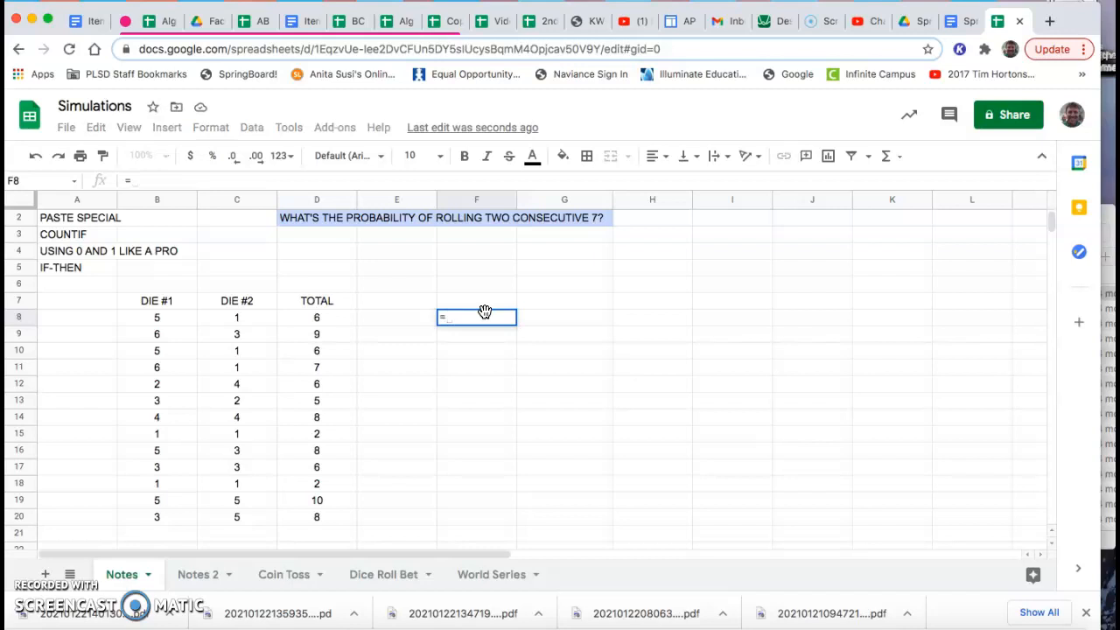
pyautogui.write('=countif')
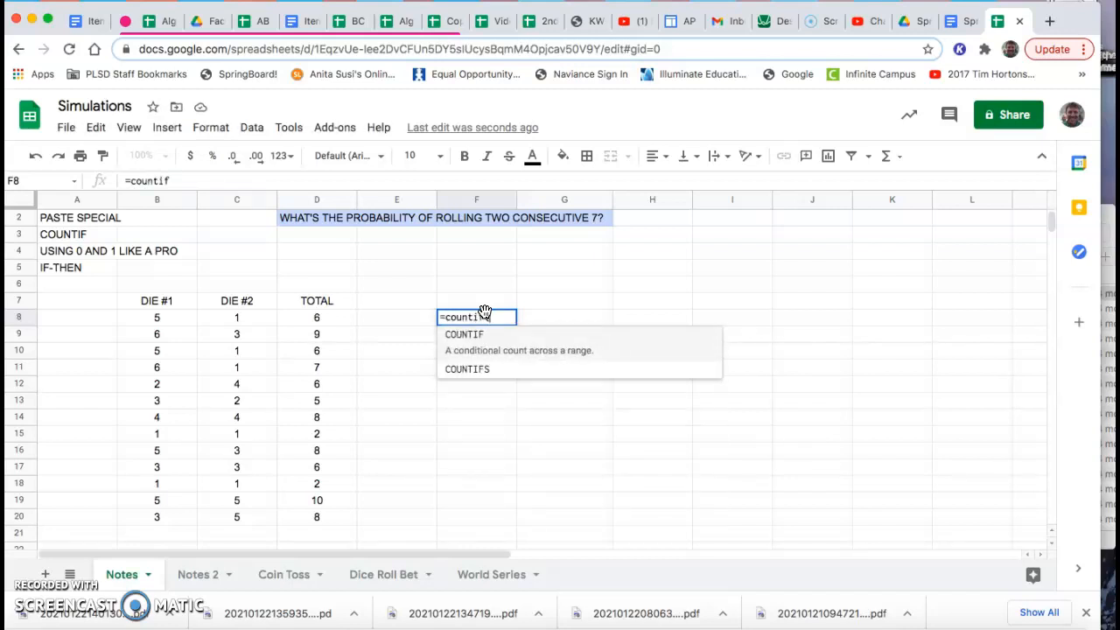
pyautogui.write('(')
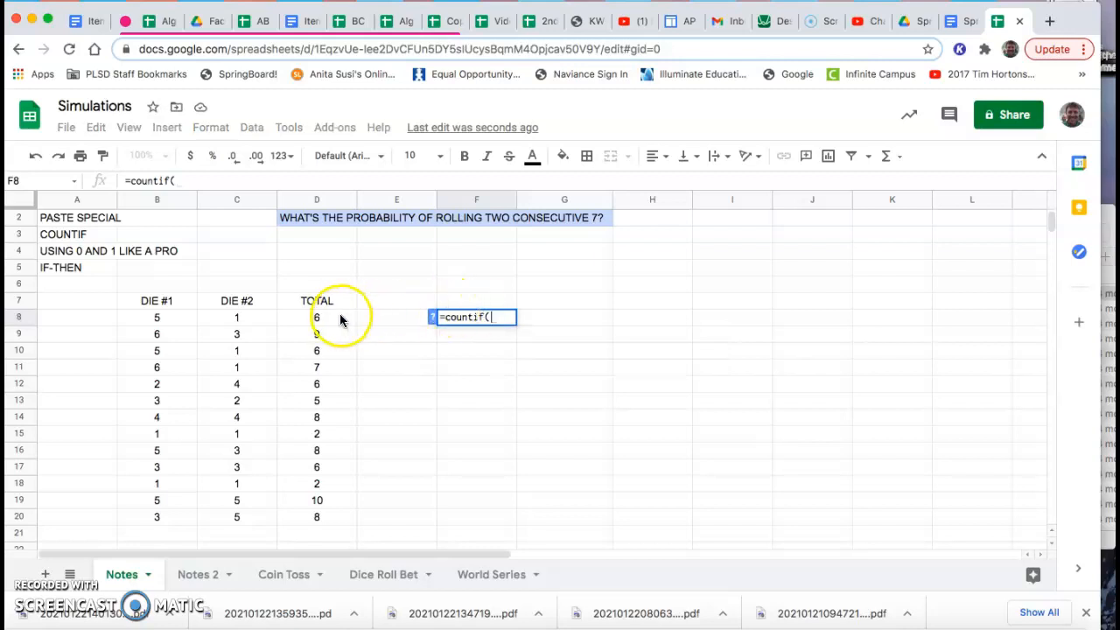
pyautogui.moveTo(315, 316); pyautogui.dragTo(315, 516)
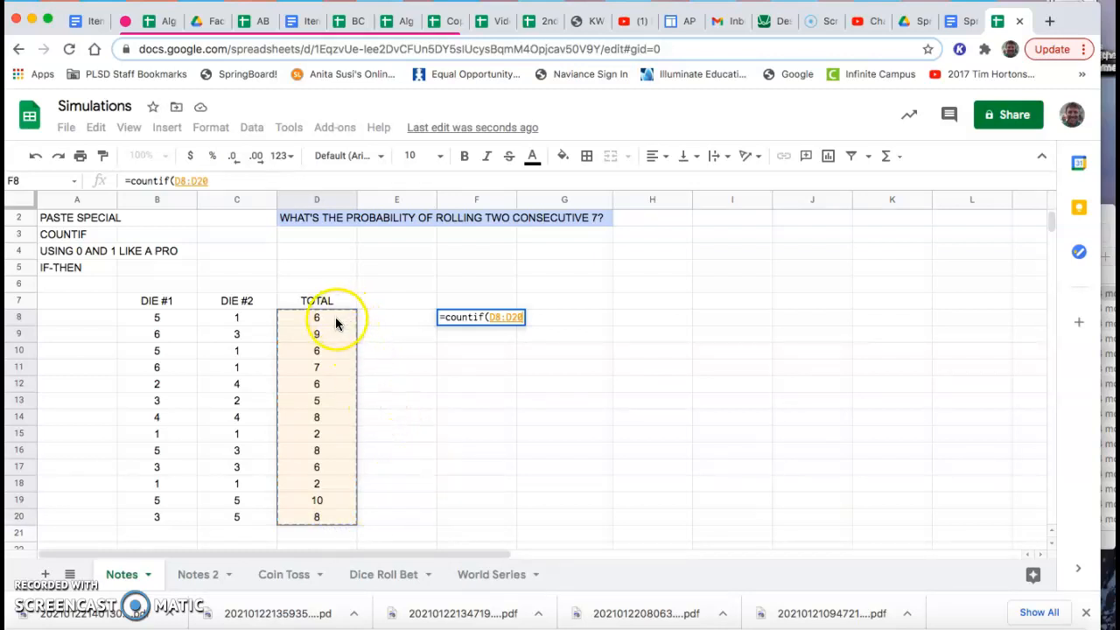
pyautogui.moveTo(366, 523)
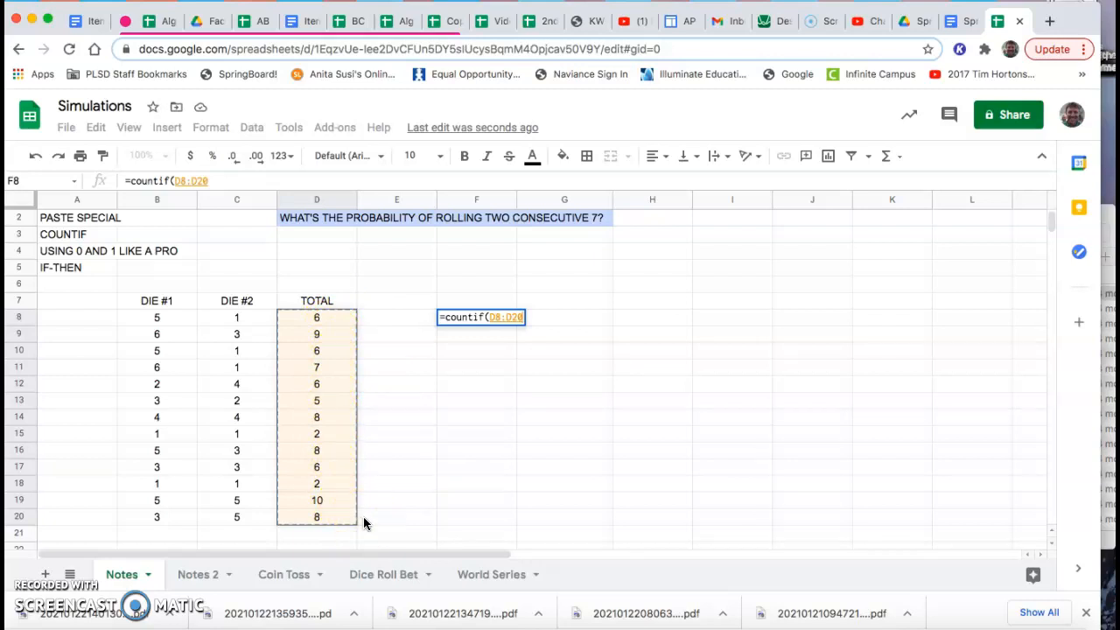
pyautogui.write(',')
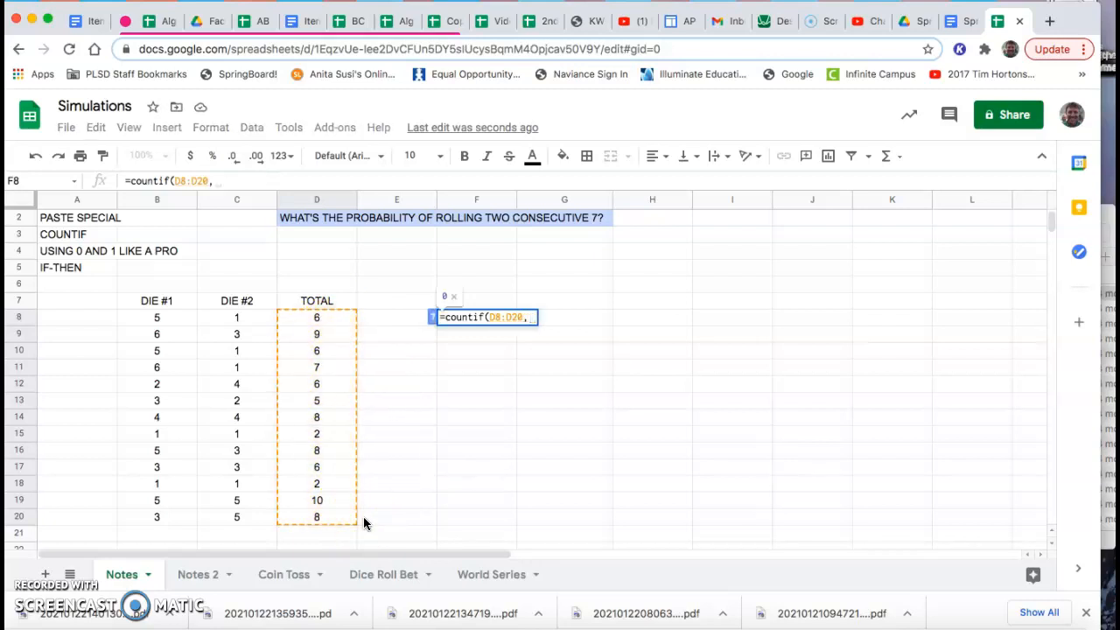
pyautogui.write('7)')
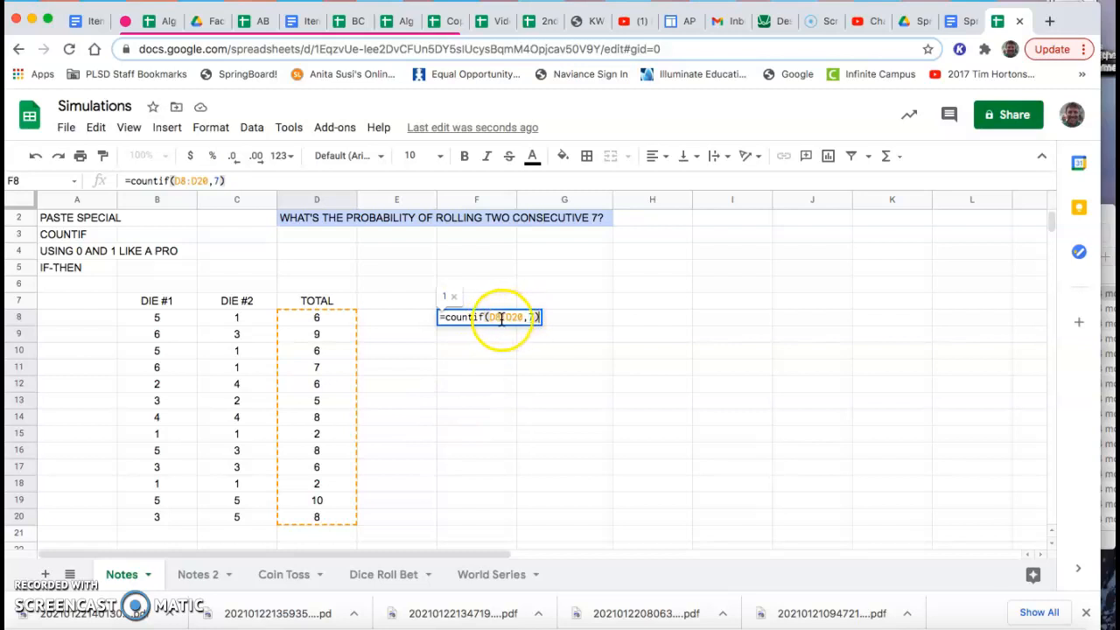
pyautogui.moveTo(524, 360)
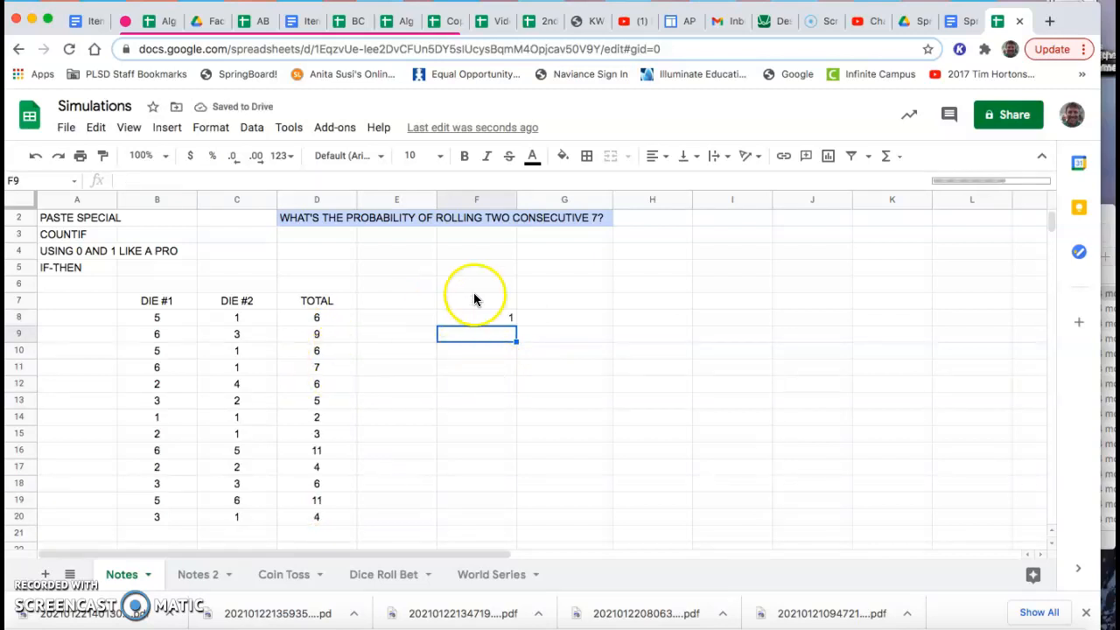
# Point out the COUNTIF topic in A3 and return to the count cell F8
pyautogui.click(476, 317)
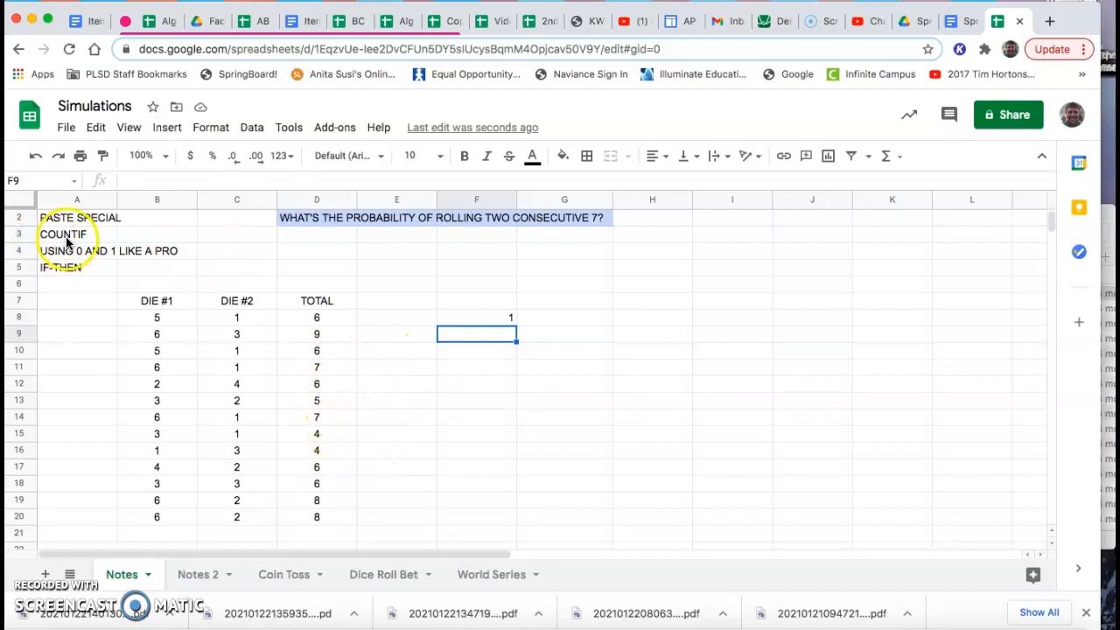
pyautogui.click(77, 234)
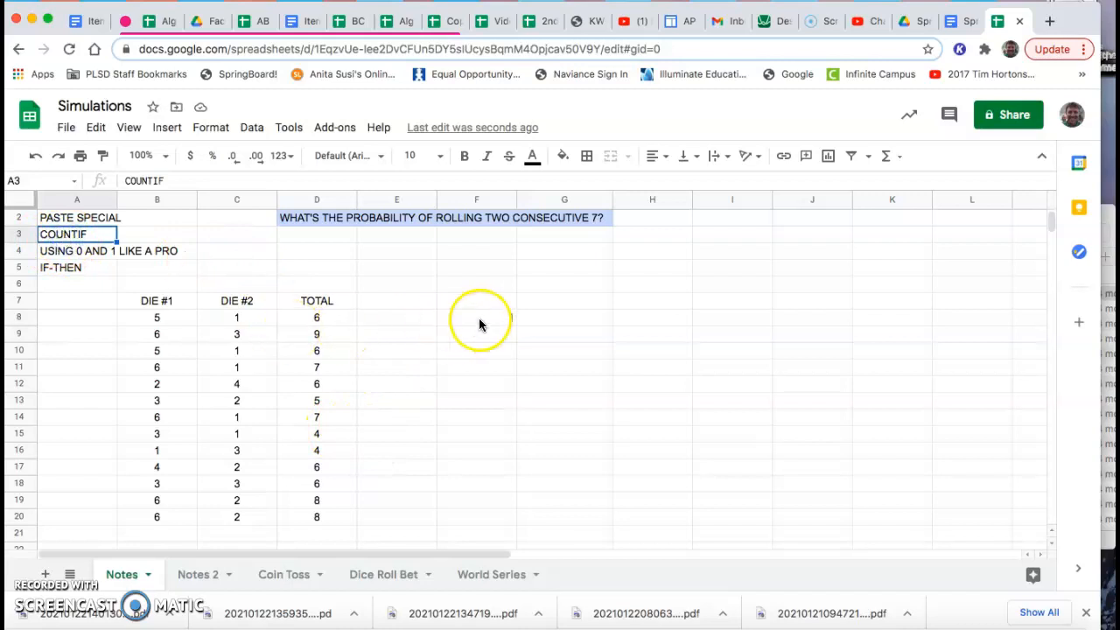
pyautogui.click(476, 317)
pyautogui.write('=countif(D8:D20,I8)')
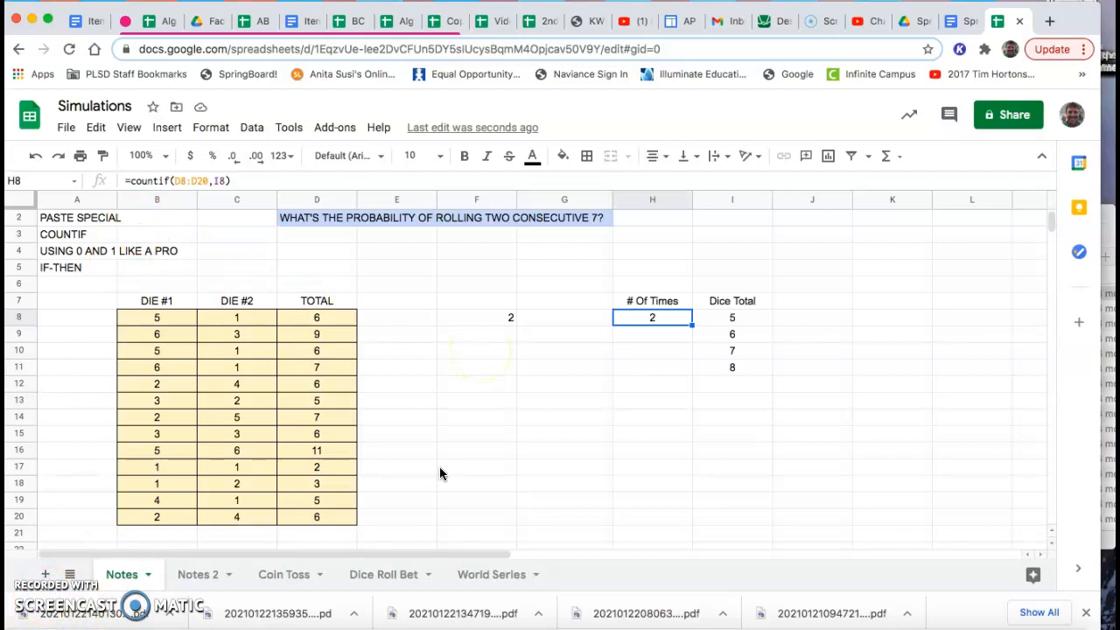
pyautogui.moveTo(743, 318)
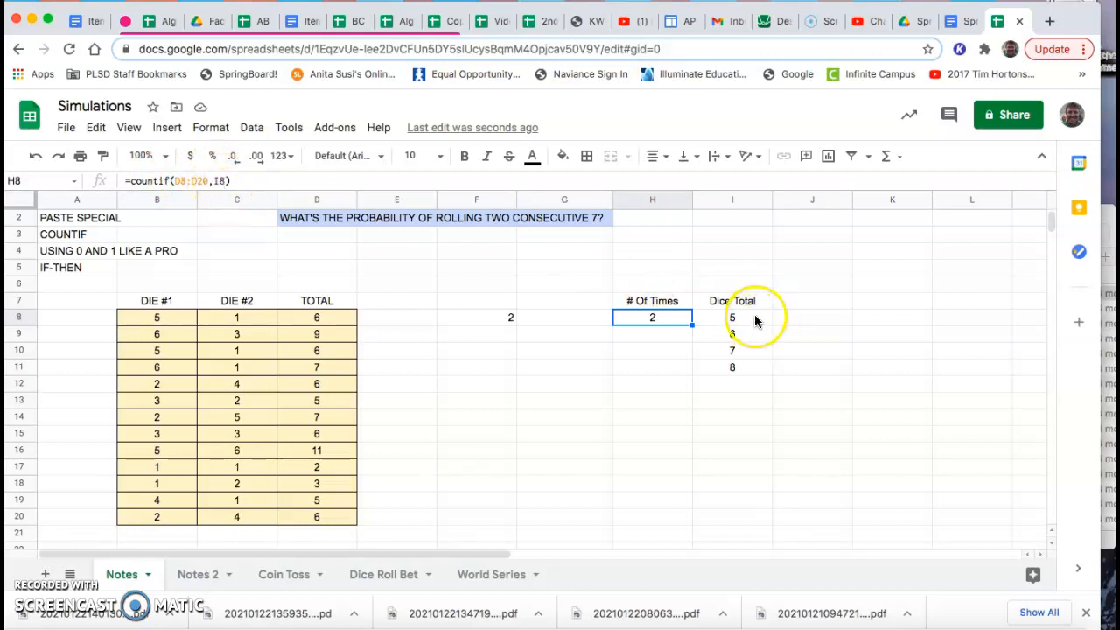
pyautogui.click(731, 317)
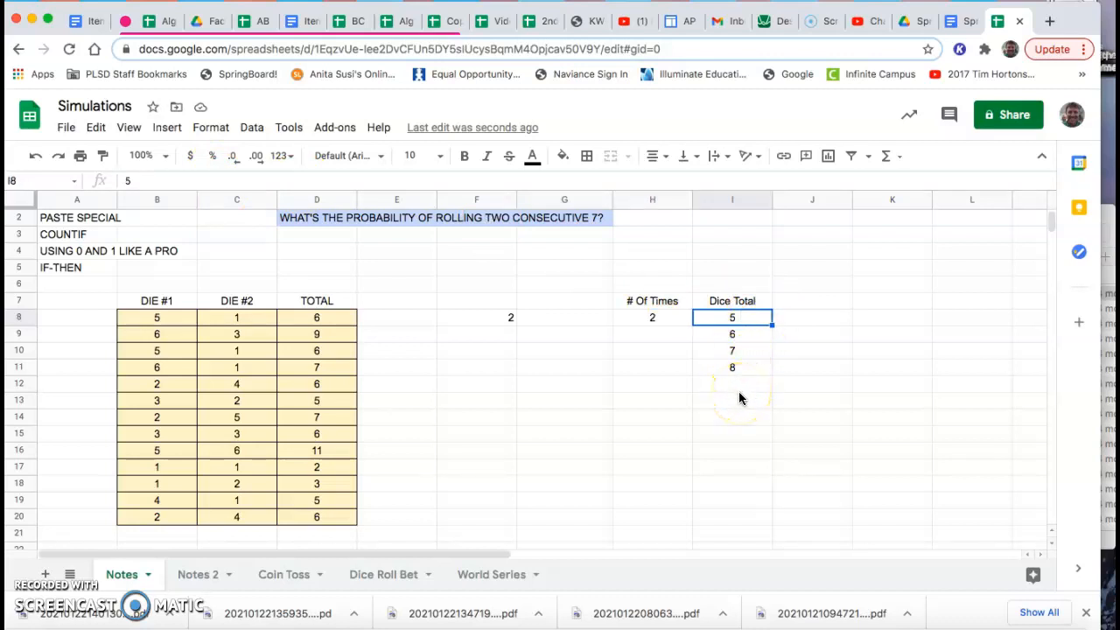
pyautogui.write('9')
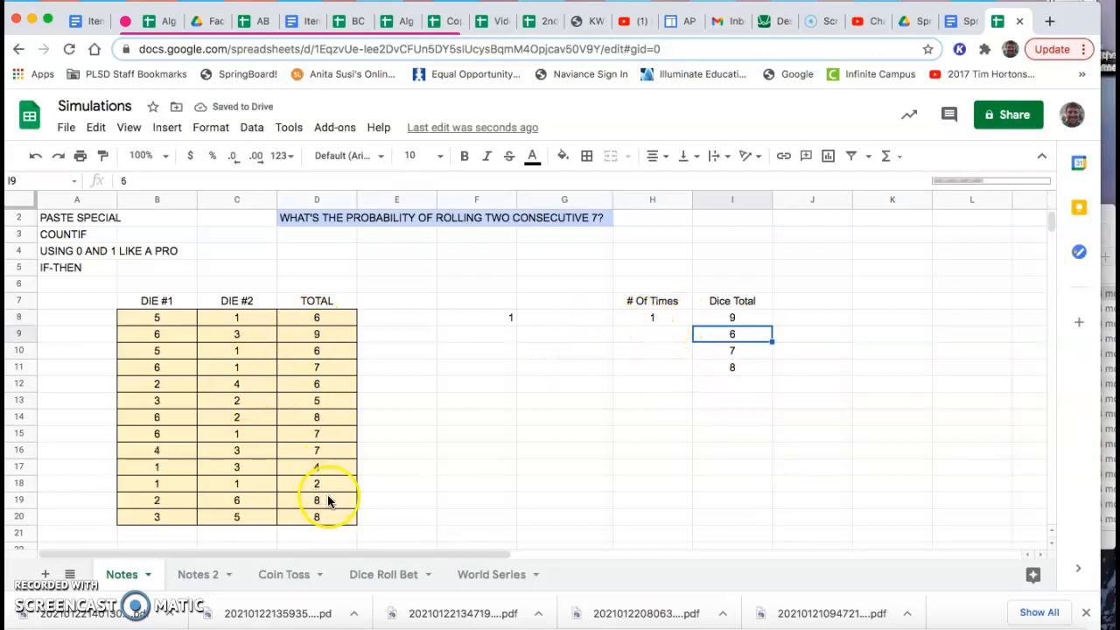
pyautogui.click(731, 317)
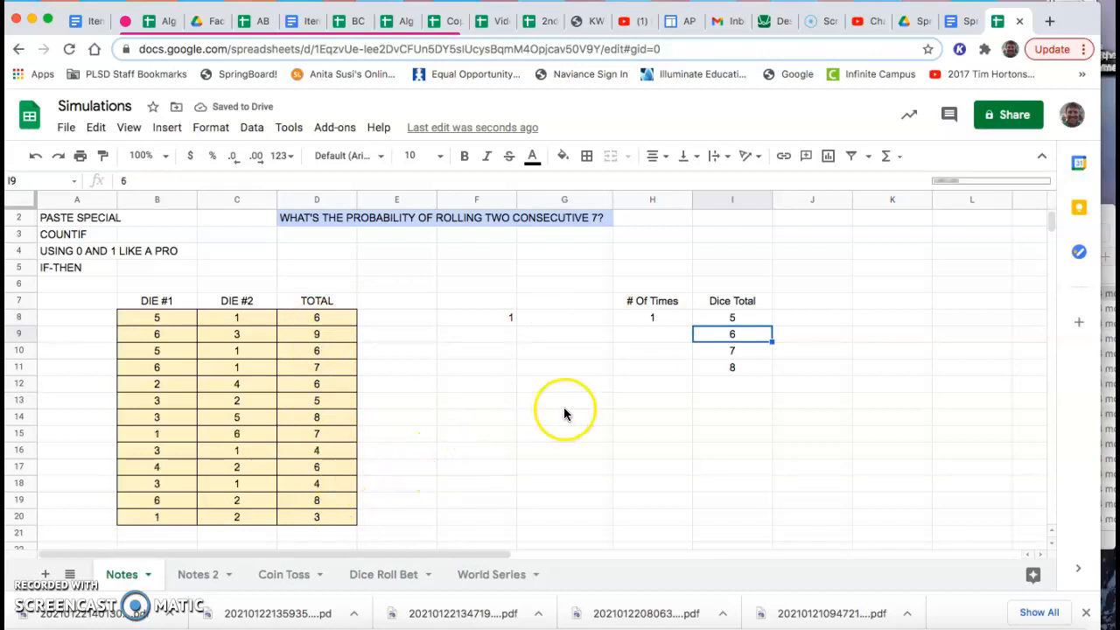
pyautogui.moveTo(681, 325)
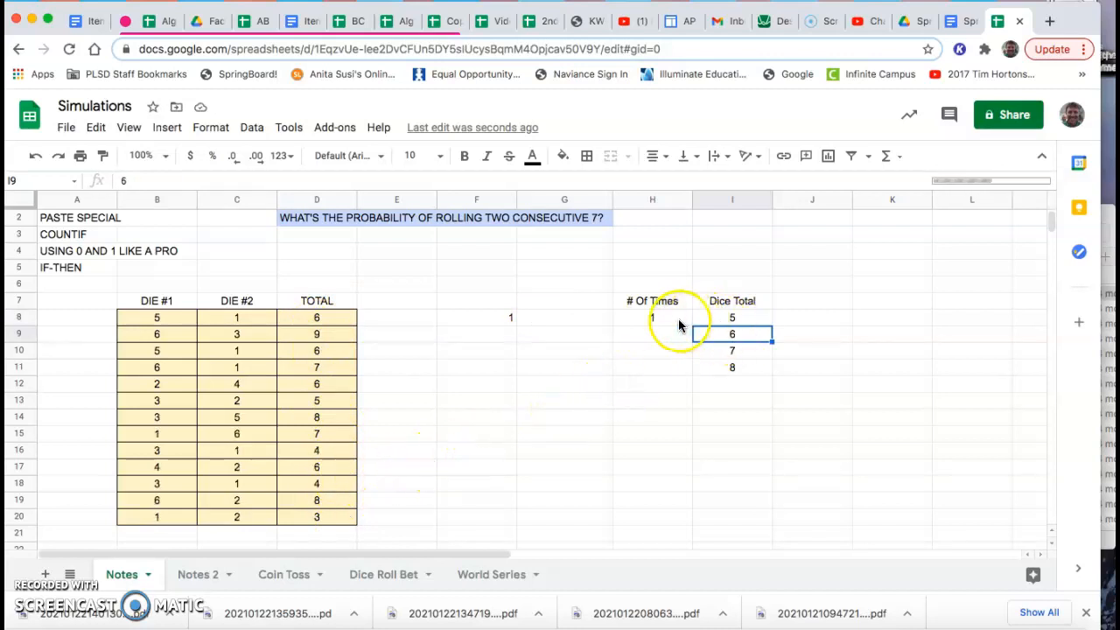
# Copy H8's COUNTIF down to H11 and inspect the first and last count formulas
pyautogui.click(650, 317)
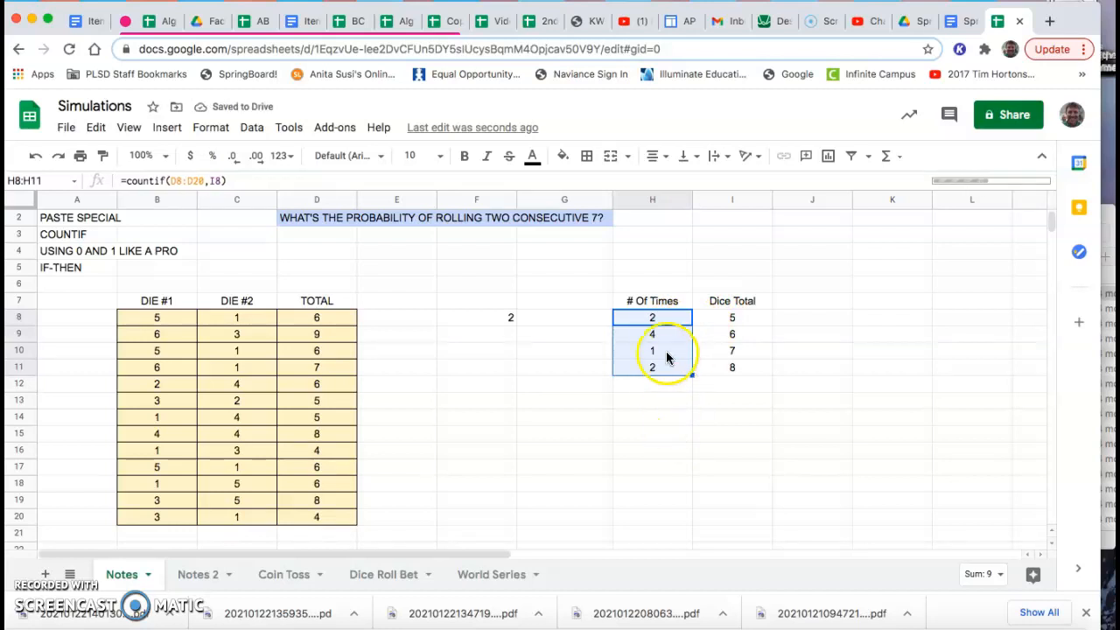
pyautogui.click(651, 317)
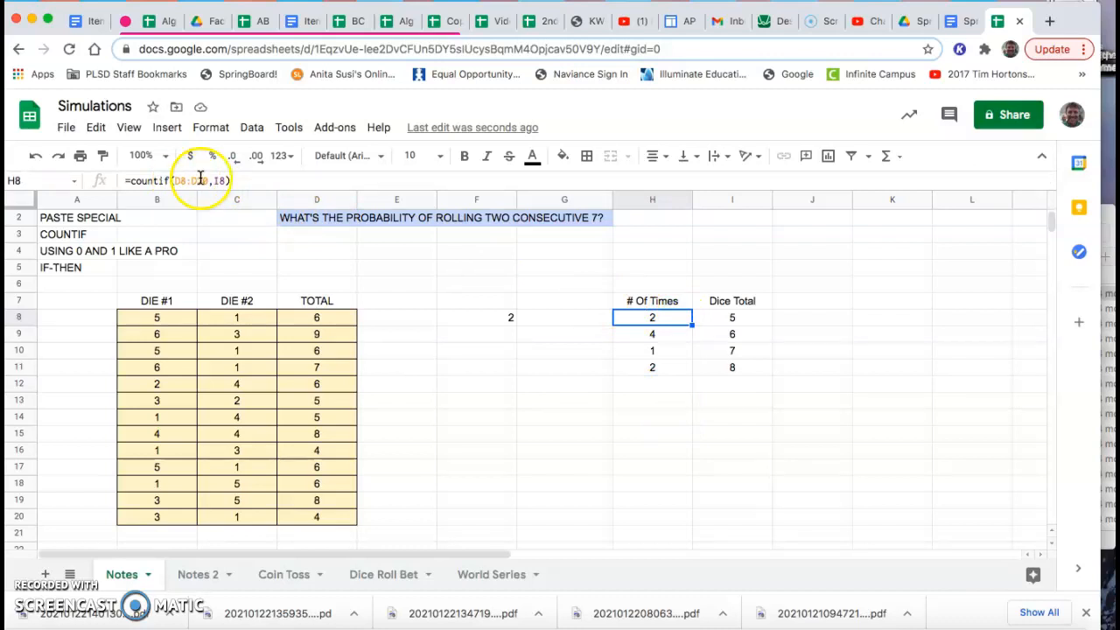
pyautogui.moveTo(299, 244)
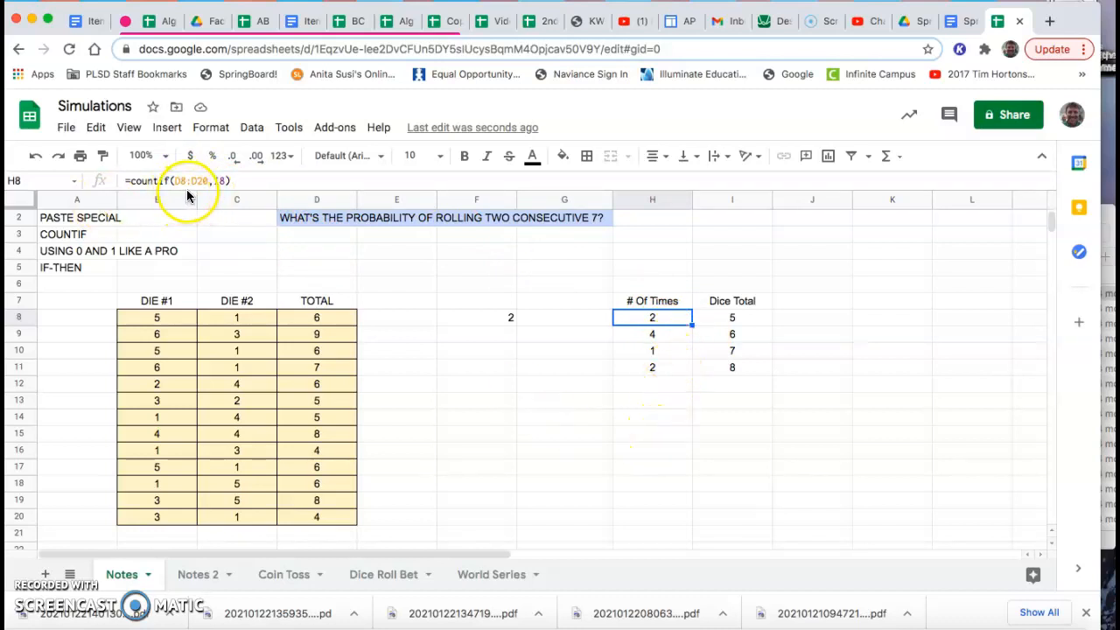
pyautogui.click(651, 332)
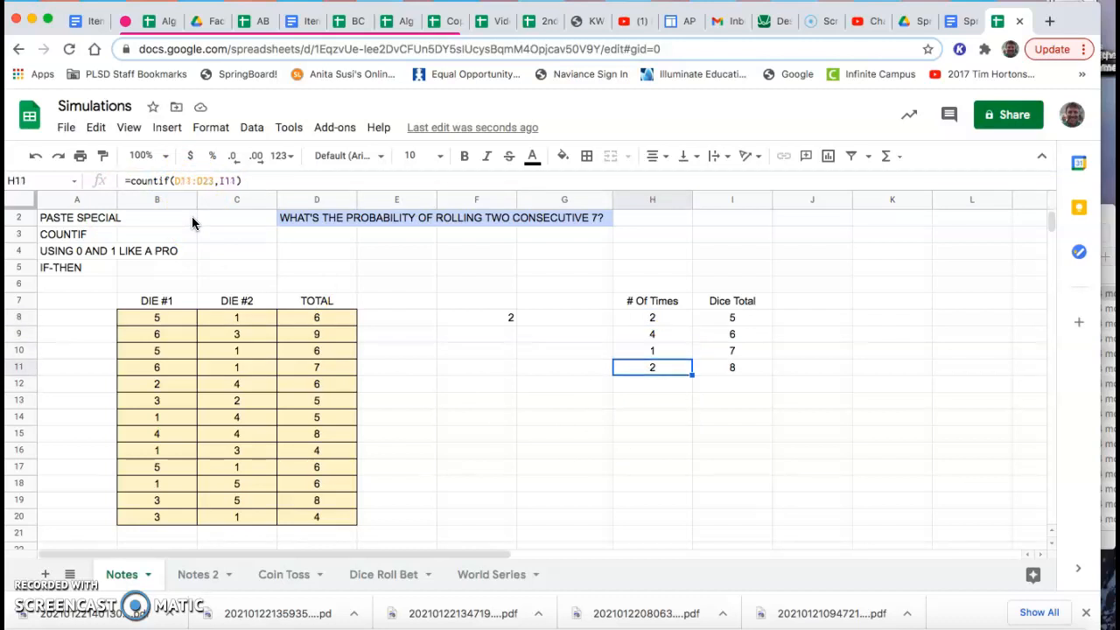
pyautogui.click(651, 316)
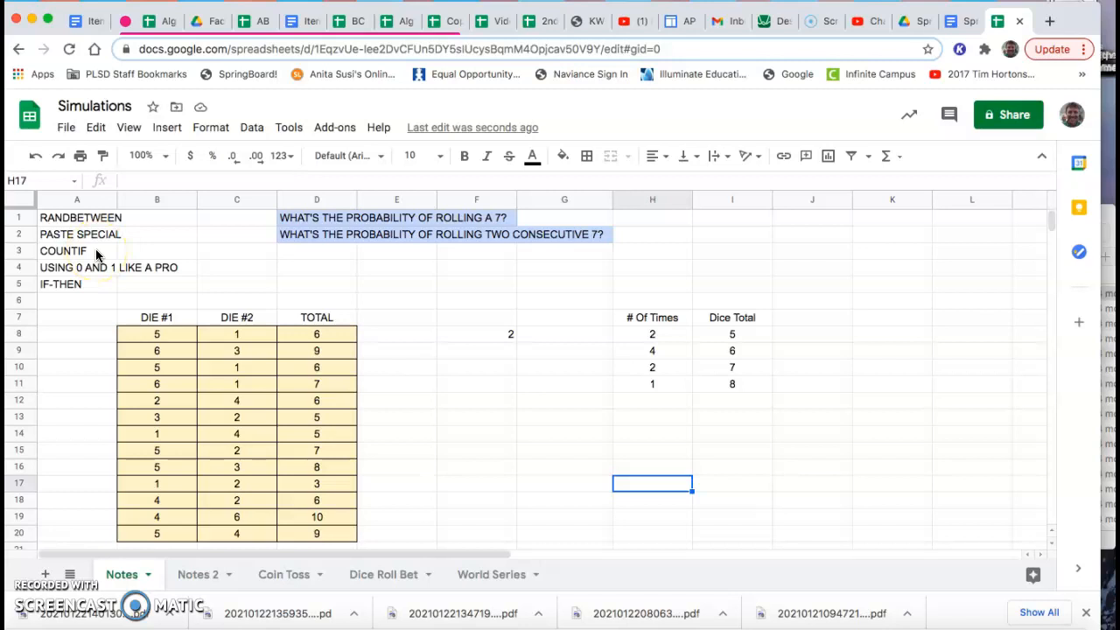
pyautogui.moveTo(67, 568)
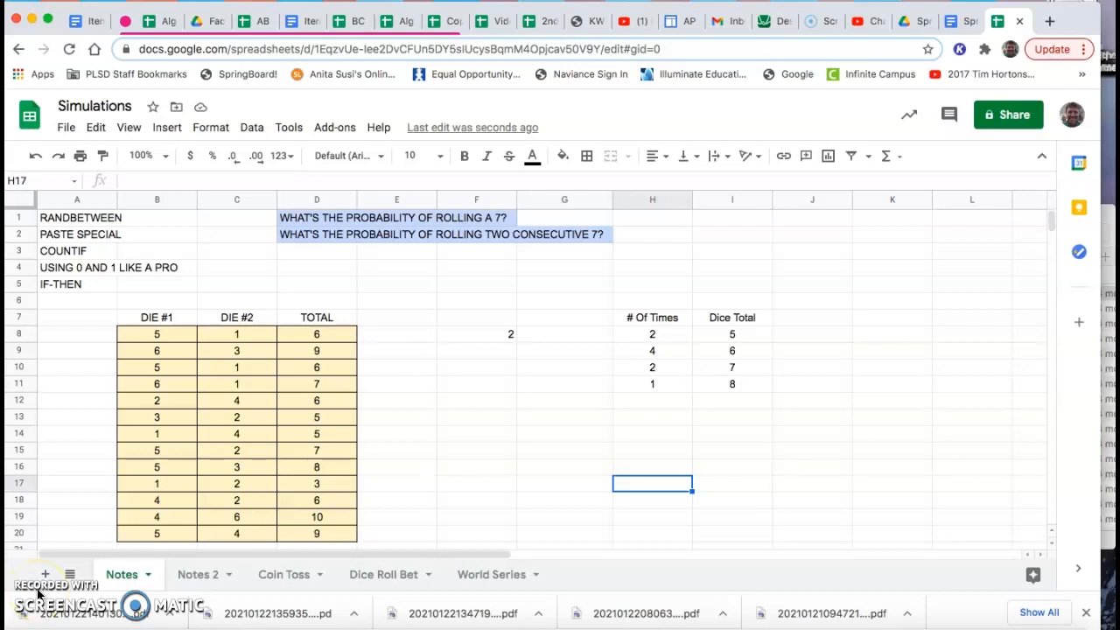
pyautogui.moveTo(87, 399)
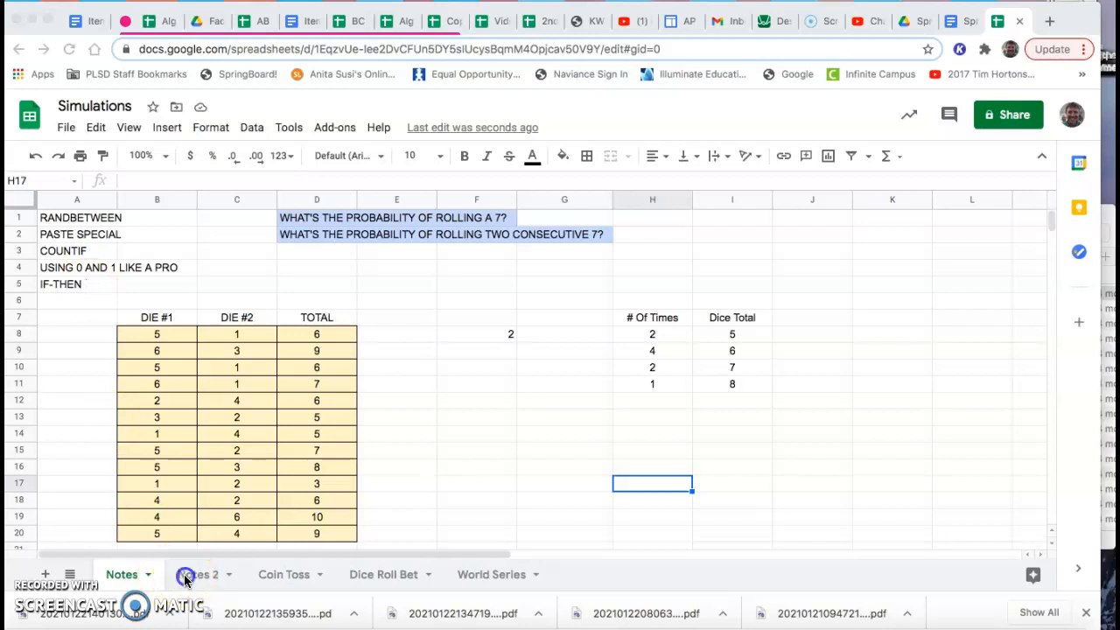
# Switch to the Notes 2 sheet and select trial 1's first flip in B4
pyautogui.click(200, 574)
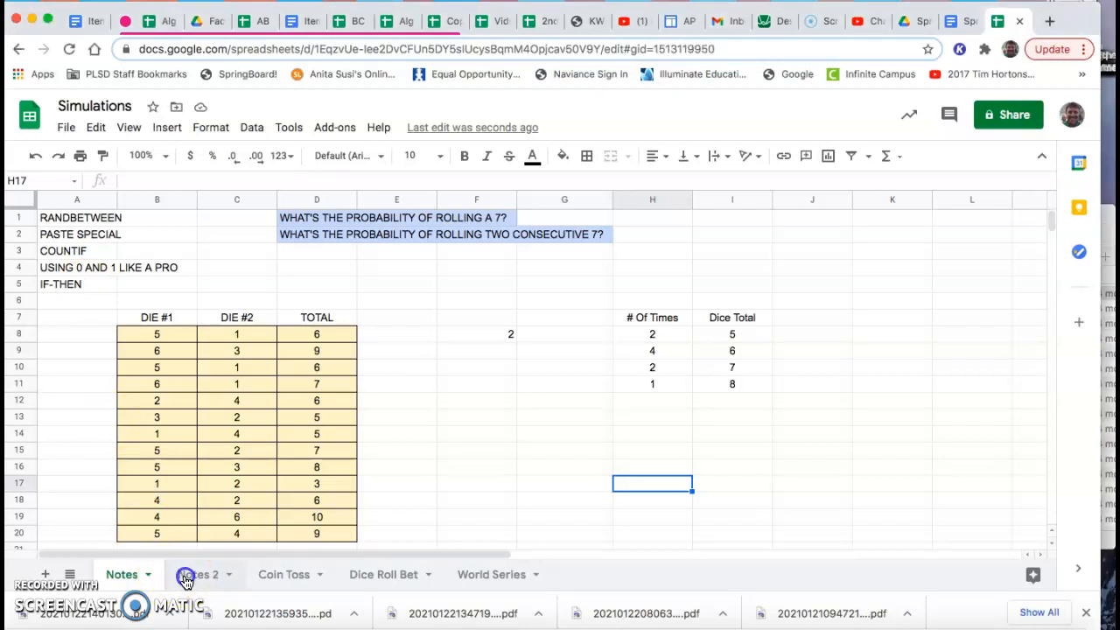
pyautogui.click(198, 574)
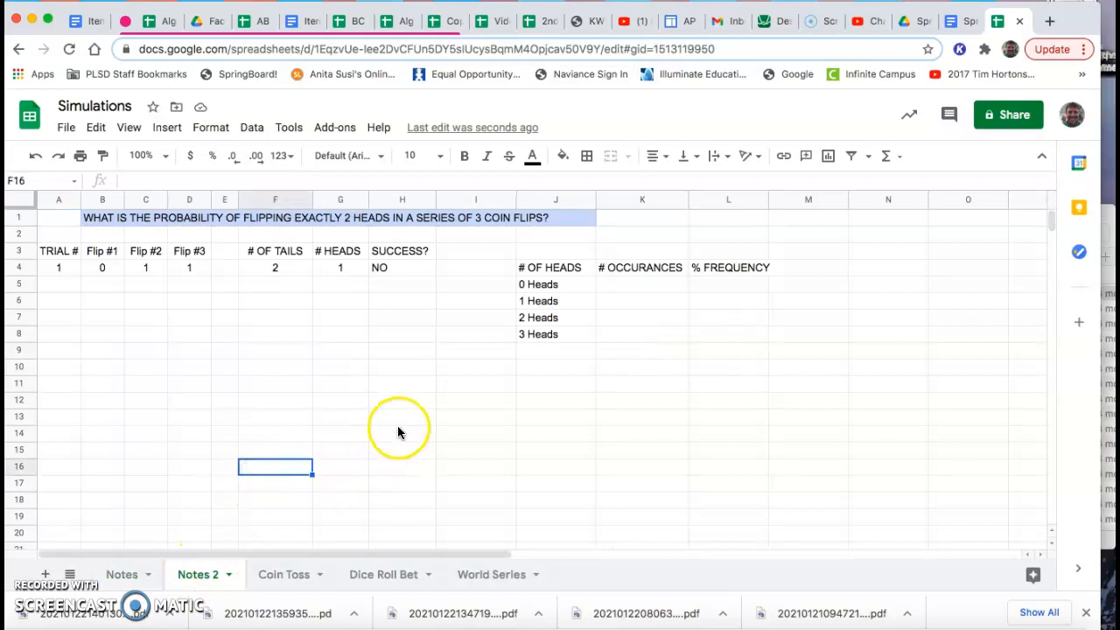
pyautogui.moveTo(287, 368)
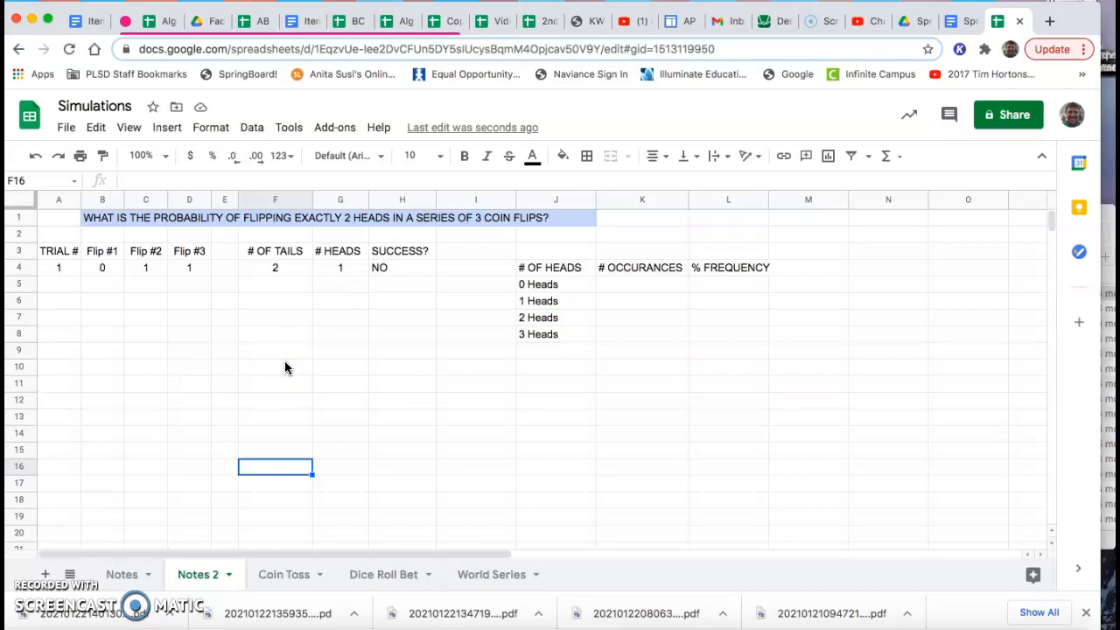
pyautogui.moveTo(231, 405)
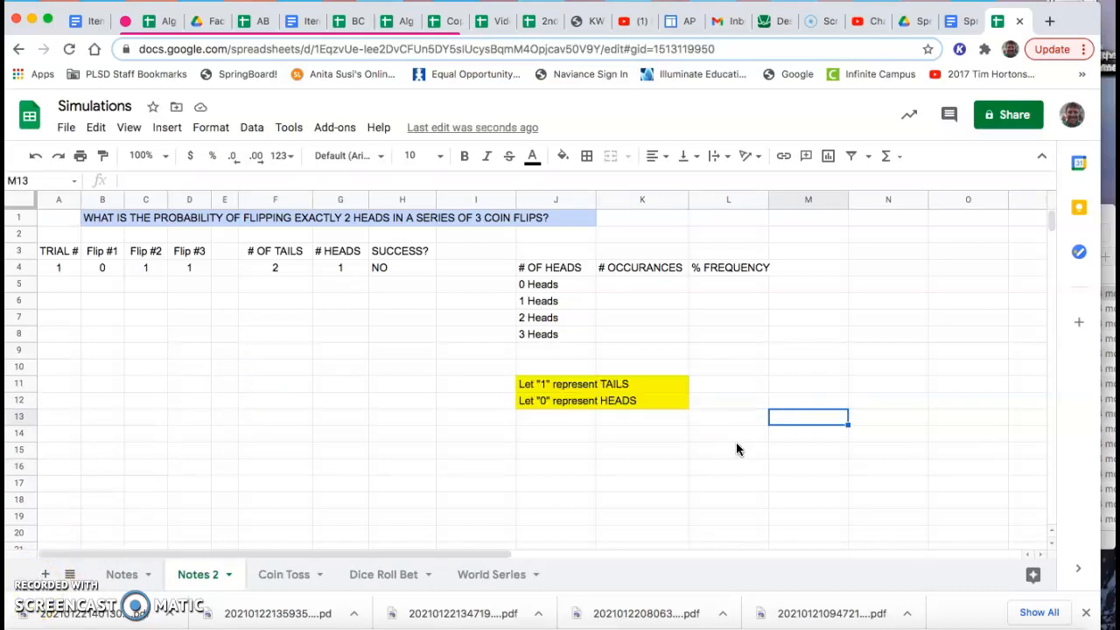
pyautogui.moveTo(674, 427)
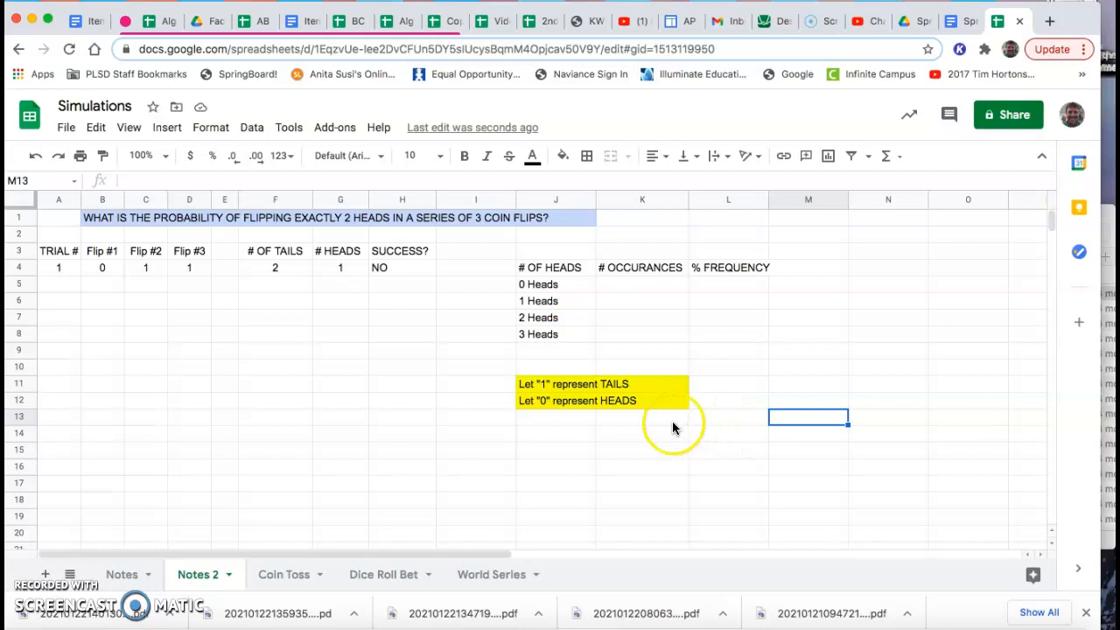
pyautogui.moveTo(557, 389)
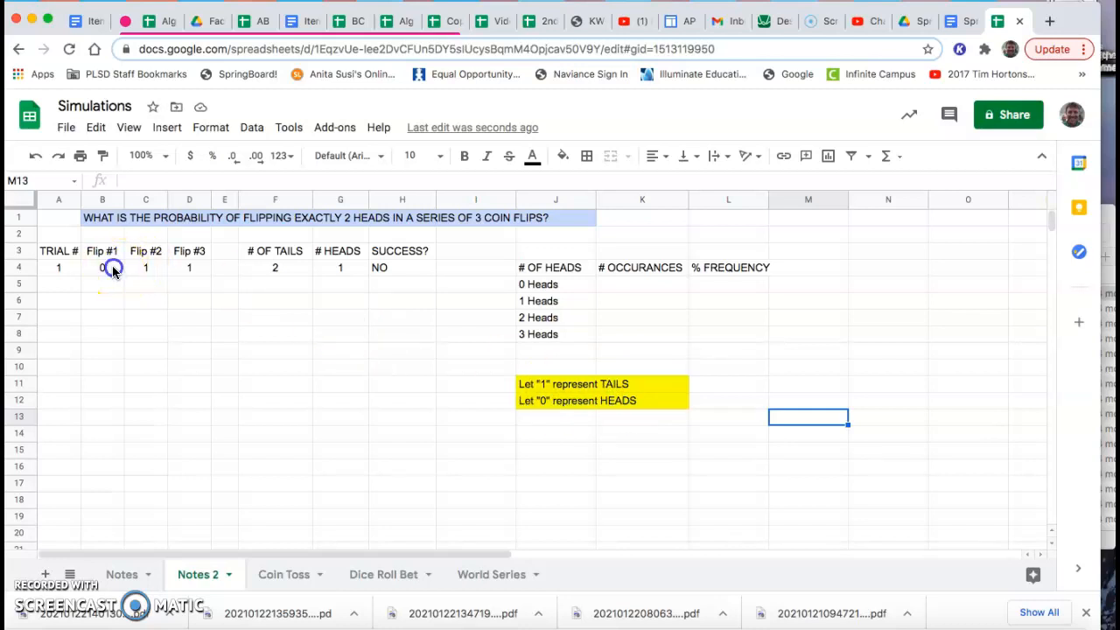
pyautogui.click(101, 266)
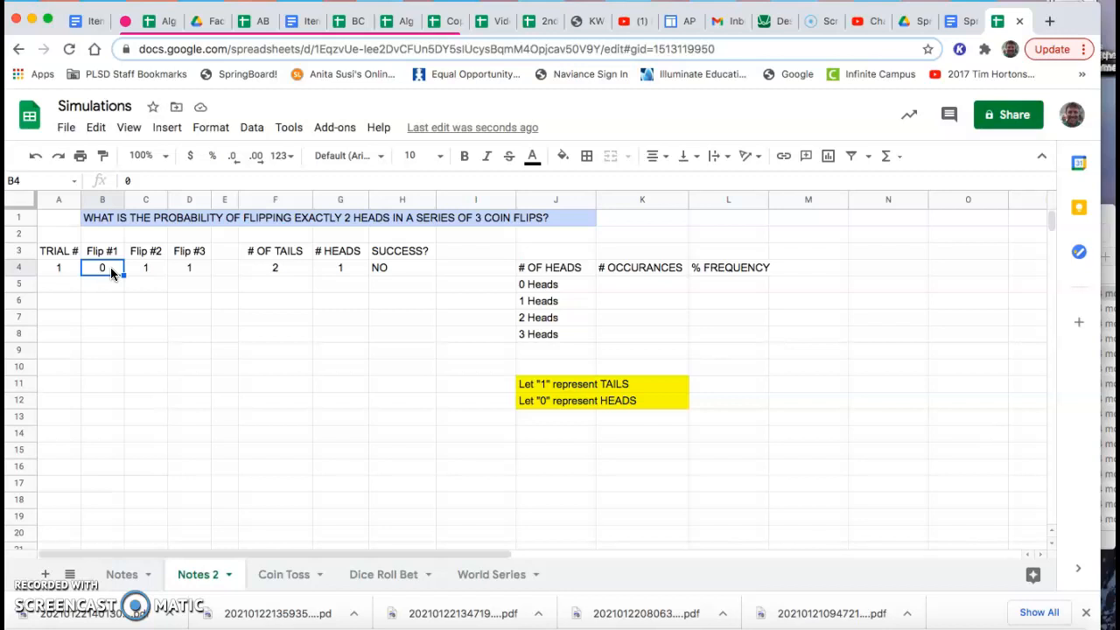
pyautogui.write('=')
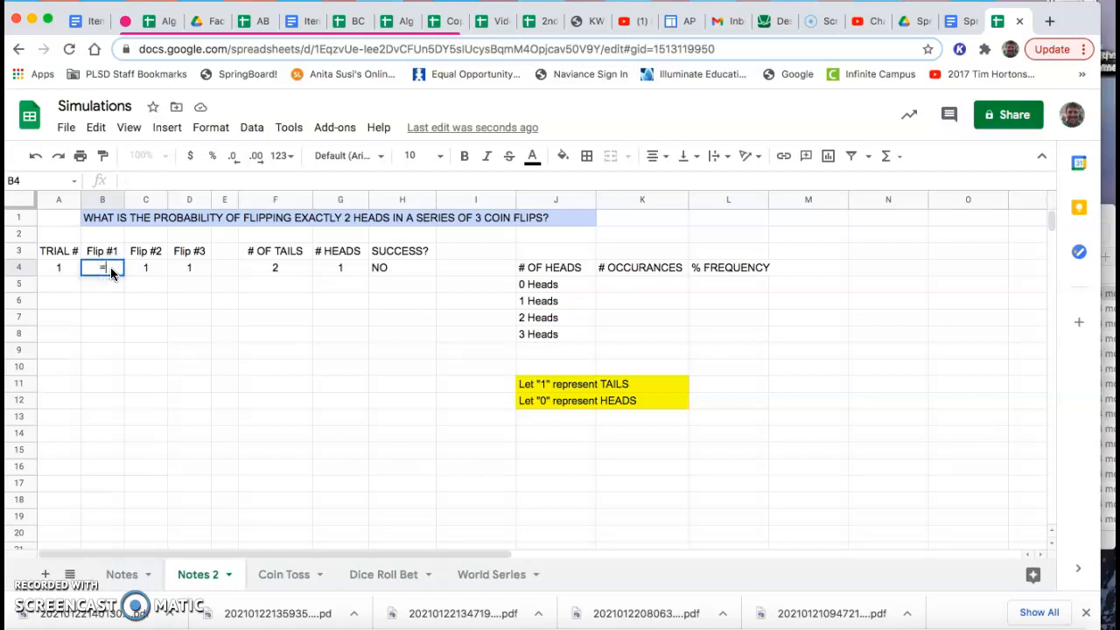
pyautogui.write('=randbetween')
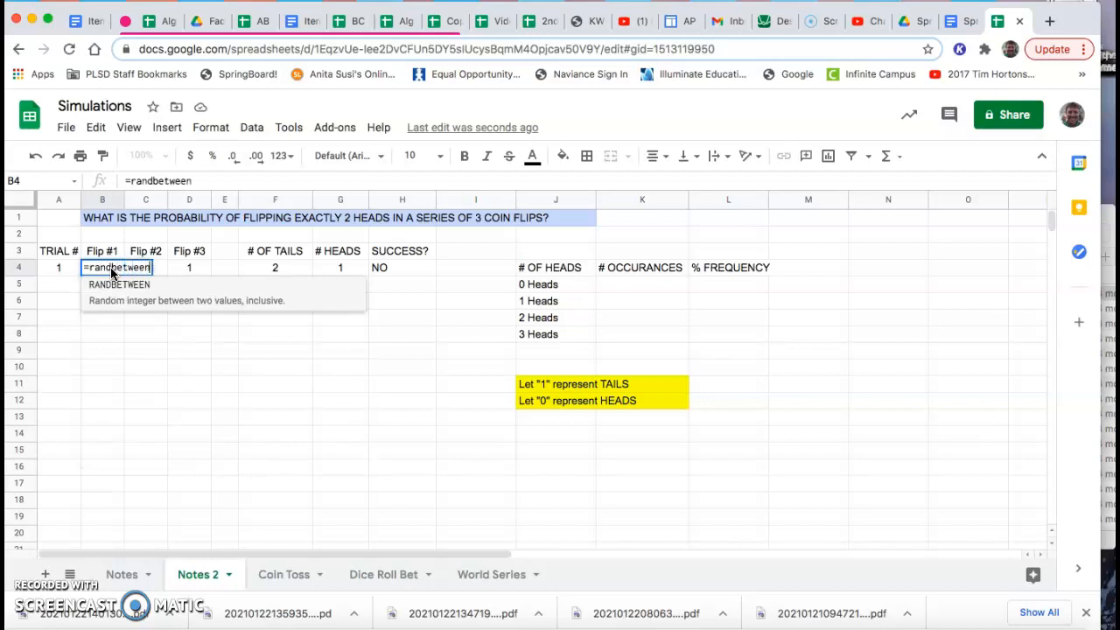
pyautogui.write('(0,1')
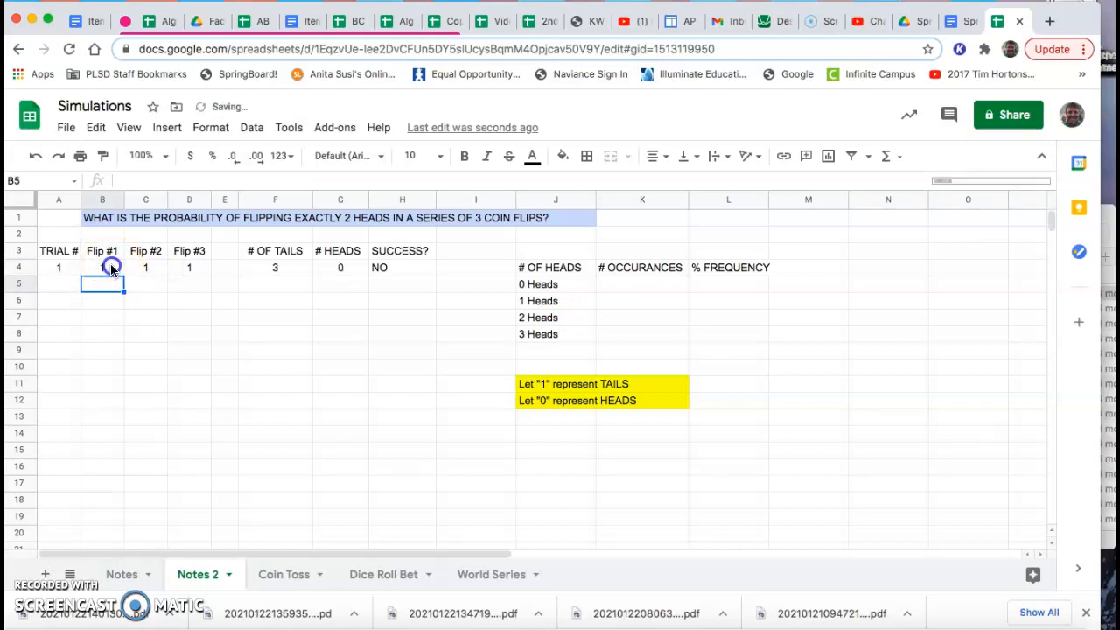
pyautogui.click(101, 266)
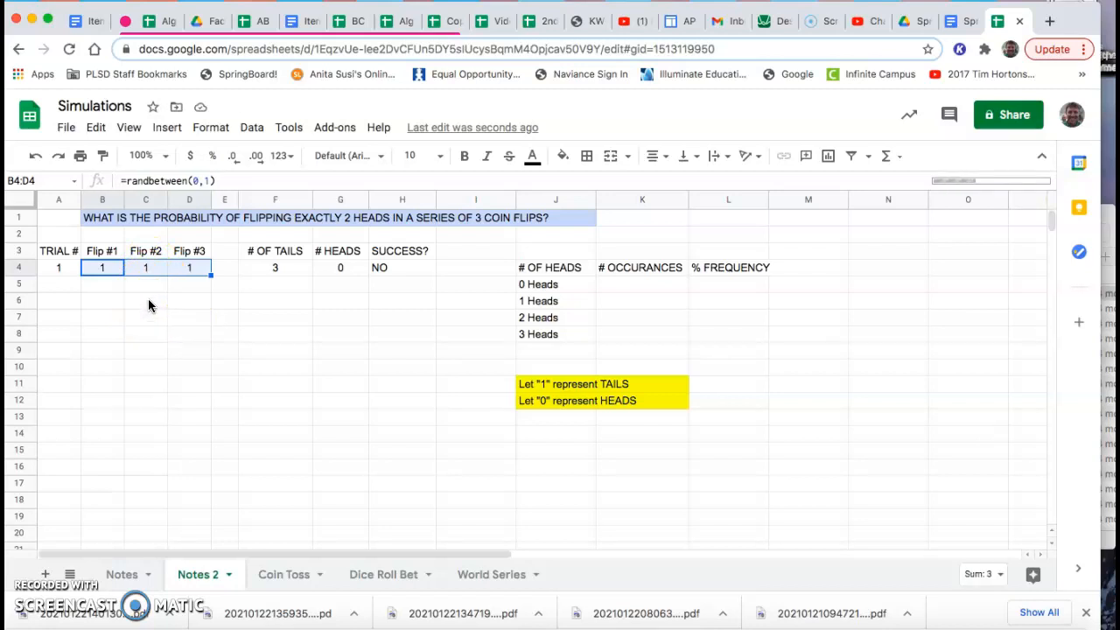
pyautogui.moveTo(154, 301)
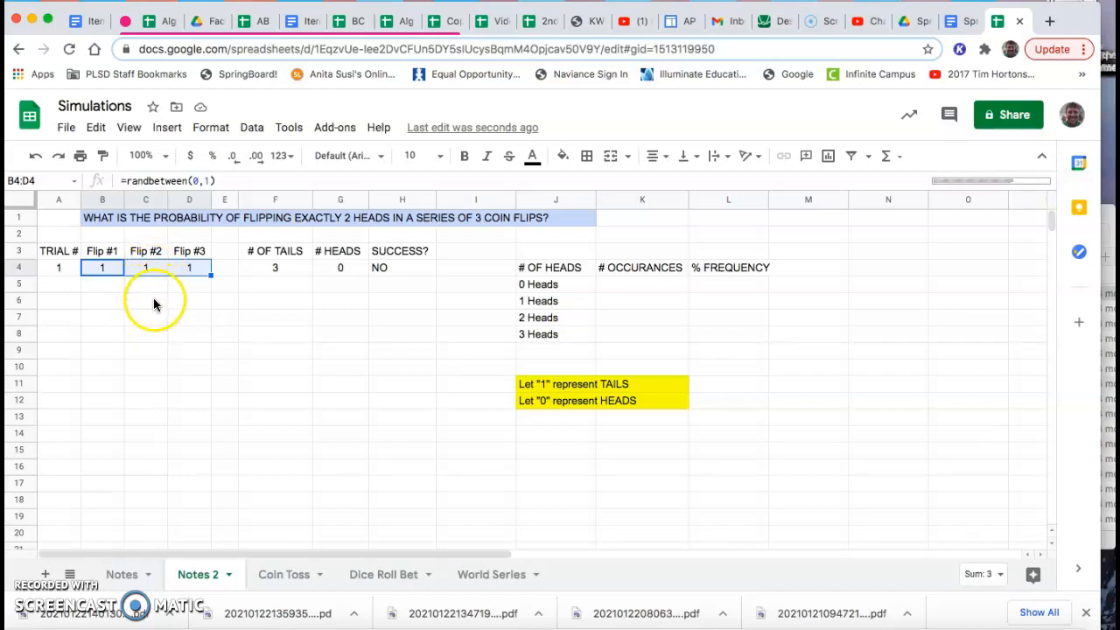
pyautogui.click(145, 266)
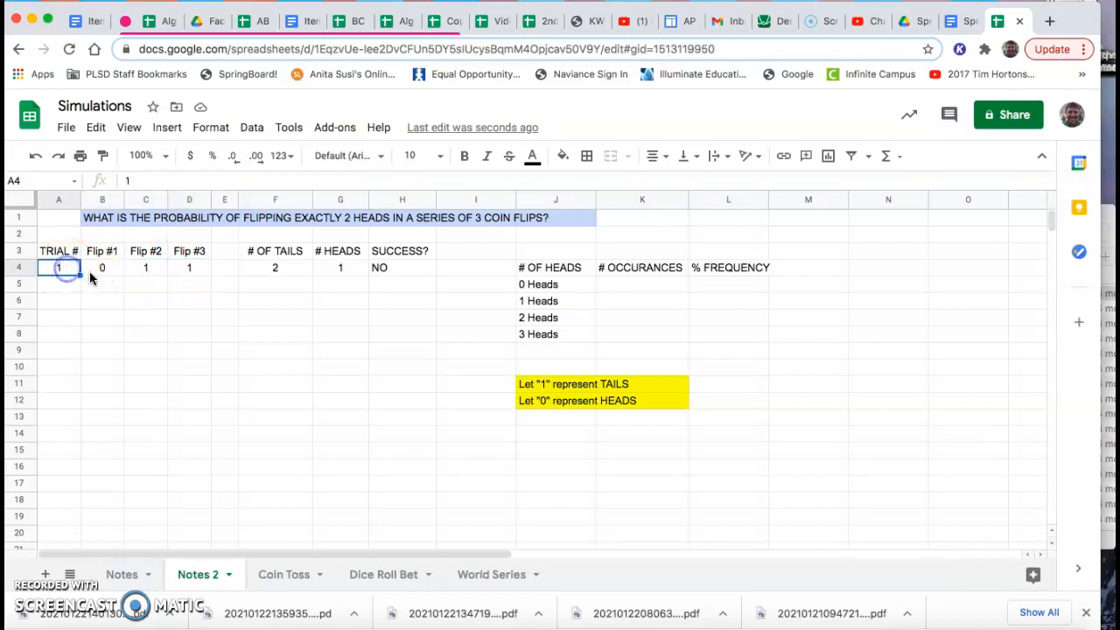
# Enter =A4+1 in A5 and fill the three random flips down to trial 2
pyautogui.click(58, 284)
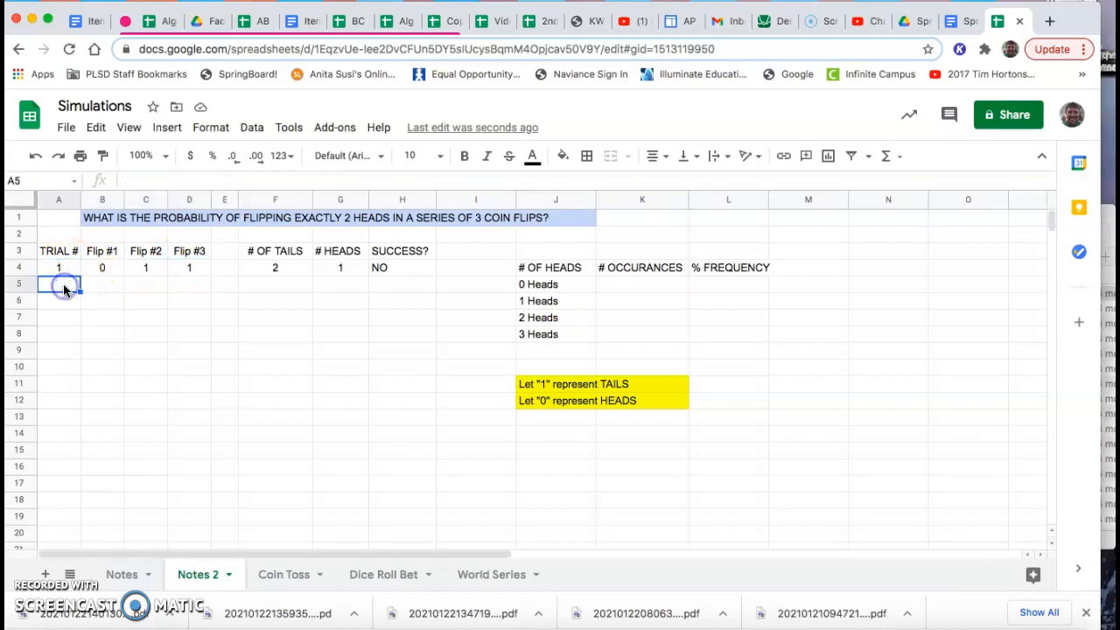
pyautogui.write('=')
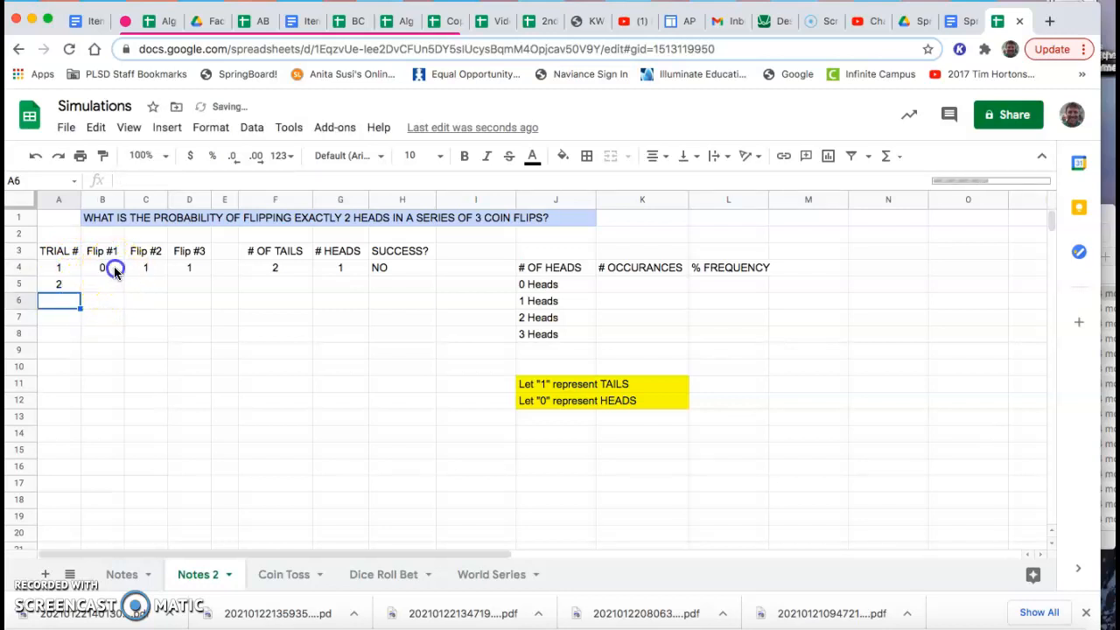
pyautogui.moveTo(101, 266); pyautogui.dragTo(200, 266)
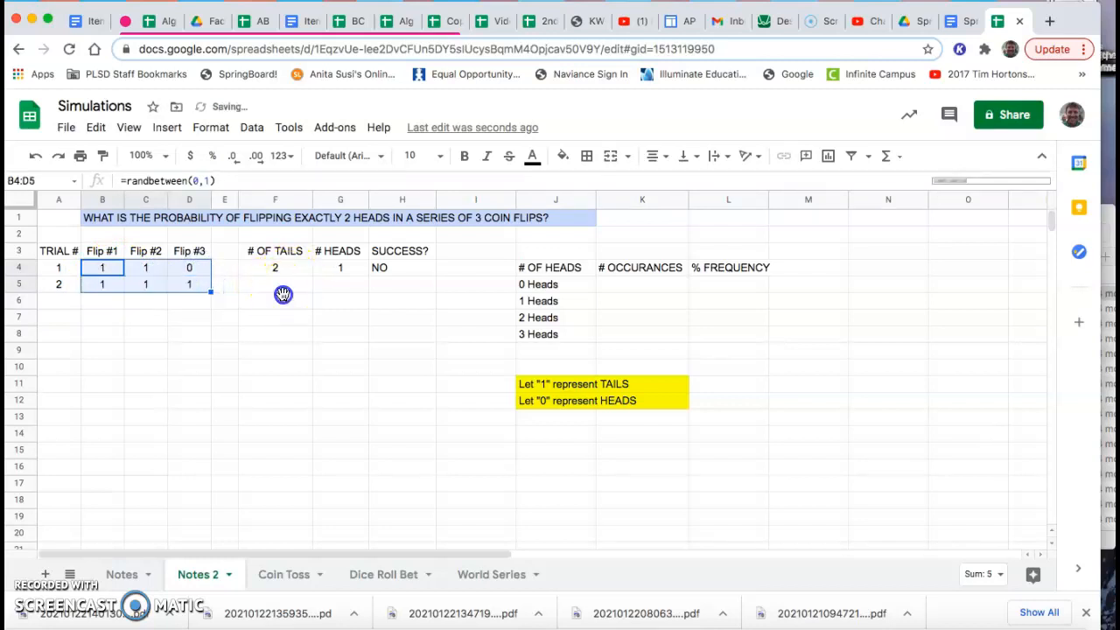
pyautogui.click(275, 301)
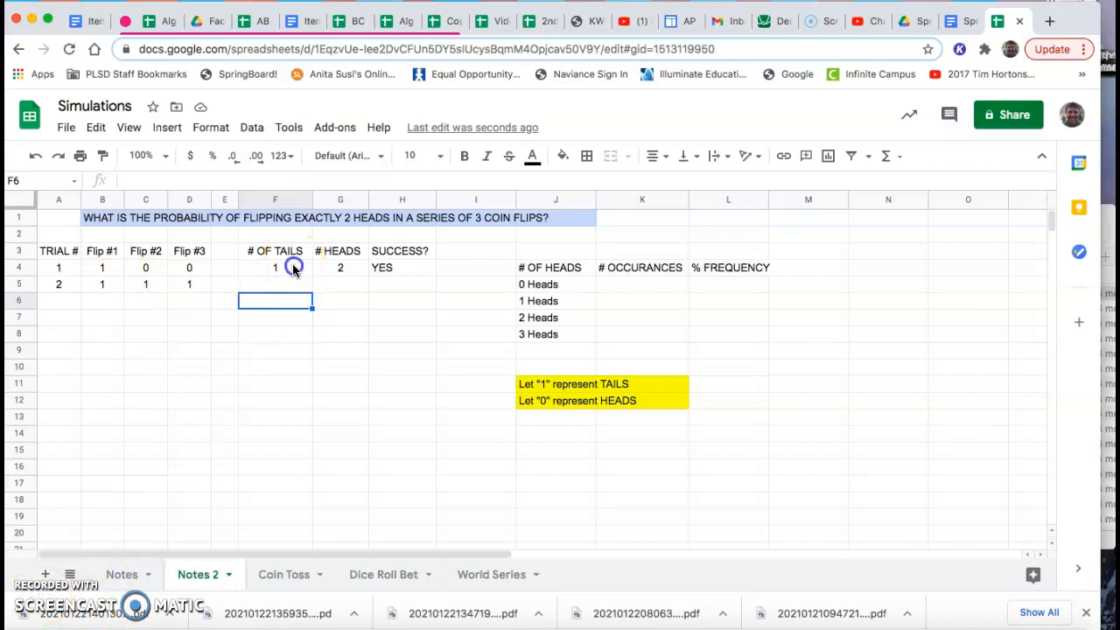
# Check the tails SUM totals for trials 1 and 2 in column F
pyautogui.click(275, 266)
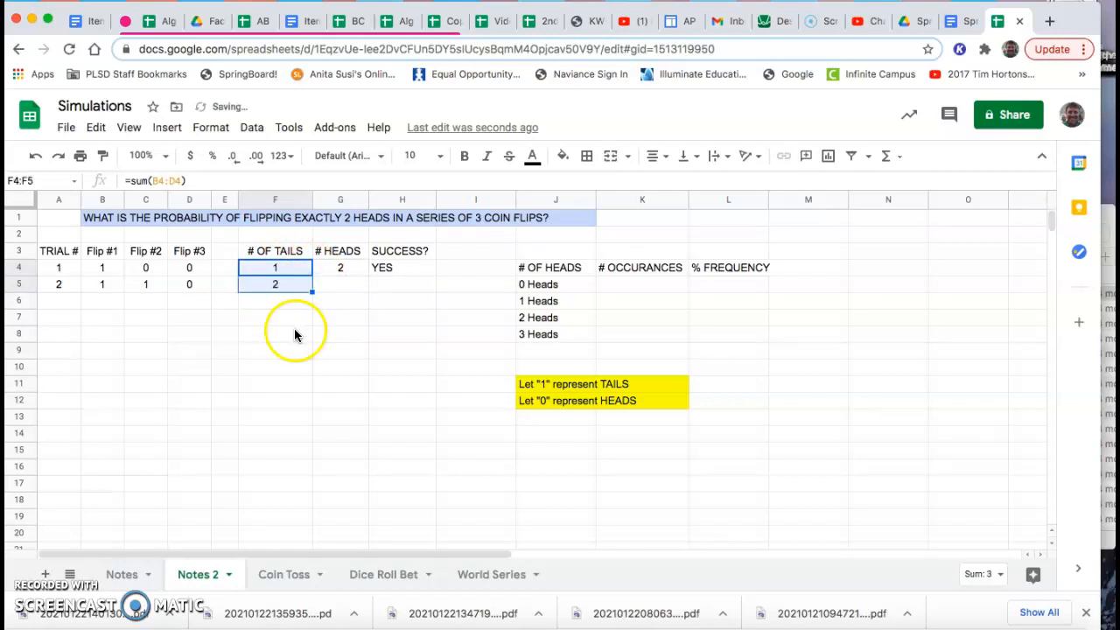
pyautogui.click(275, 284)
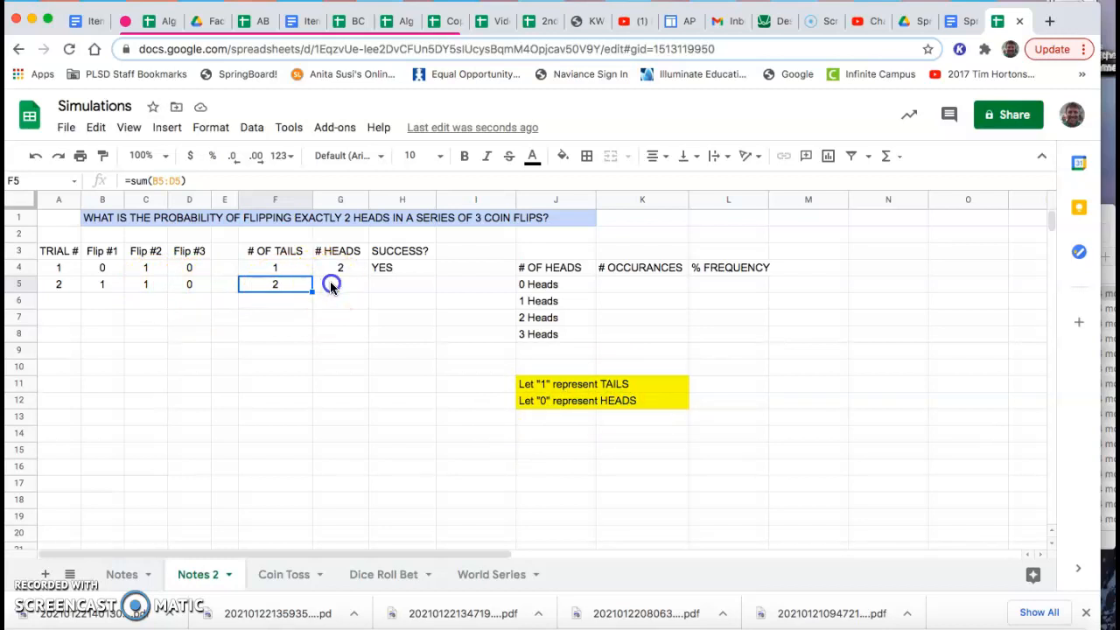
# Enter =3-F5 in G5 for trial 2's heads count and compare with trial 1
pyautogui.click(340, 284)
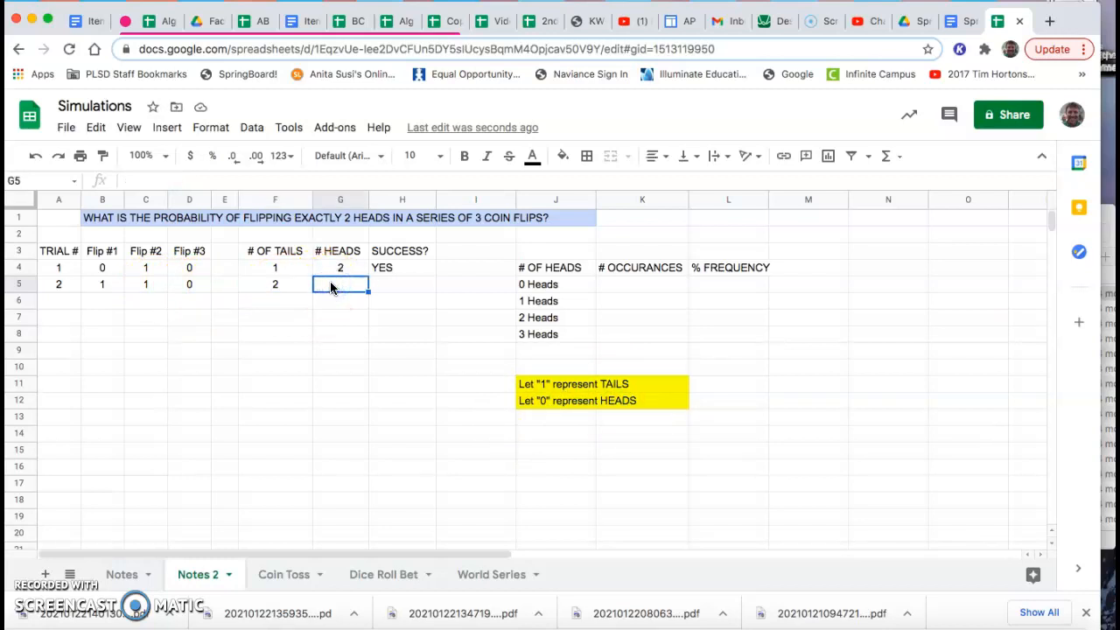
pyautogui.write('=')
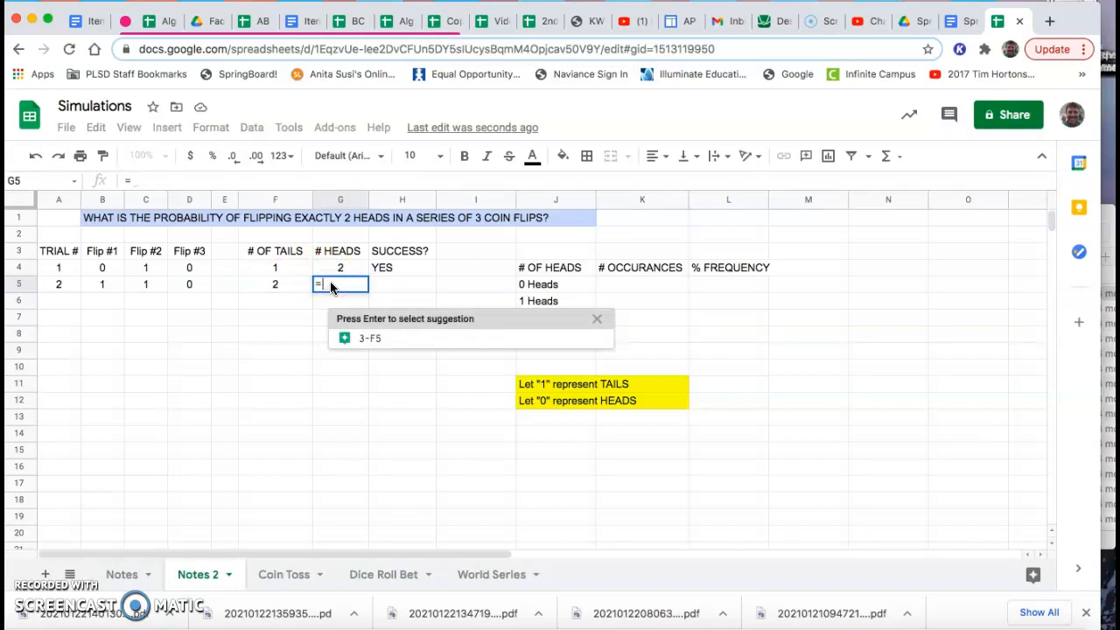
pyautogui.write('3-')
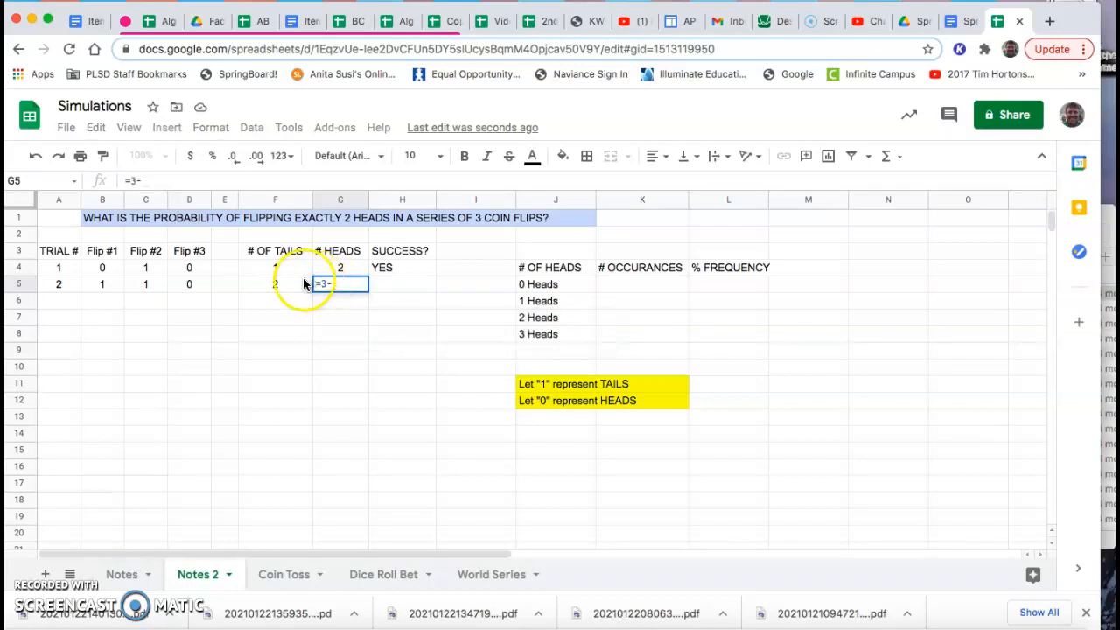
pyautogui.press('enter')
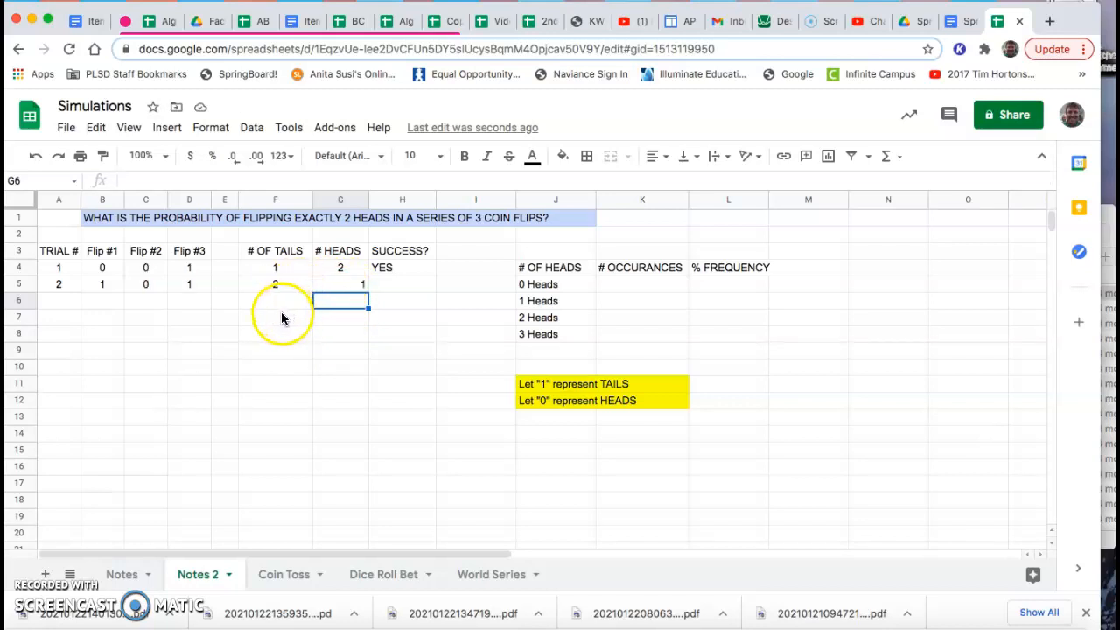
pyautogui.moveTo(289, 273)
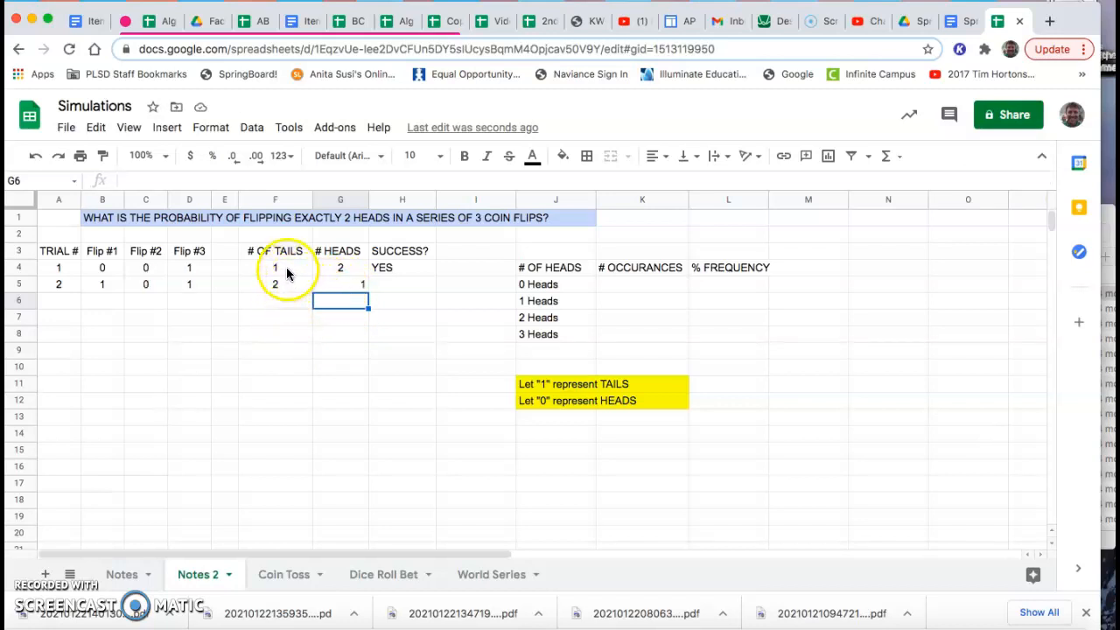
pyautogui.click(340, 266)
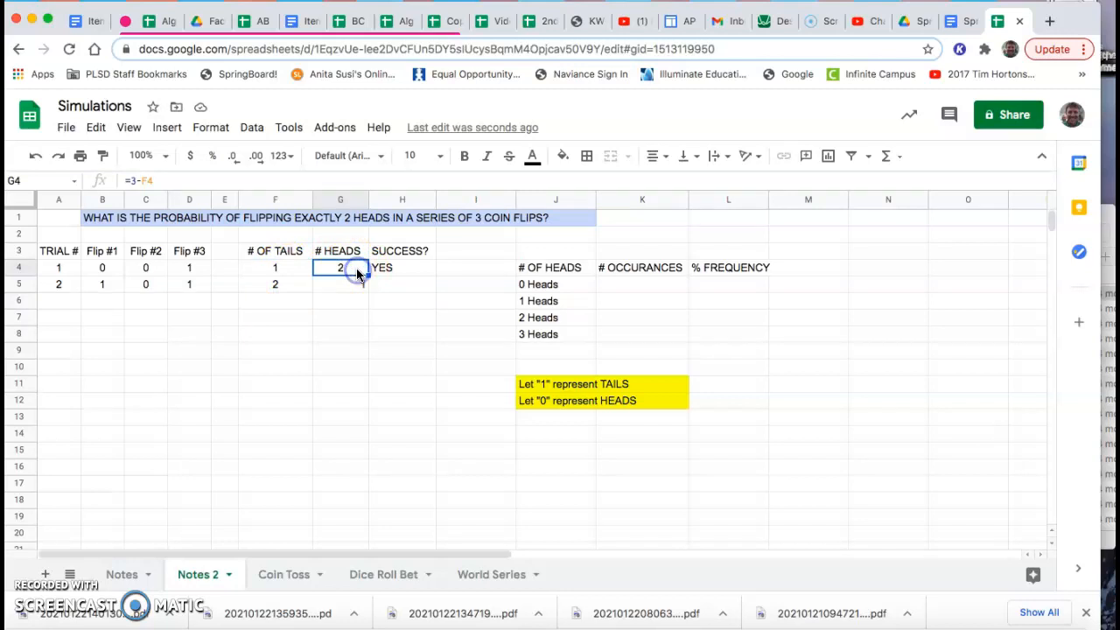
pyautogui.click(340, 284)
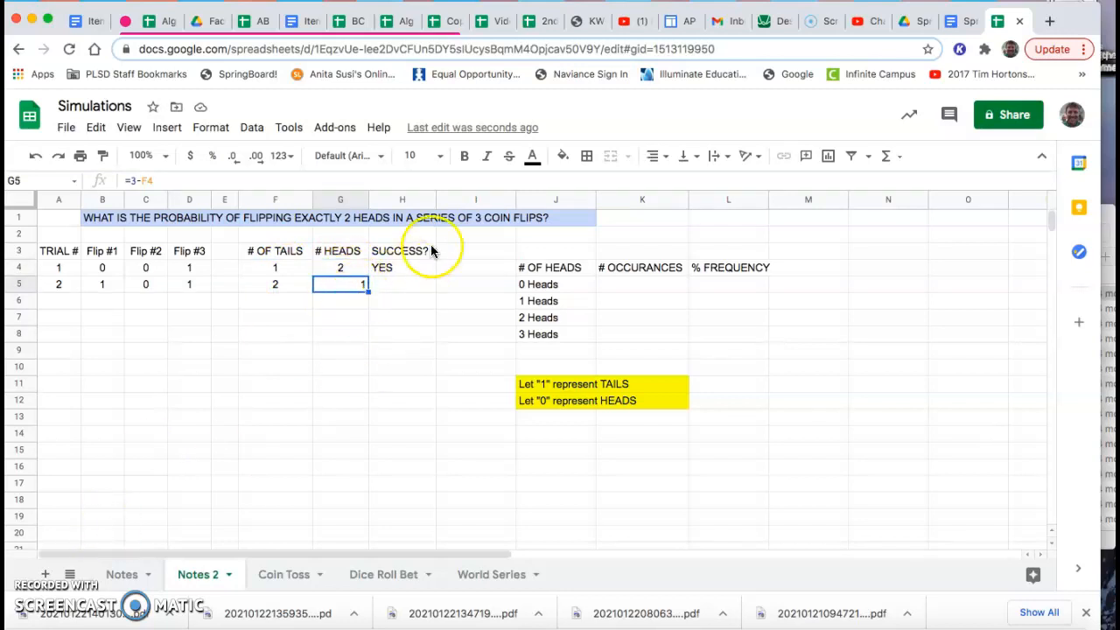
# Inspect the IF success formula behind trial 1's YES in H4
pyautogui.click(403, 266)
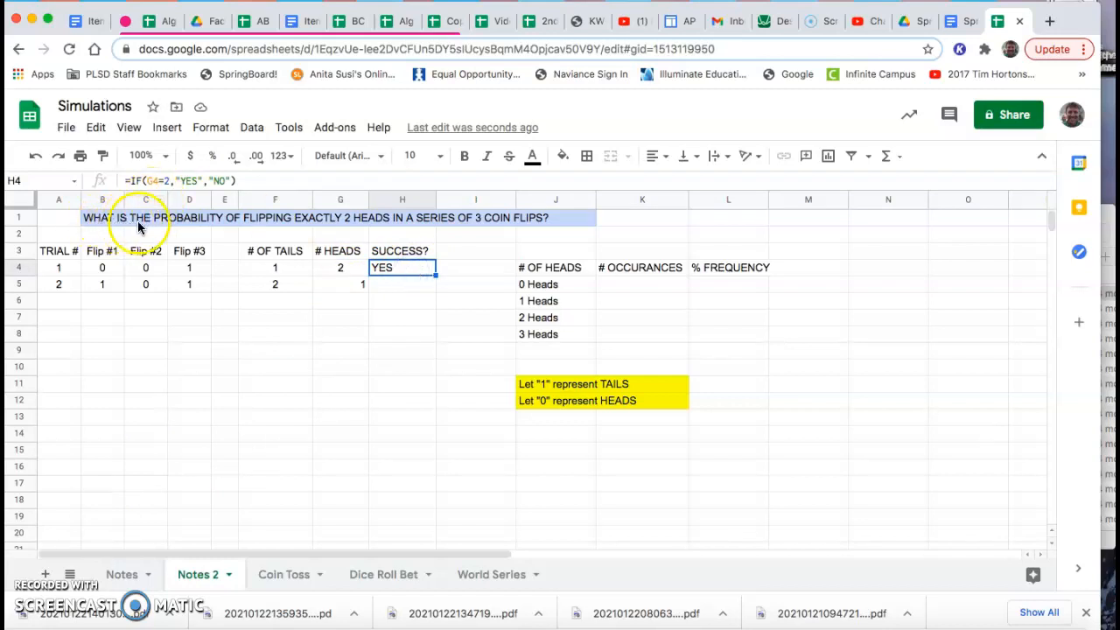
pyautogui.moveTo(295, 224)
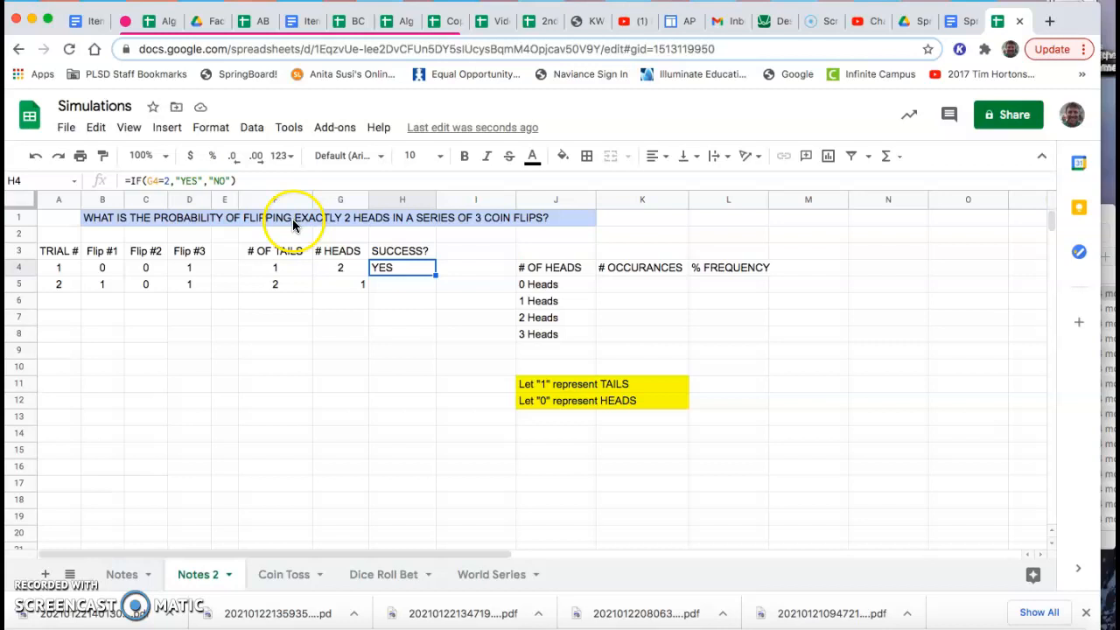
pyautogui.moveTo(406, 224)
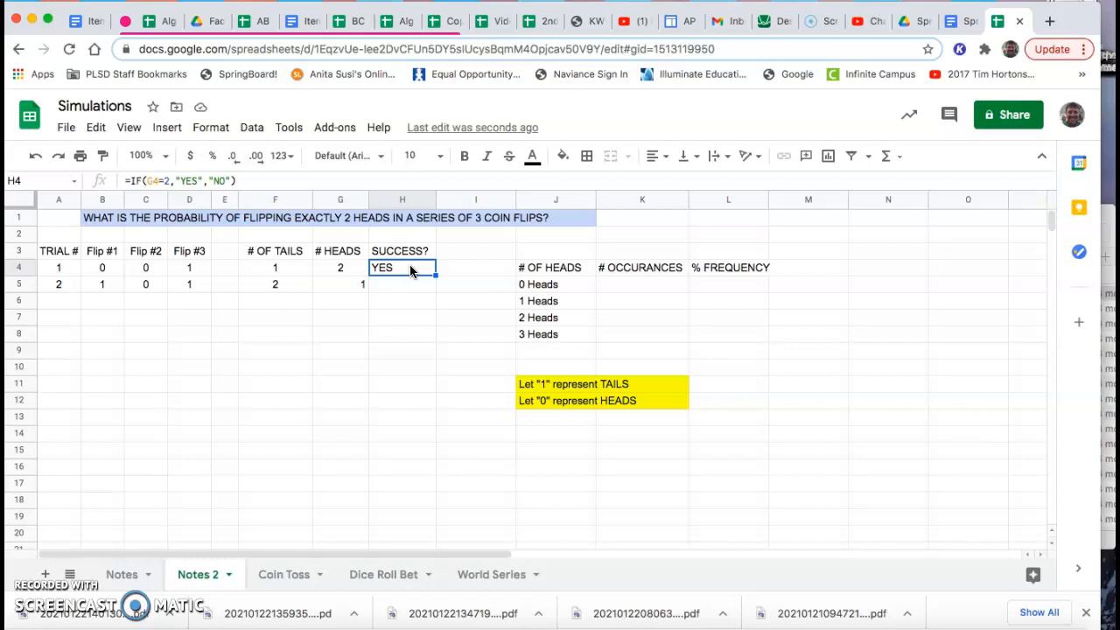
pyautogui.moveTo(168, 172)
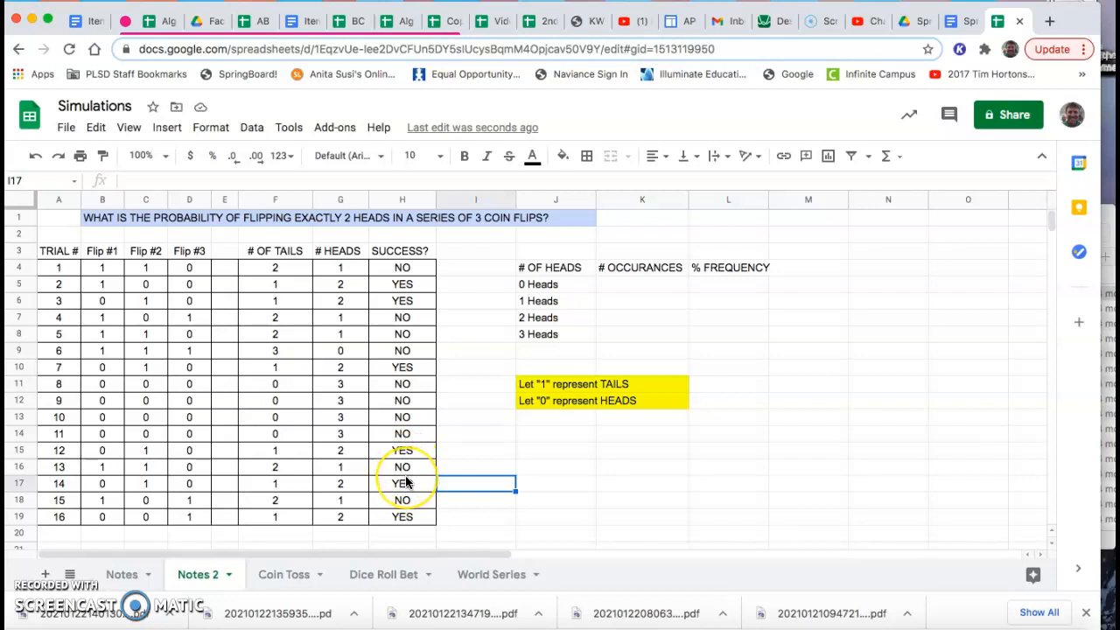
pyautogui.moveTo(315, 417)
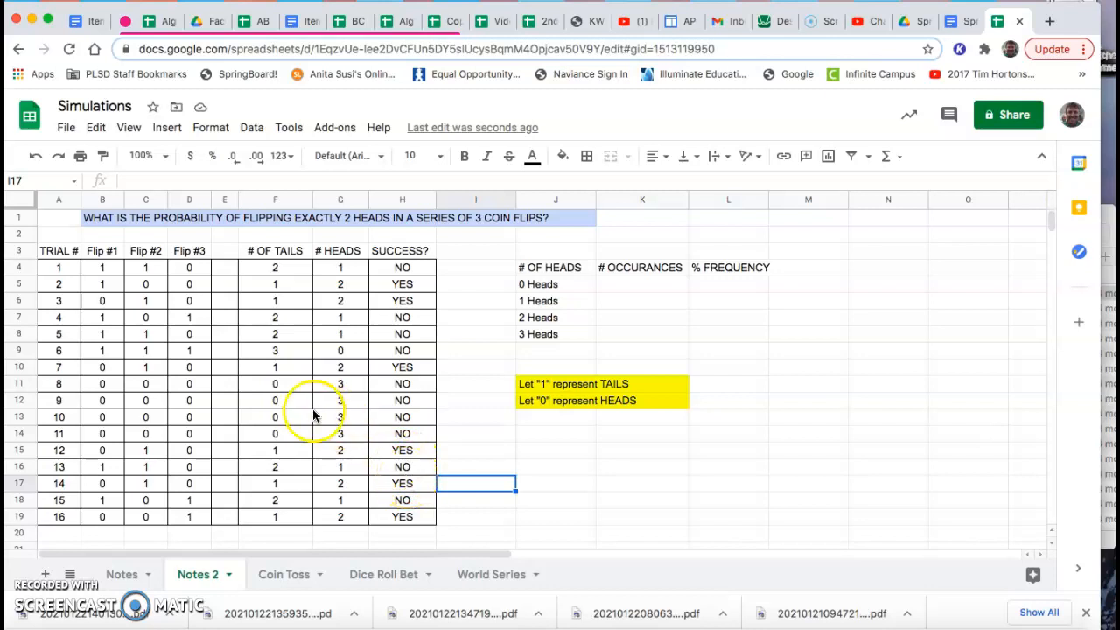
# Replace the 16-trial range A4:H19 with pasted values only so the random flips stop recalculating
pyautogui.click(58, 266)
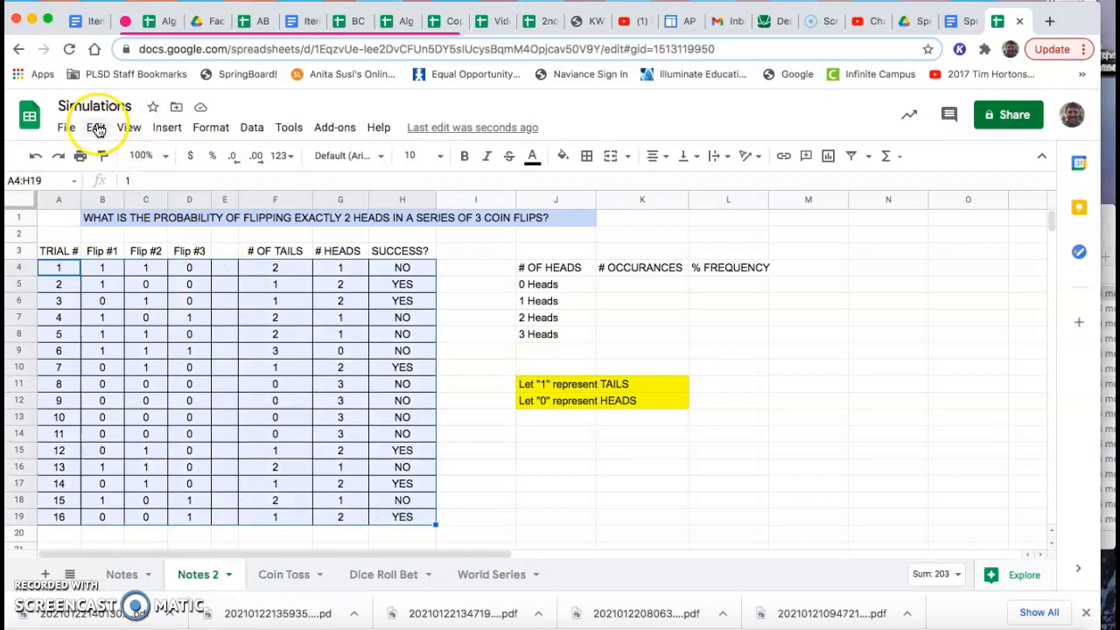
pyautogui.click(97, 126)
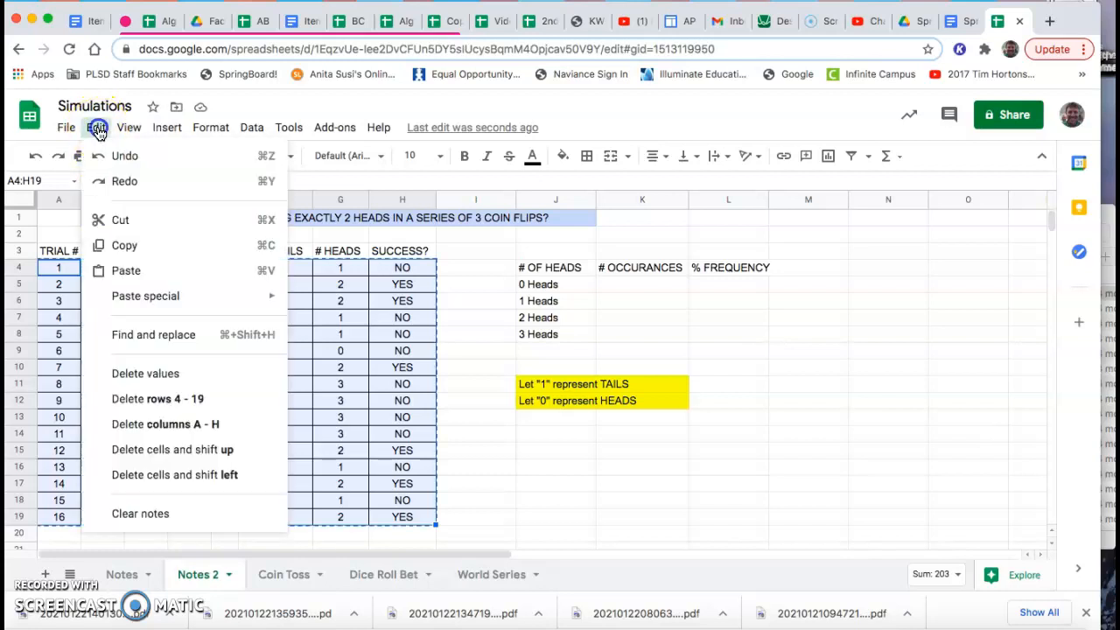
pyautogui.moveTo(146, 296)
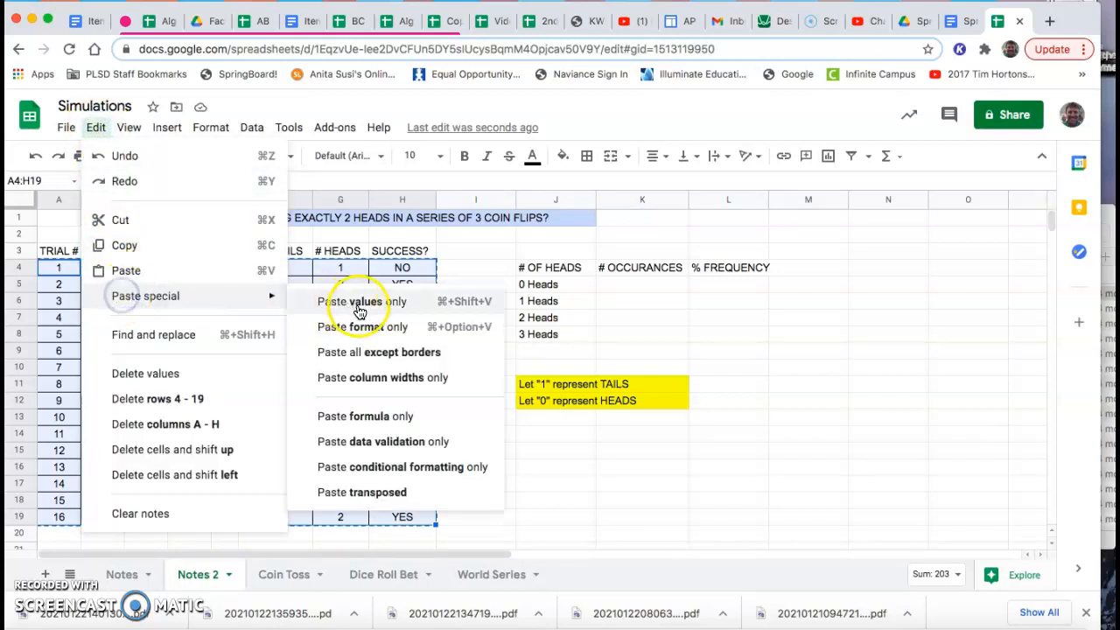
pyautogui.click(364, 301)
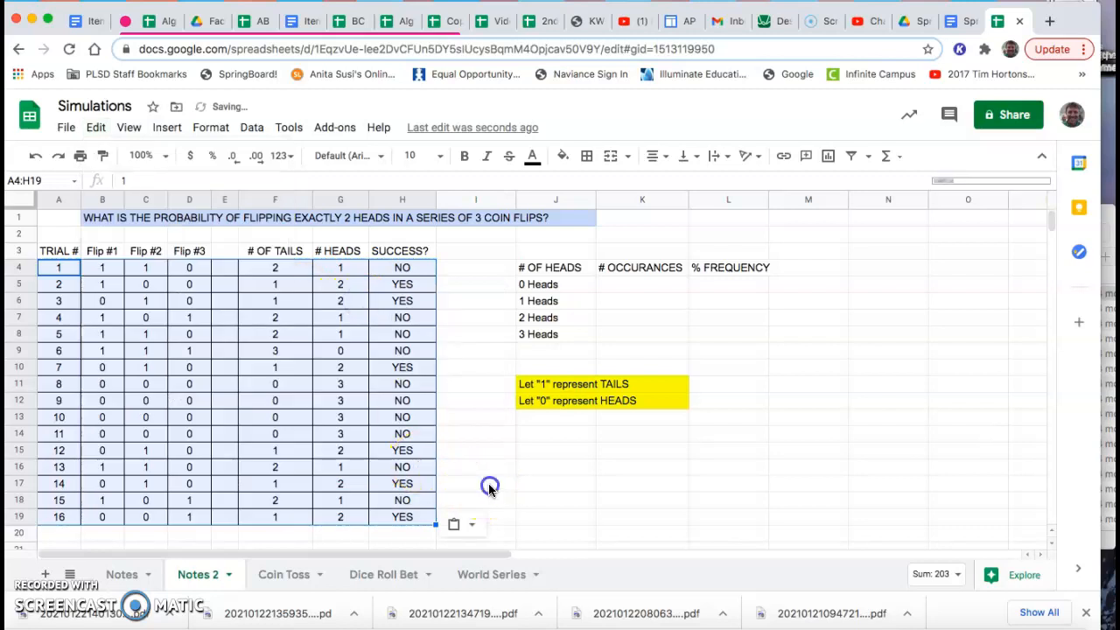
pyautogui.click(402, 450)
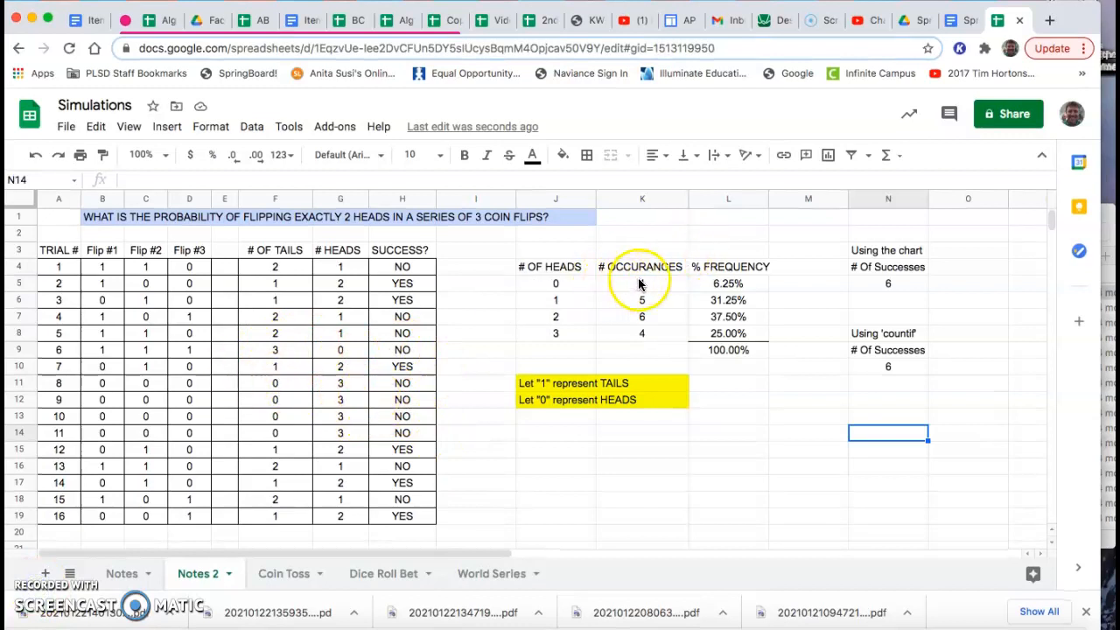
pyautogui.click(640, 283)
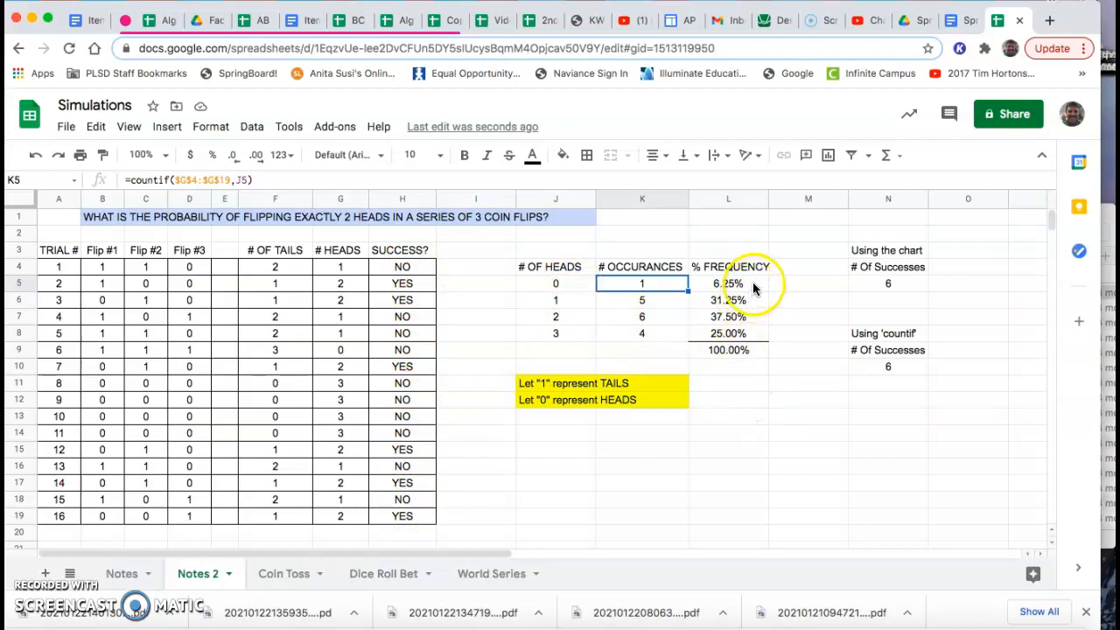
pyautogui.click(728, 283)
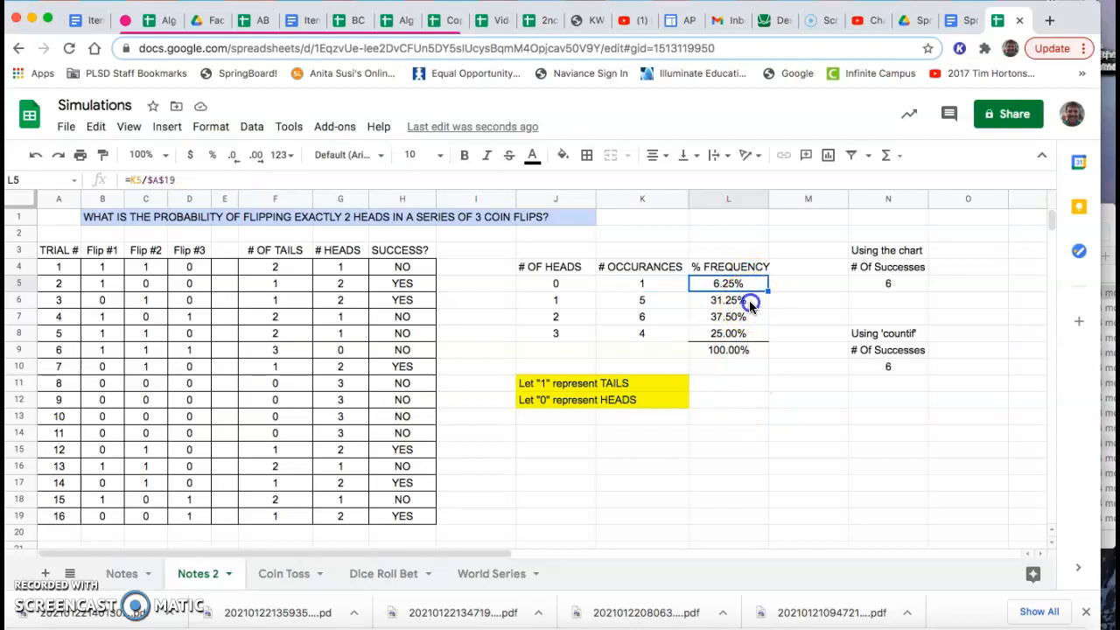
pyautogui.click(728, 317)
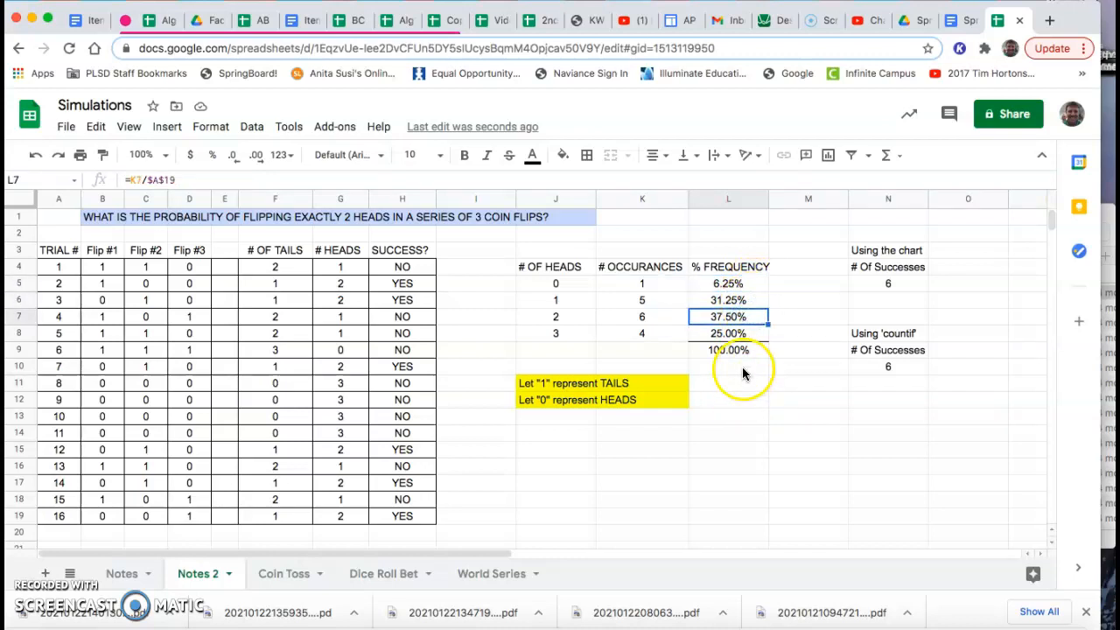
pyautogui.moveTo(581, 306)
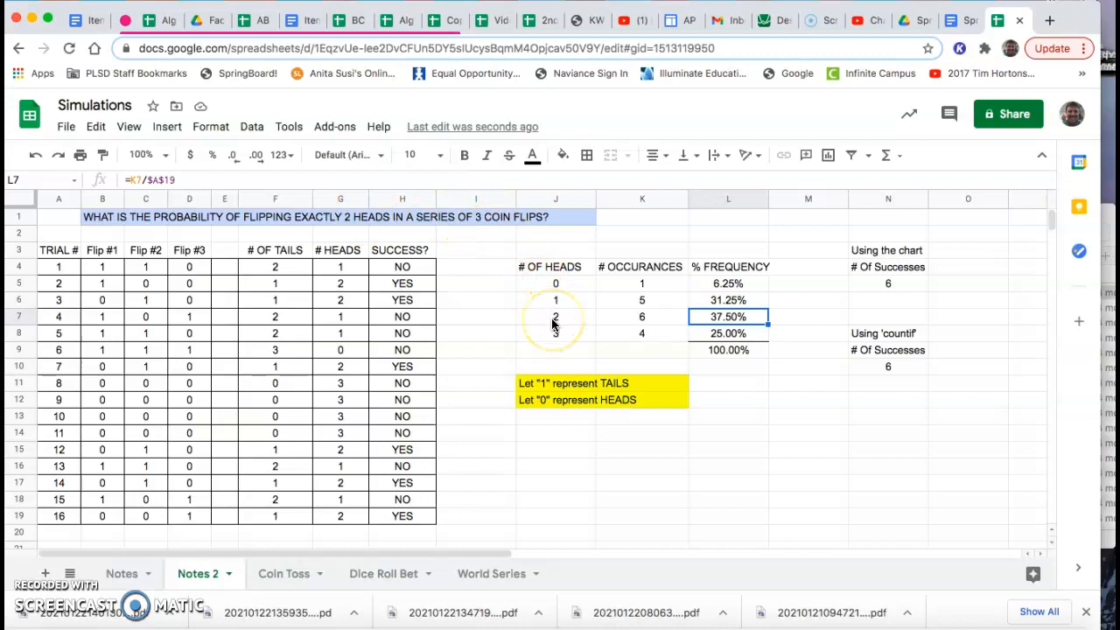
pyautogui.moveTo(629, 317)
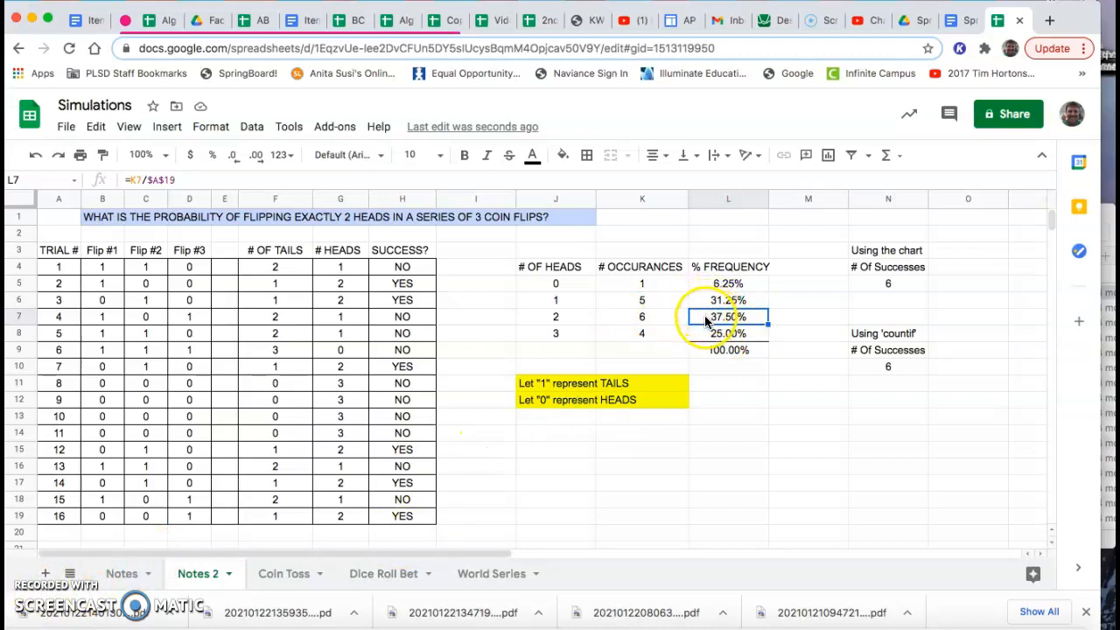
pyautogui.moveTo(307, 357)
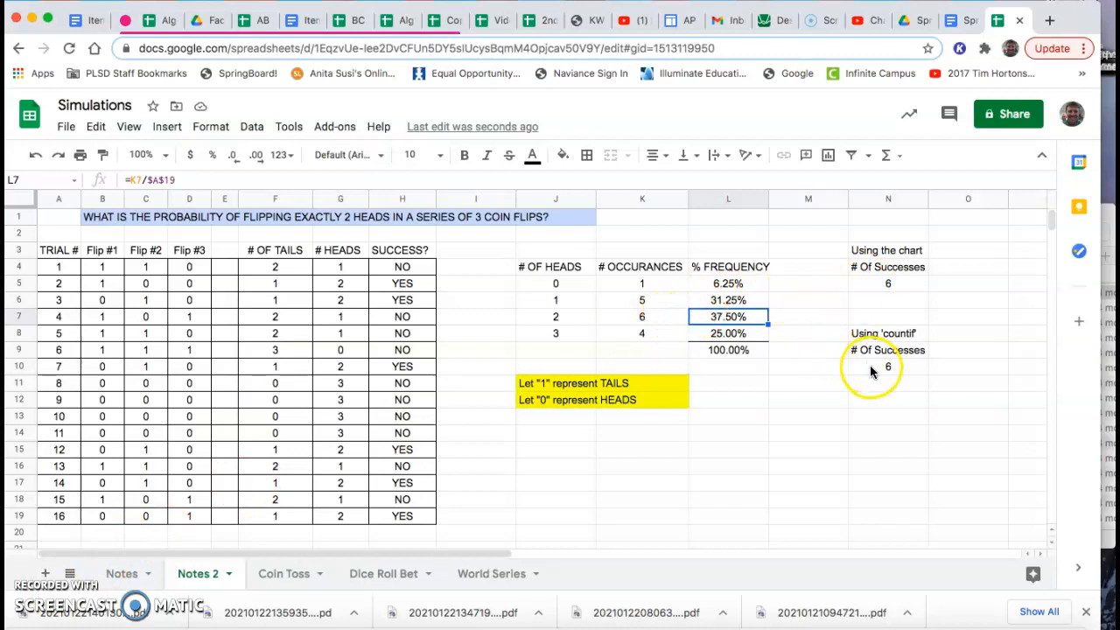
pyautogui.moveTo(882, 362)
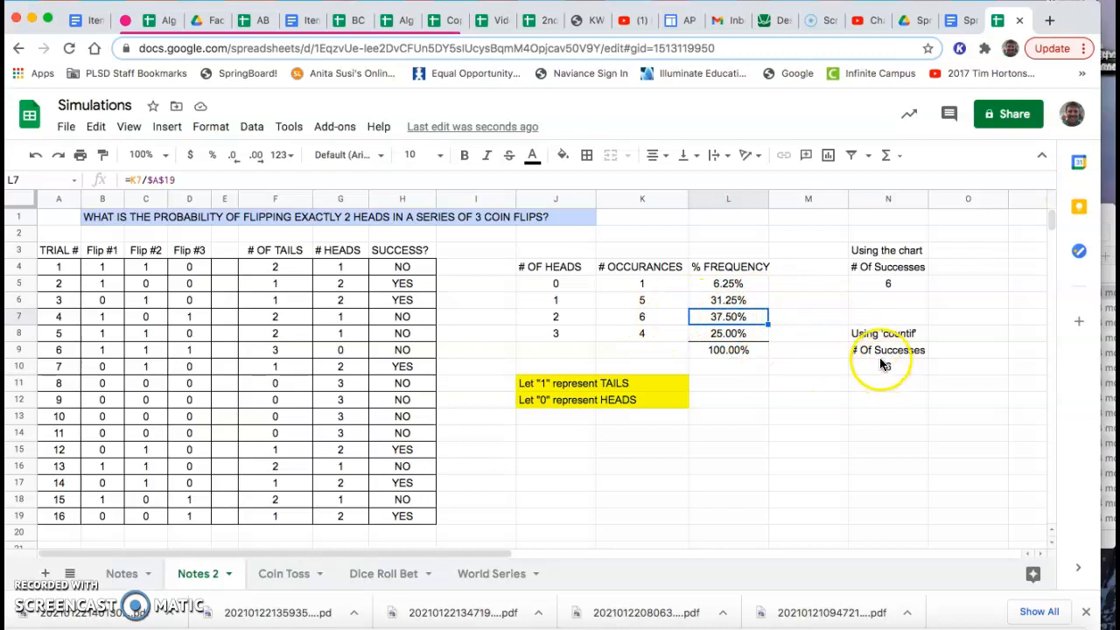
pyautogui.click(887, 350)
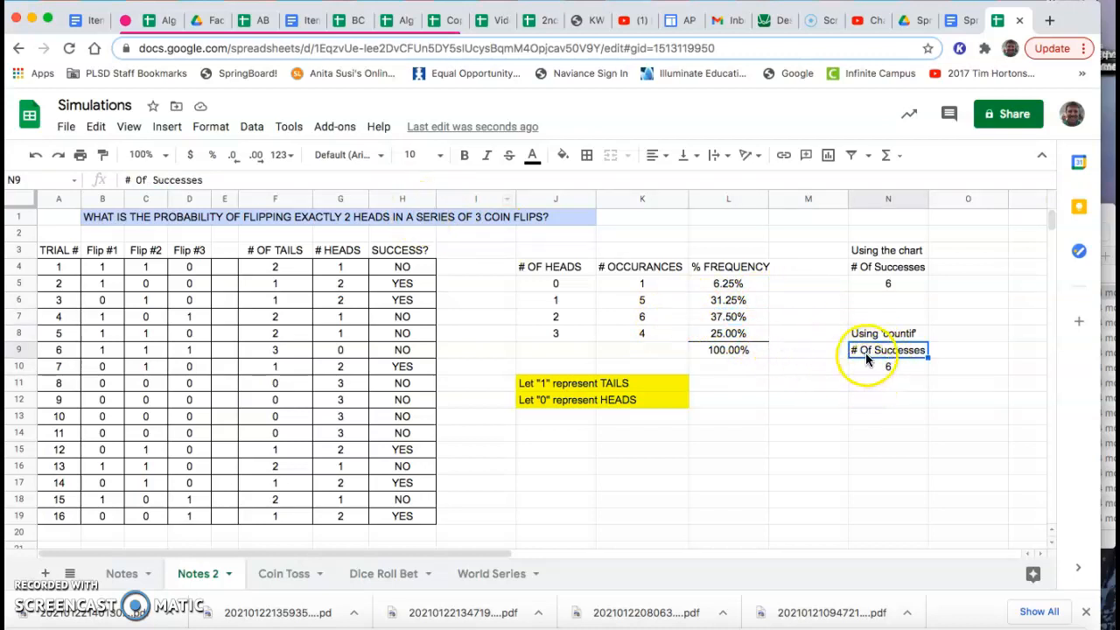
pyautogui.click(887, 367)
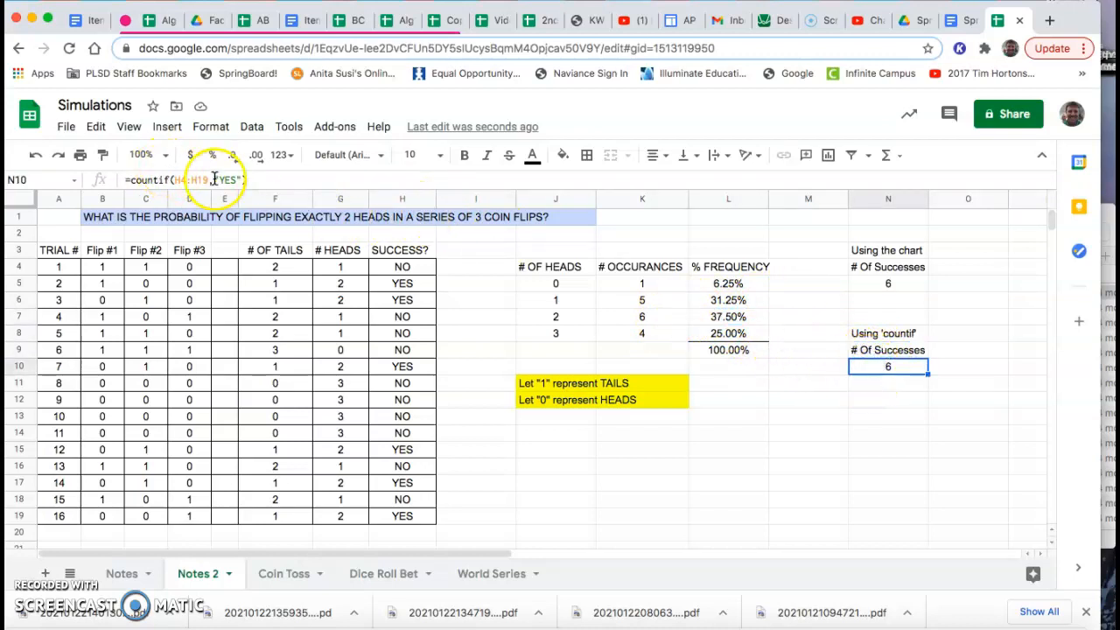
pyautogui.moveTo(855, 287)
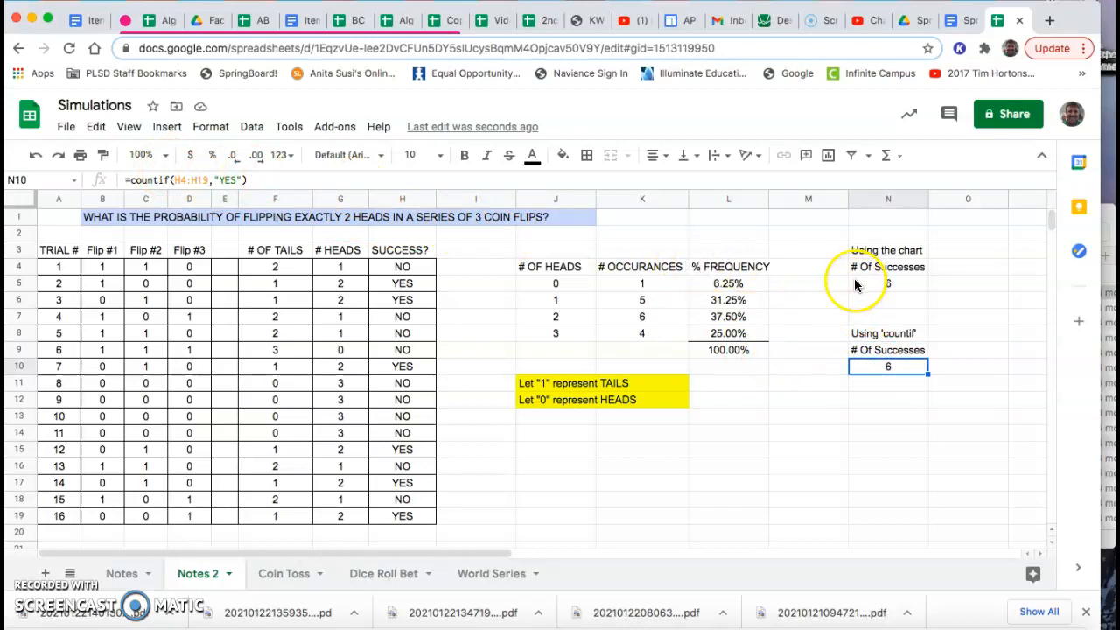
pyautogui.moveTo(308, 311)
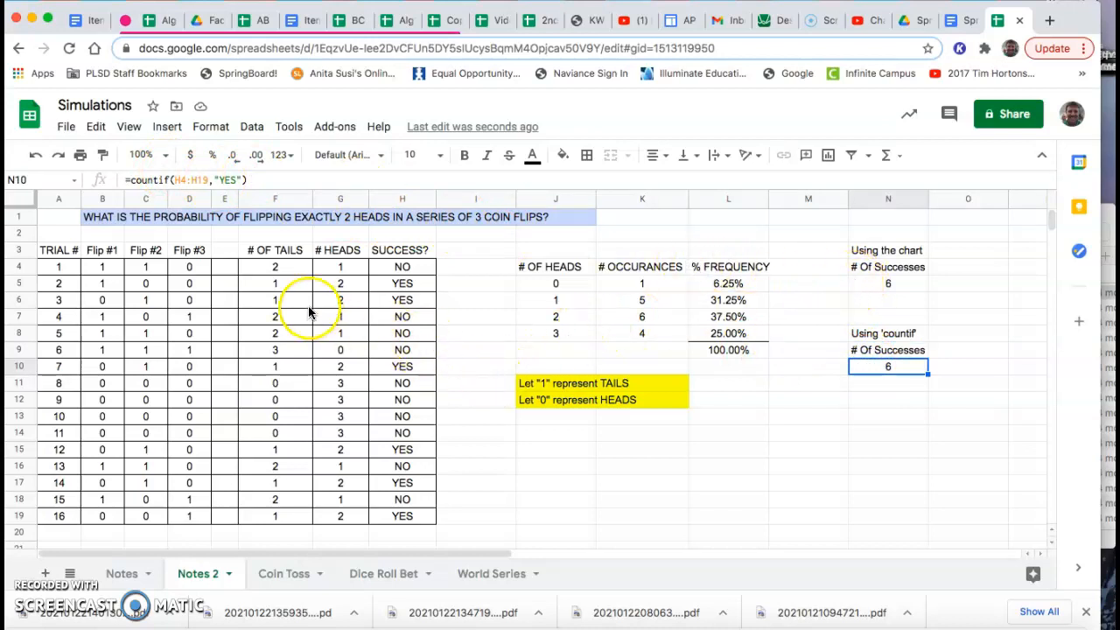
pyautogui.moveTo(231, 488)
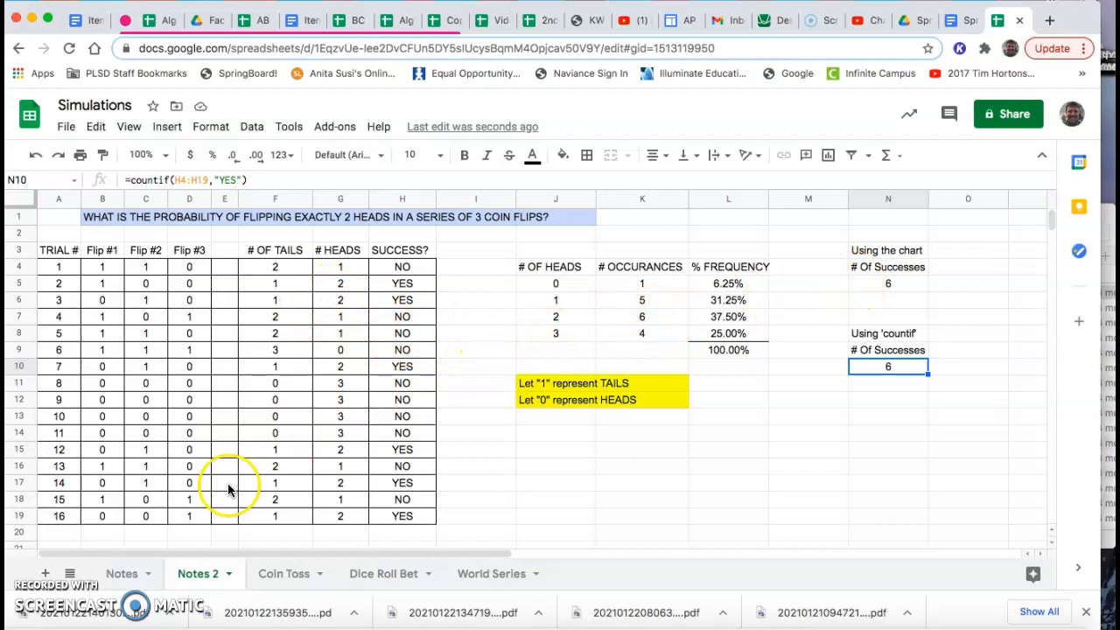
pyautogui.moveTo(805, 402)
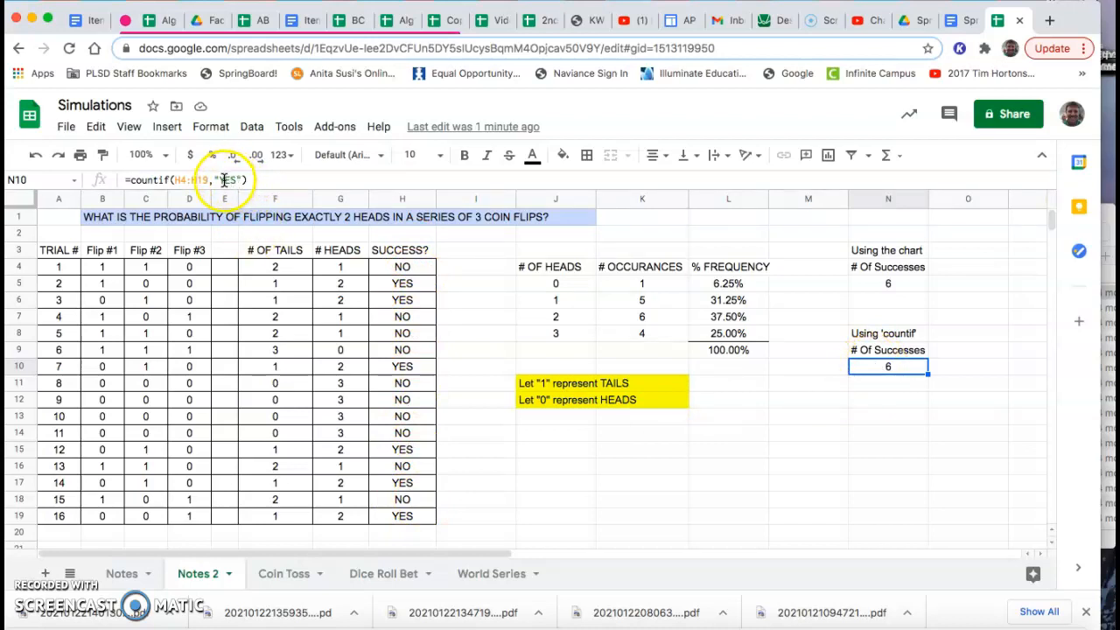
pyautogui.moveTo(228, 333)
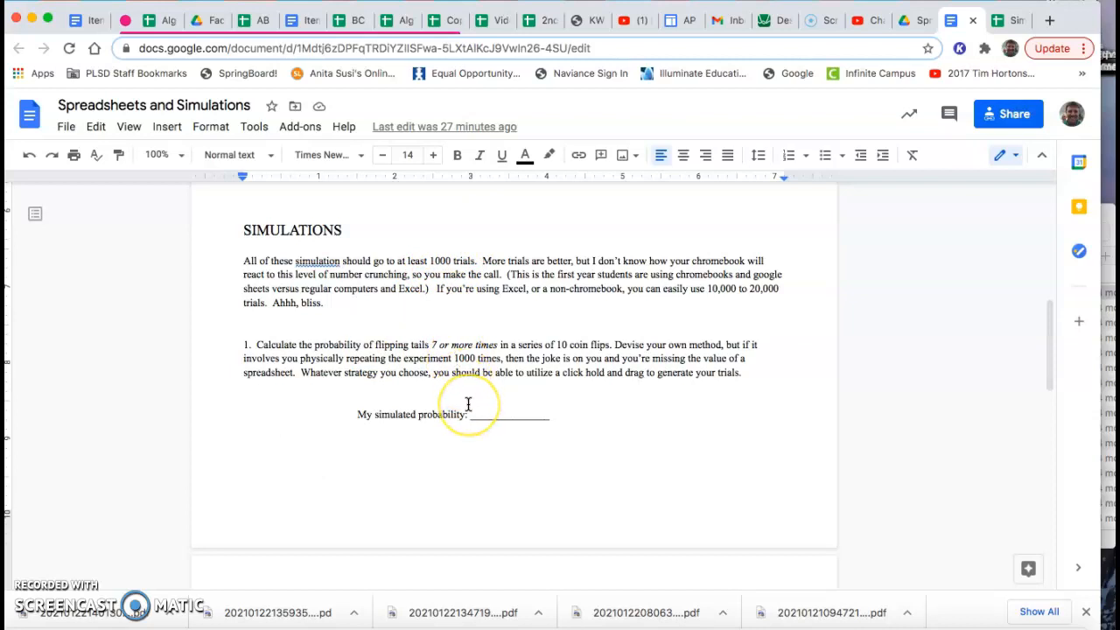
pyautogui.moveTo(483, 441)
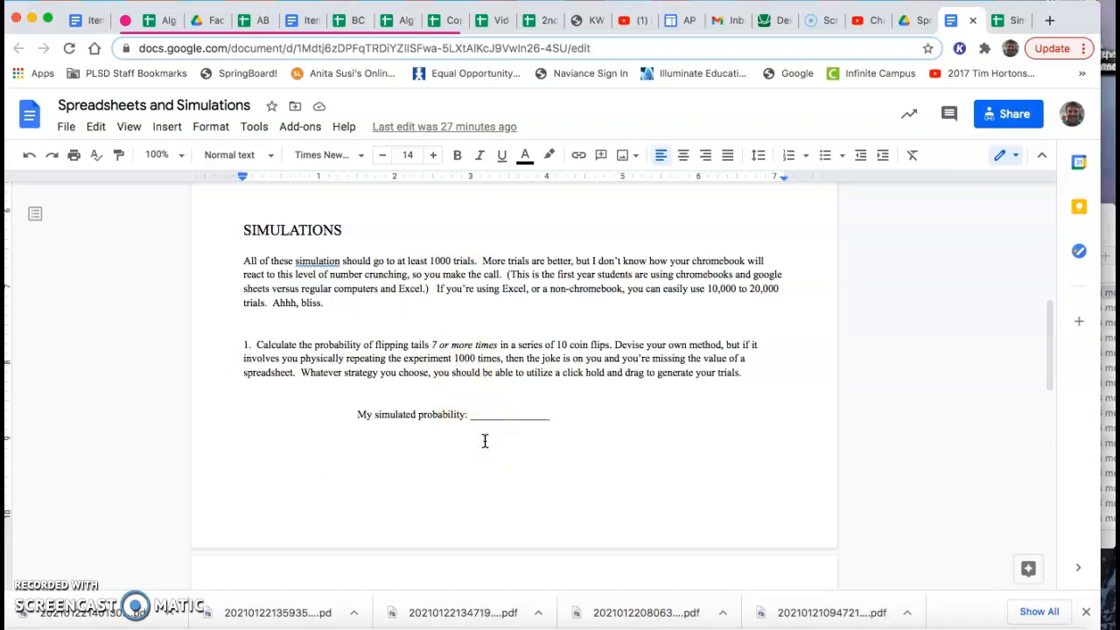
# Scroll through the assignment from the seven-or-more-tails question down to the two-dice bet question
pyautogui.scroll(-3)
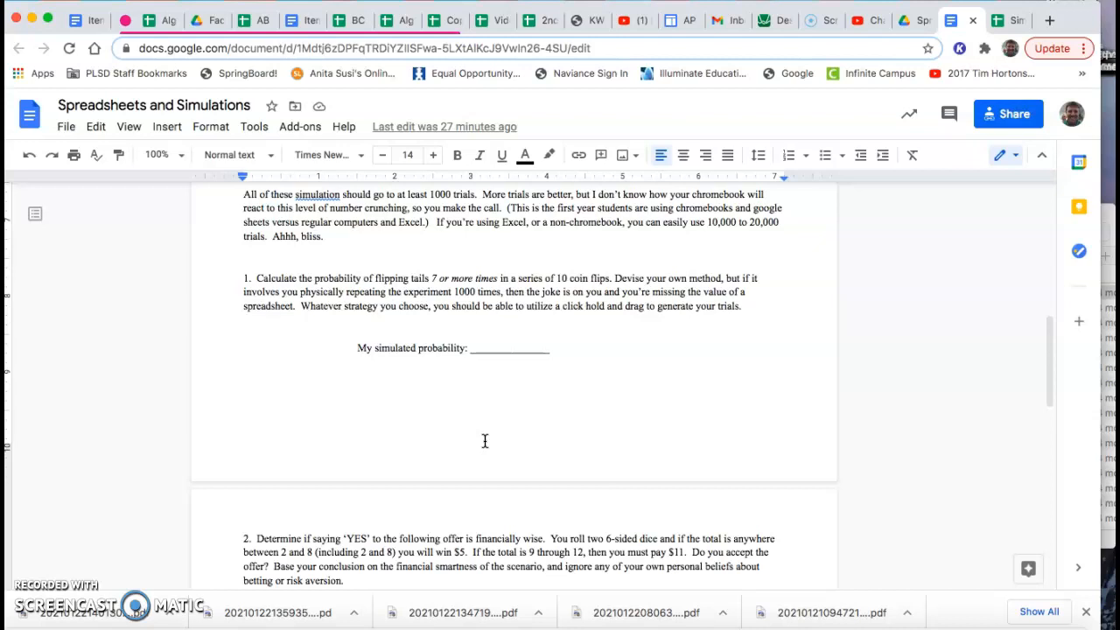
pyautogui.scroll(-3)
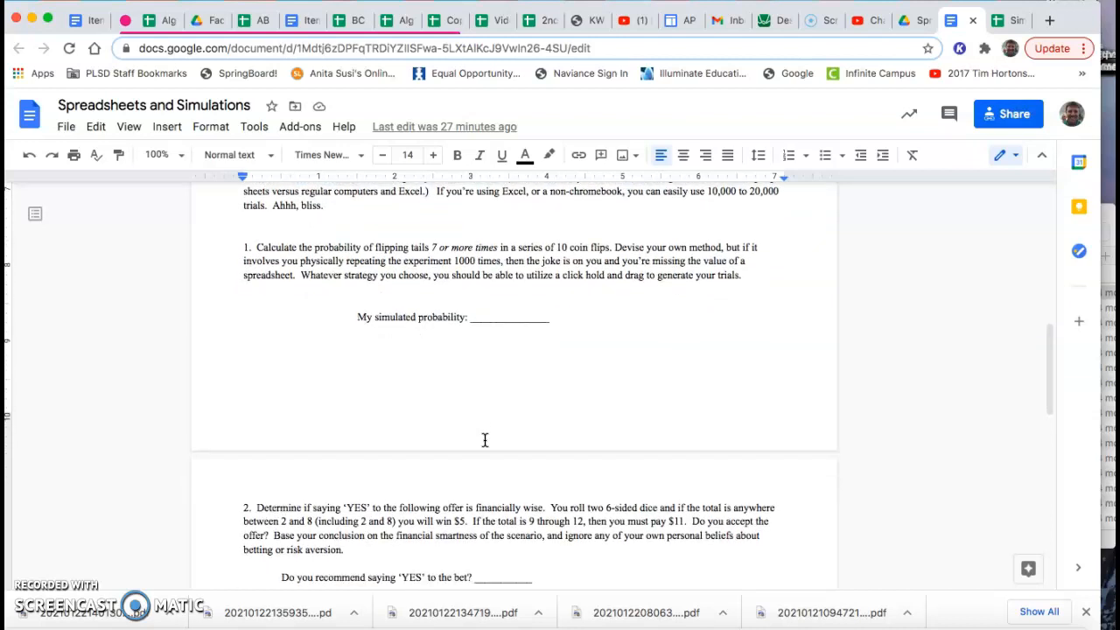
pyautogui.scroll(-3)
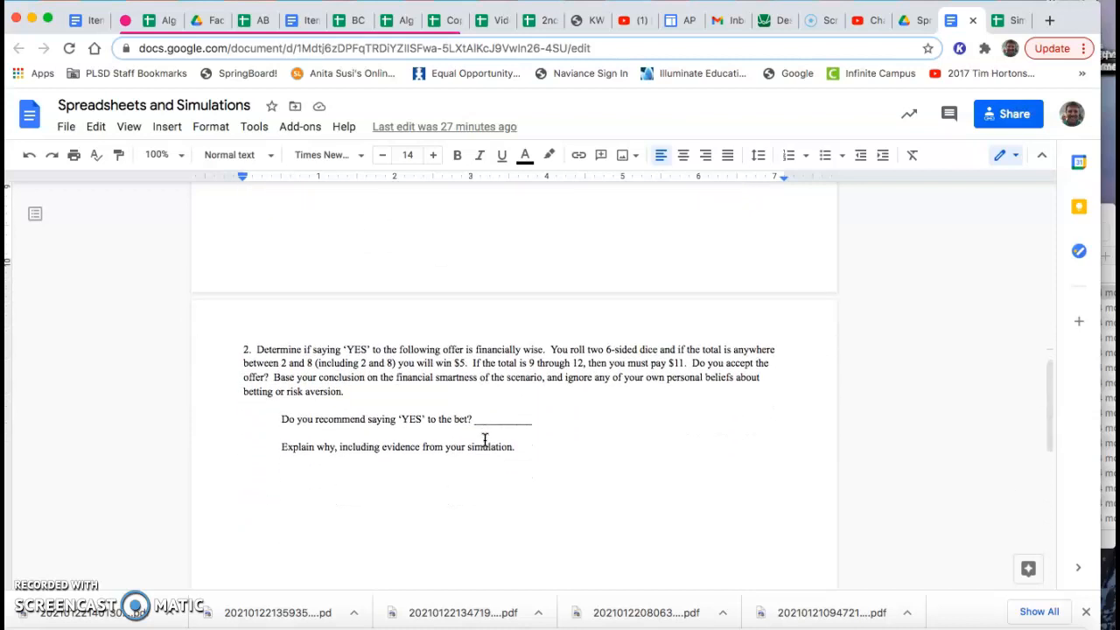
pyautogui.scroll(-3)
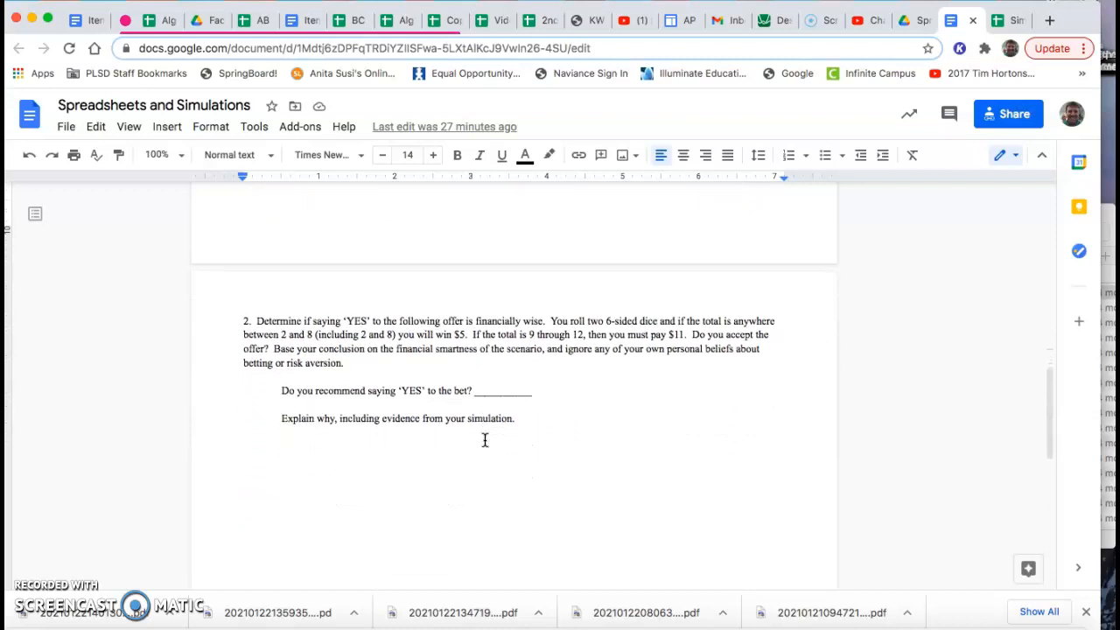
pyautogui.scroll(-3)
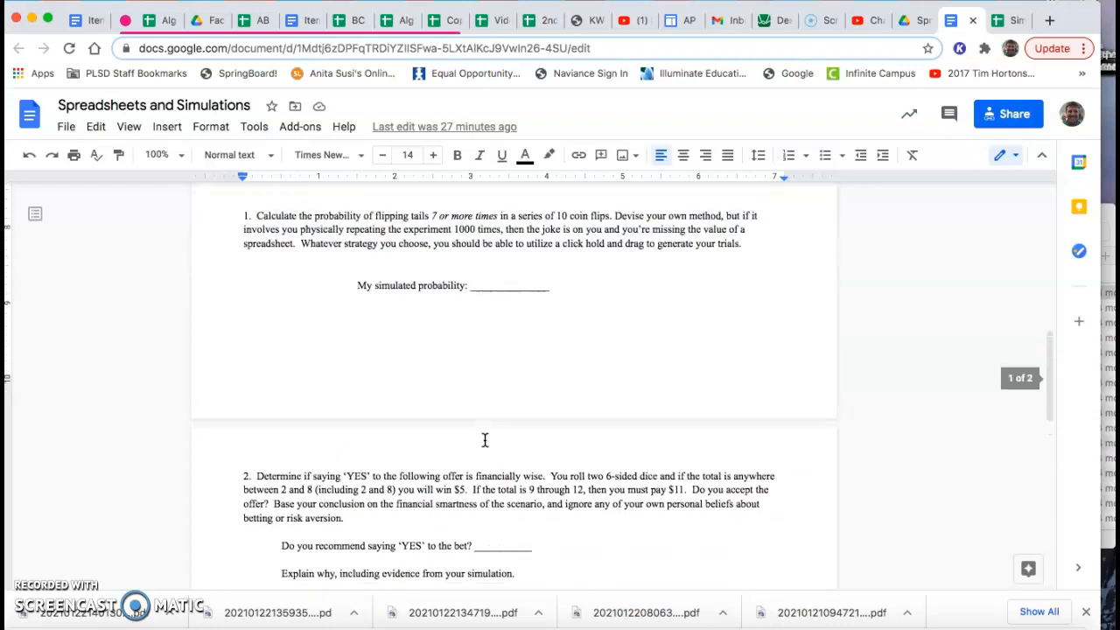
pyautogui.scroll(-3)
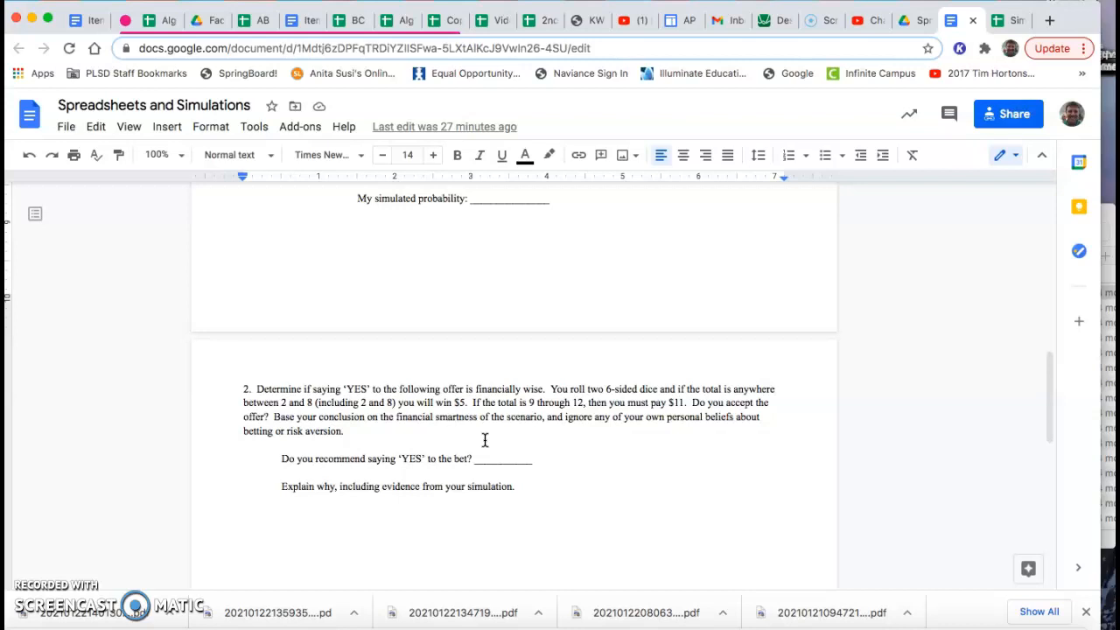
pyautogui.moveTo(483, 439)
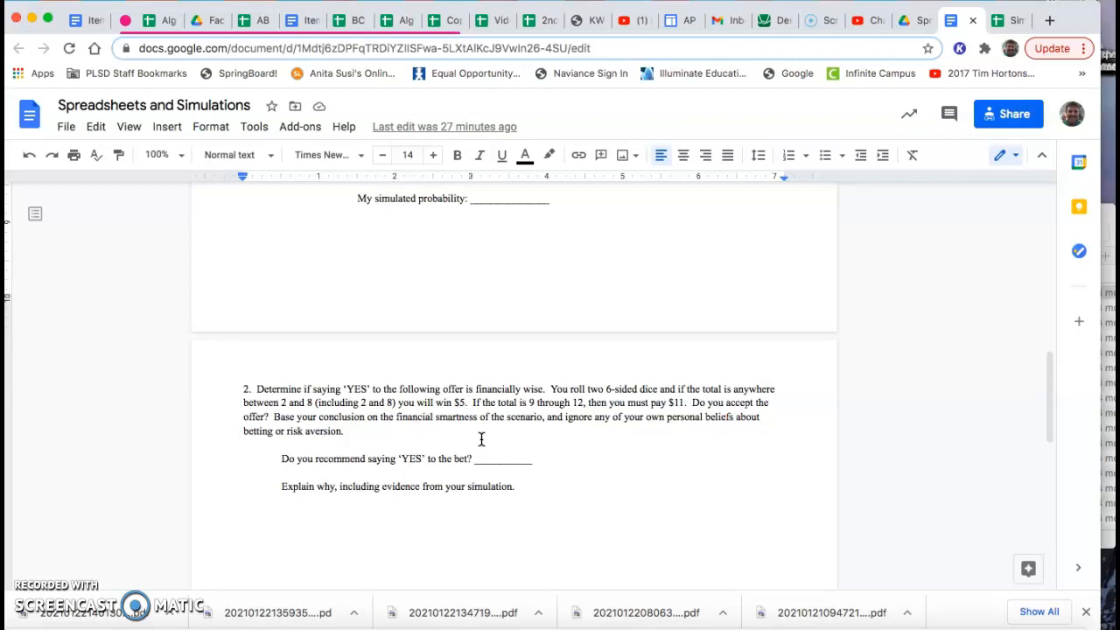
pyautogui.scroll(-3)
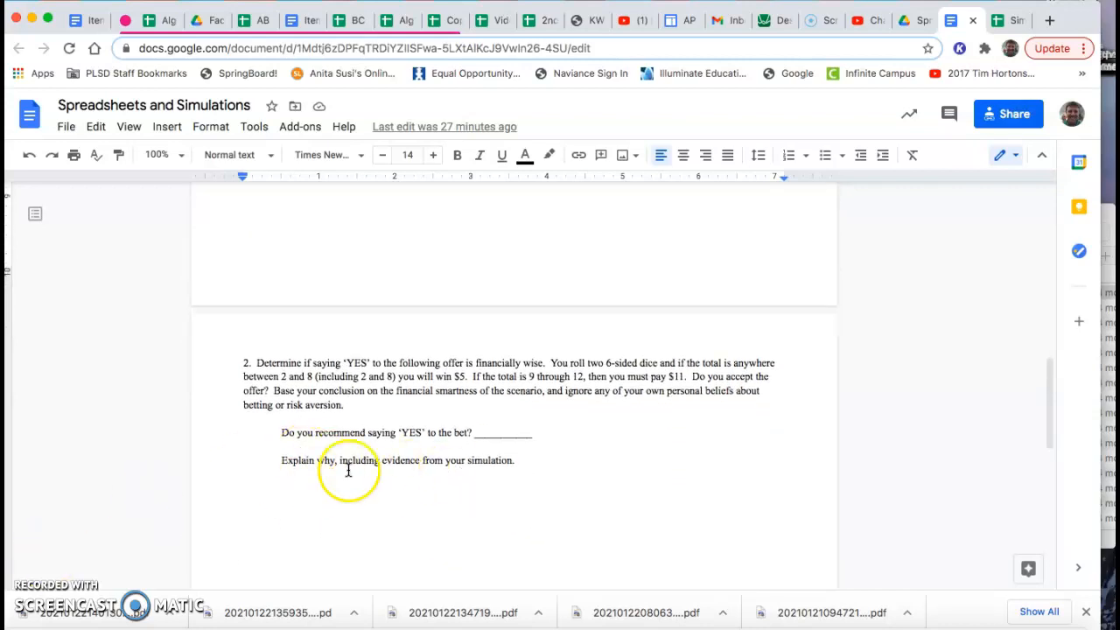
pyautogui.scroll(3)
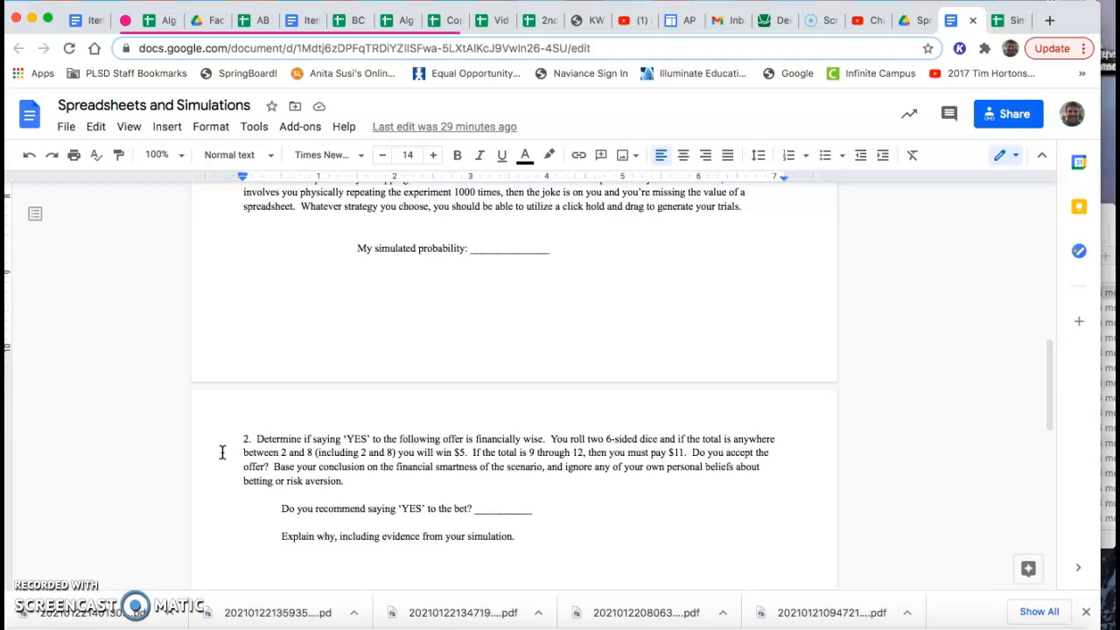
pyautogui.moveTo(38, 595)
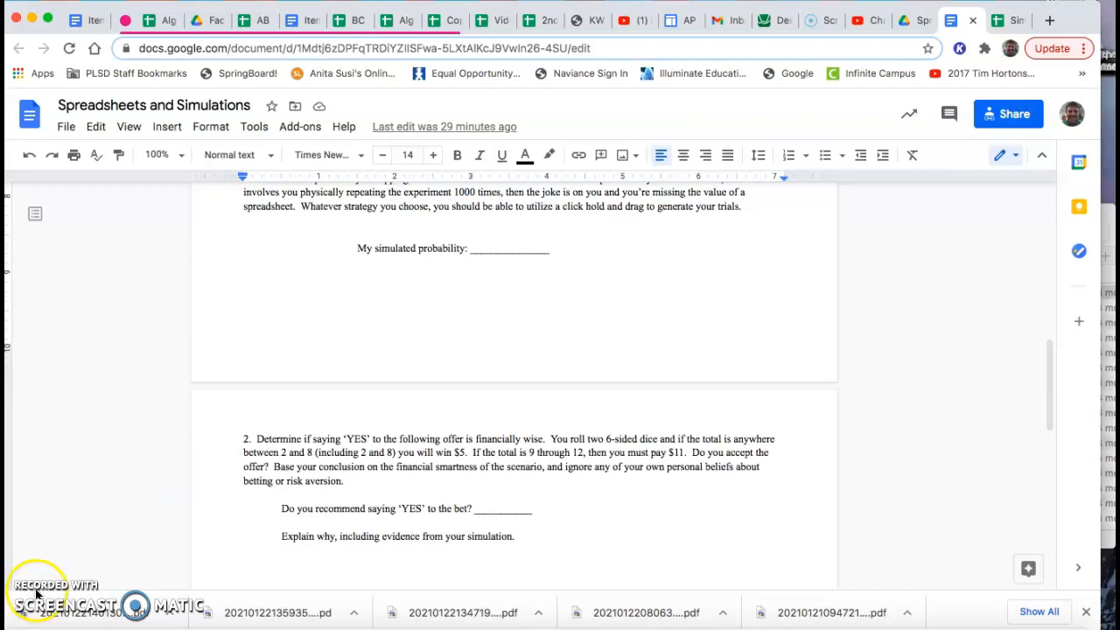